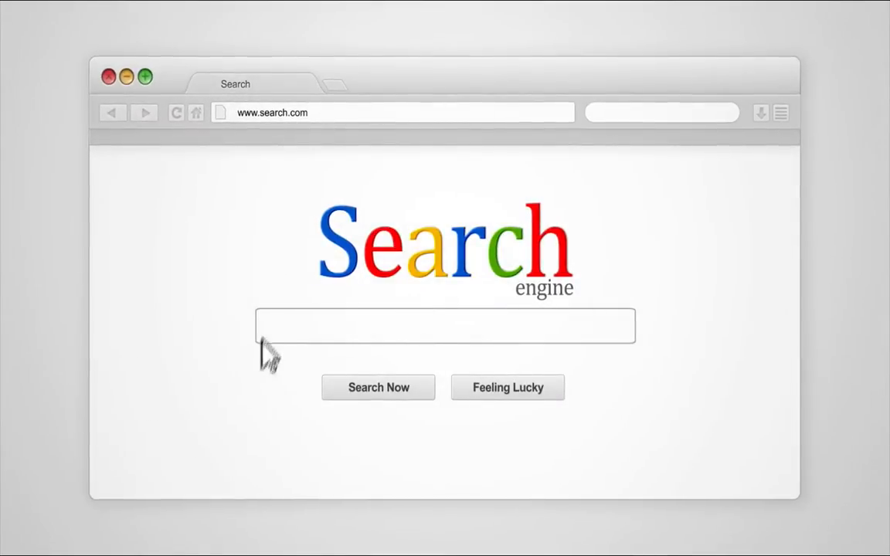
- Search the web for 'Best Headway Themes Tutorials'
text(Best Headway Themes Tutorials)
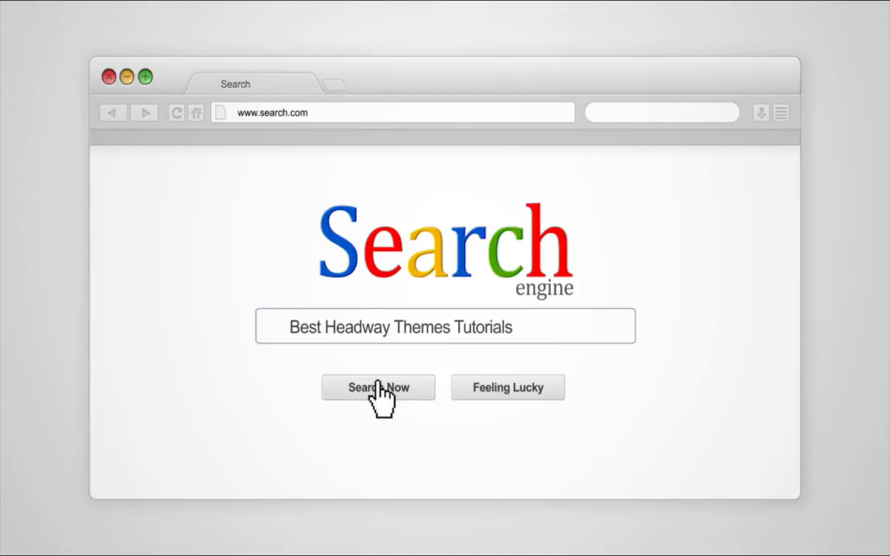
click(378, 387)
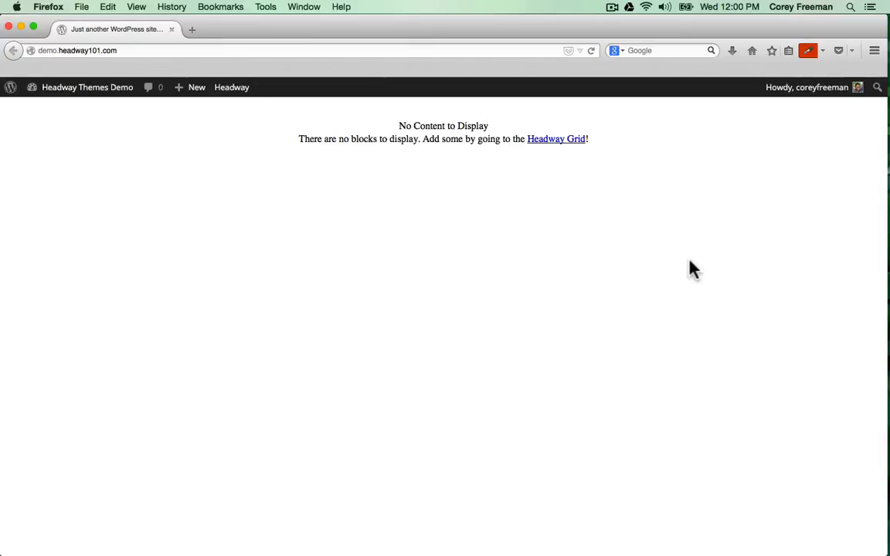
mouse_move(745, 11)
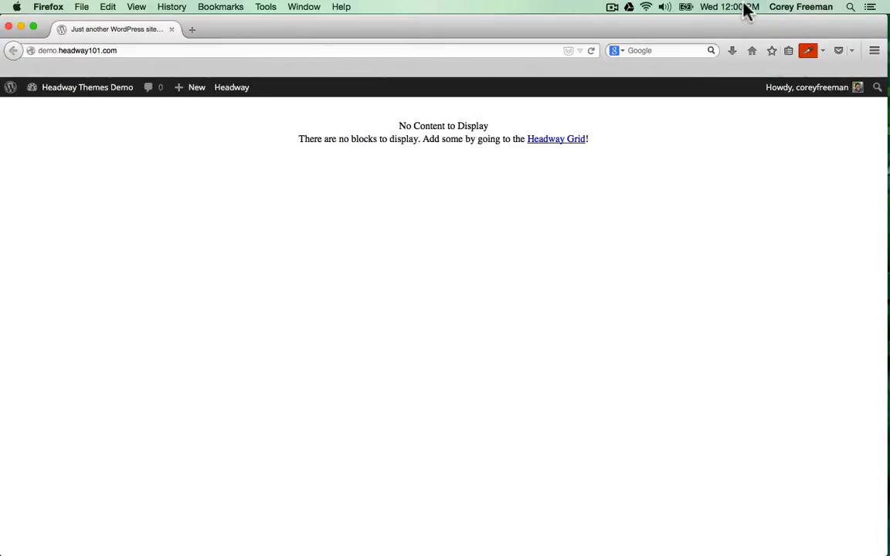
mouse_move(697, 246)
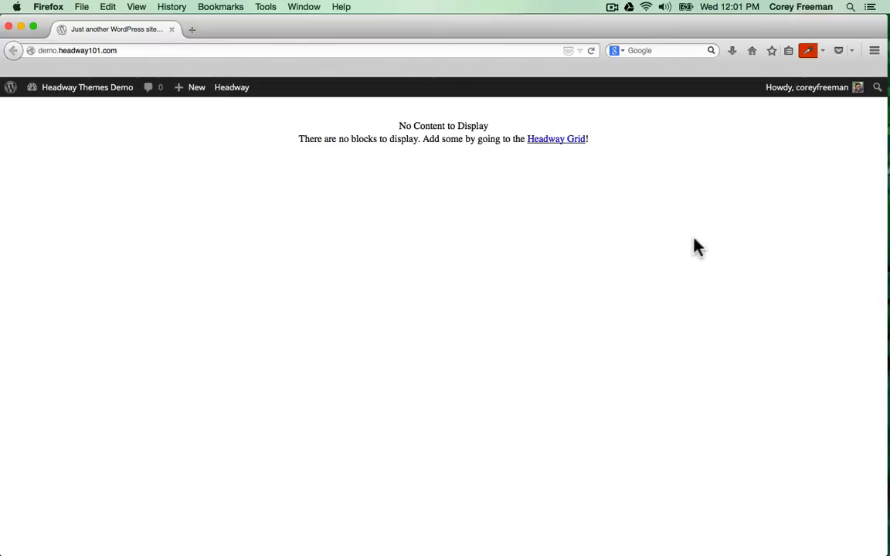
mouse_move(681, 263)
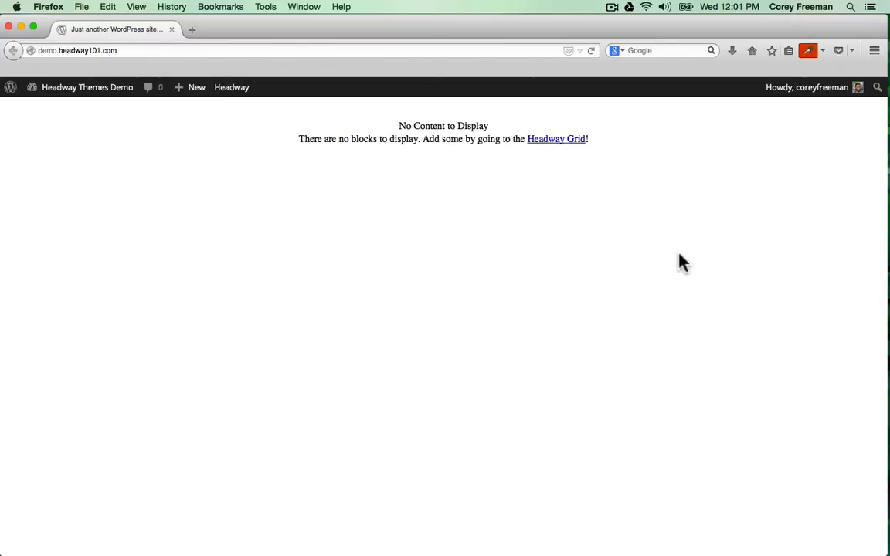
mouse_move(201, 172)
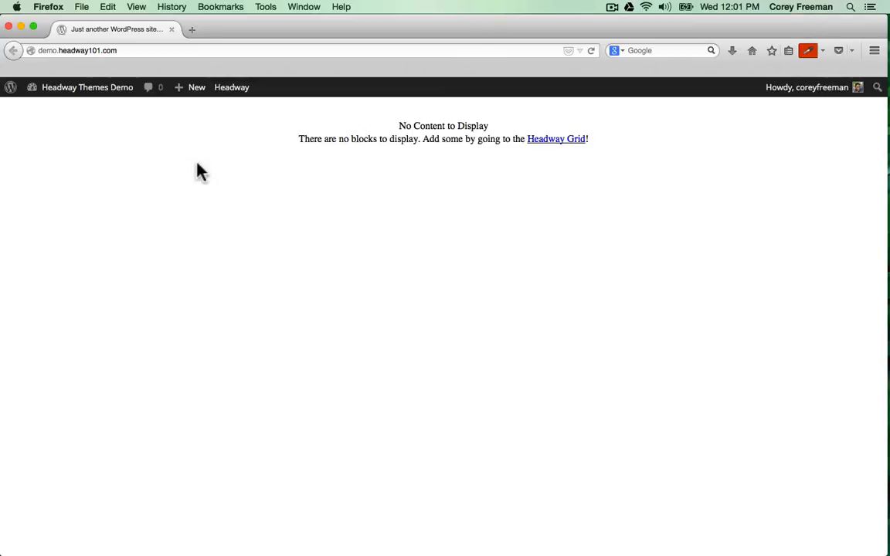
- Go to the installed Themes page from the site name menu in the admin bar
click(87, 86)
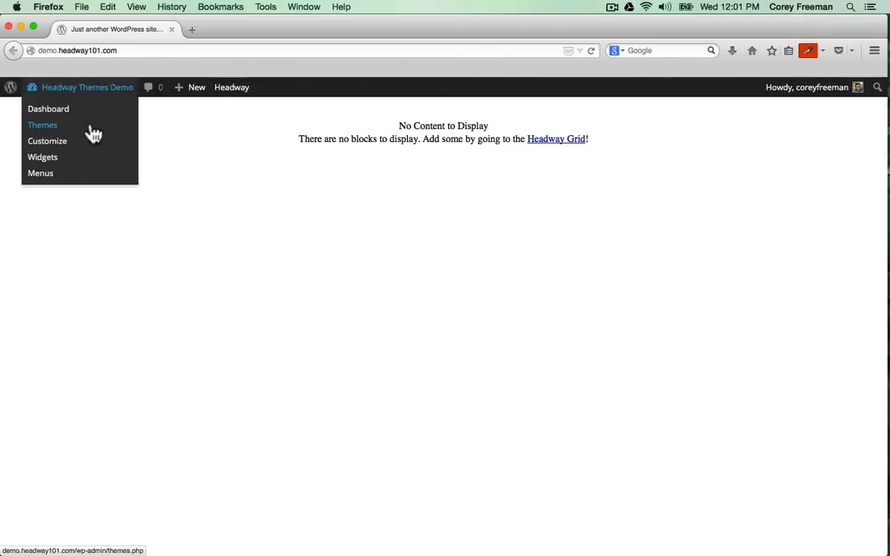
click(43, 124)
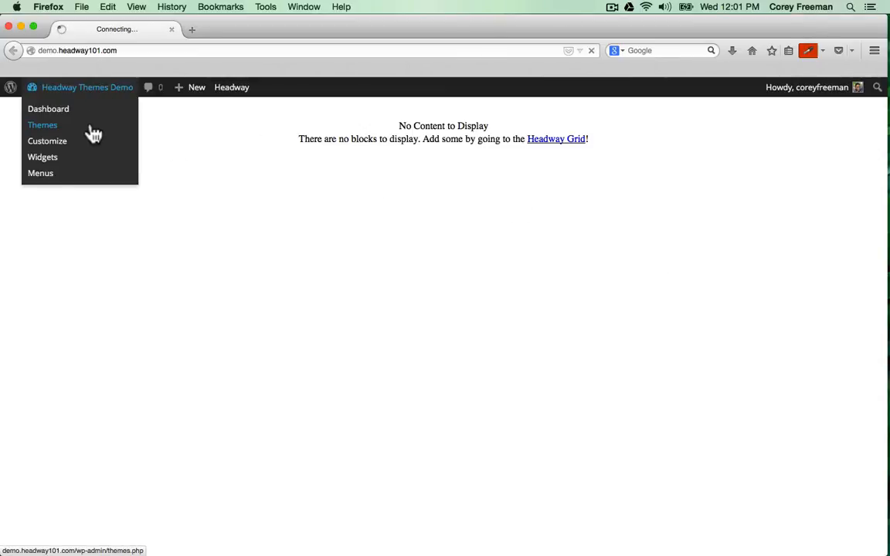
click(42, 124)
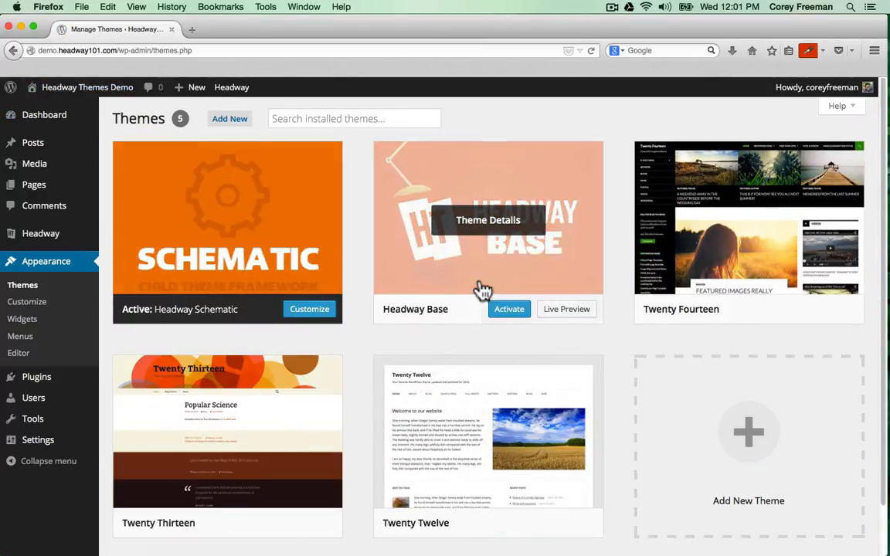
- Activate the Headway Base theme and go to All Pages
click(509, 309)
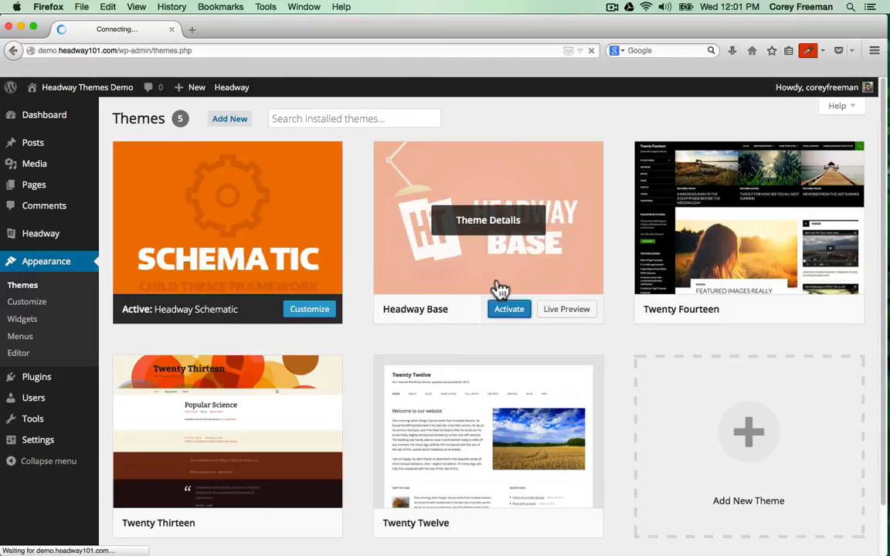
click(508, 309)
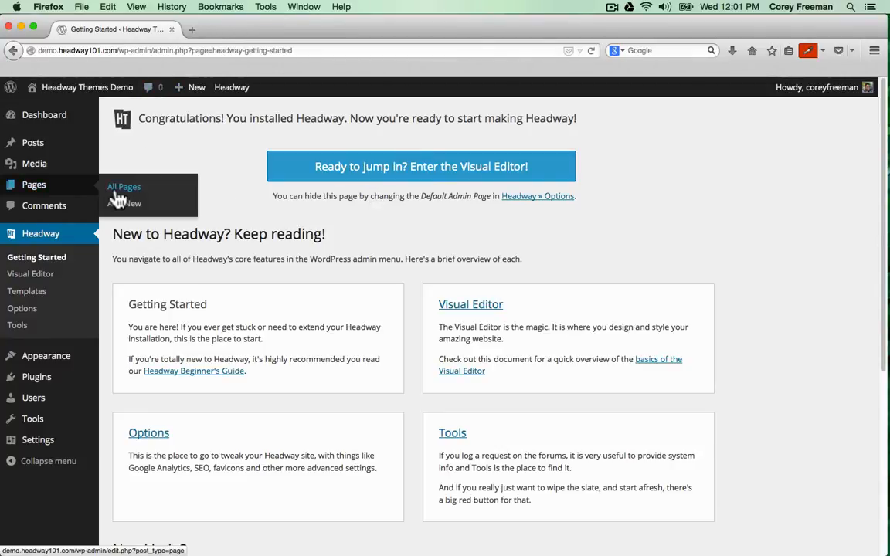
click(124, 187)
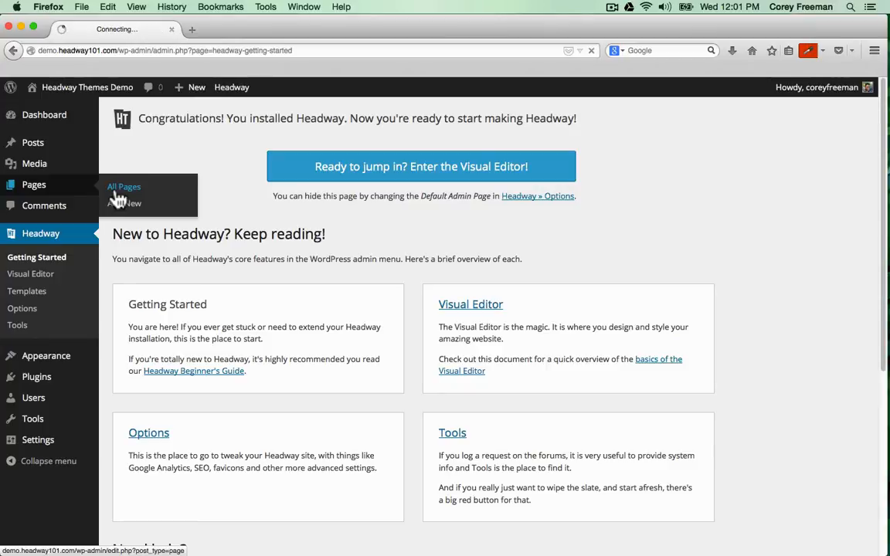
click(123, 187)
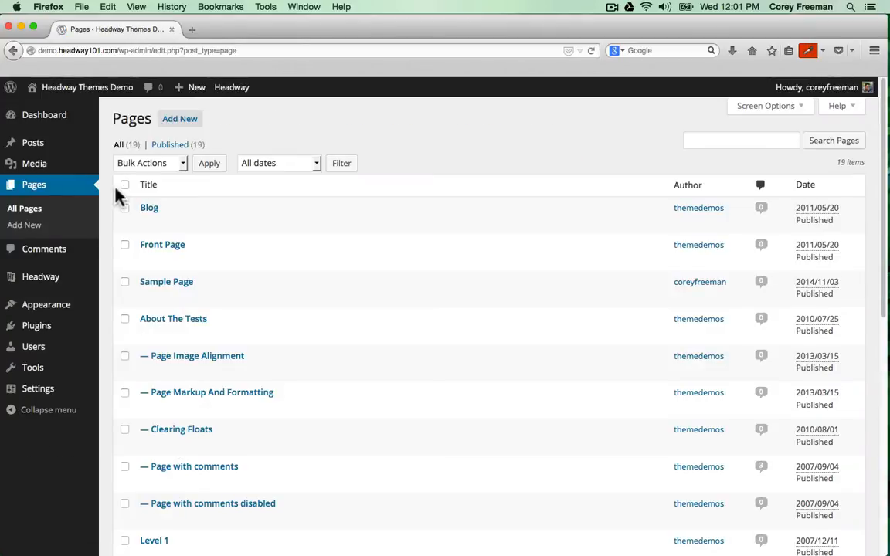
mouse_move(162, 244)
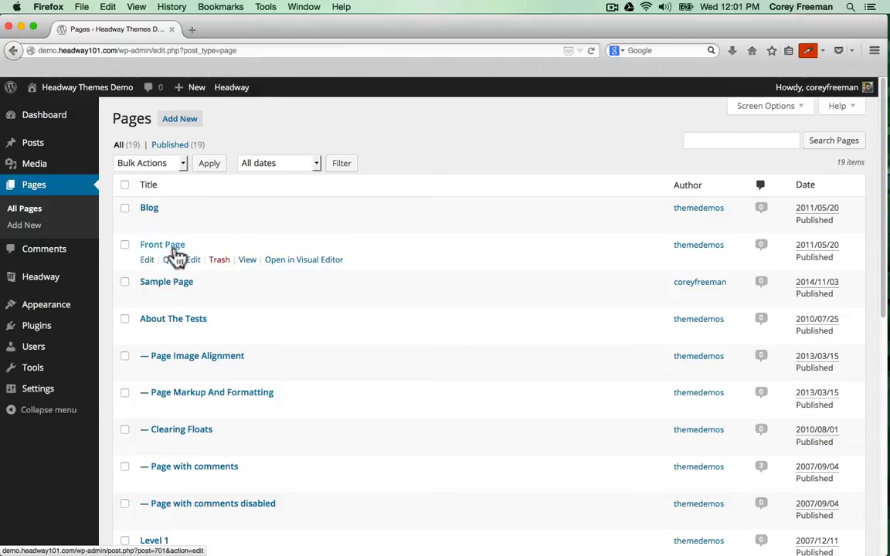
mouse_move(162, 244)
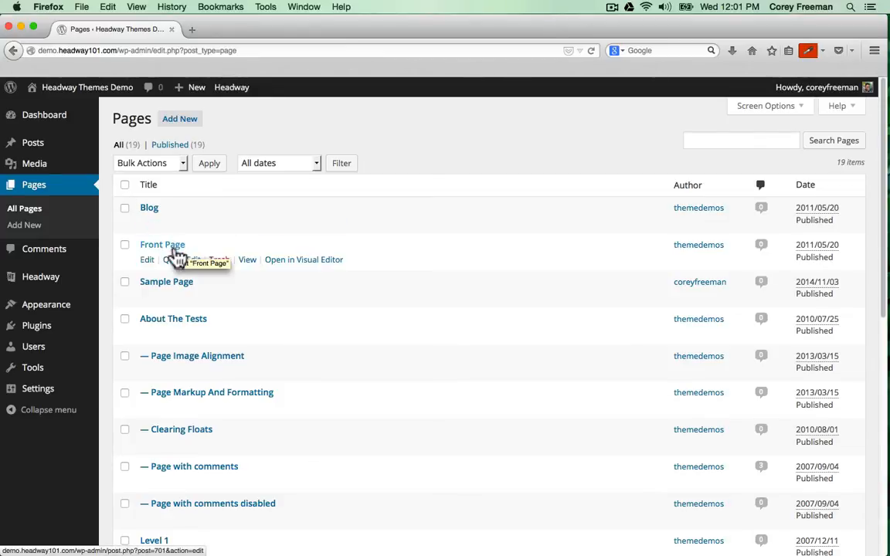
mouse_move(149, 216)
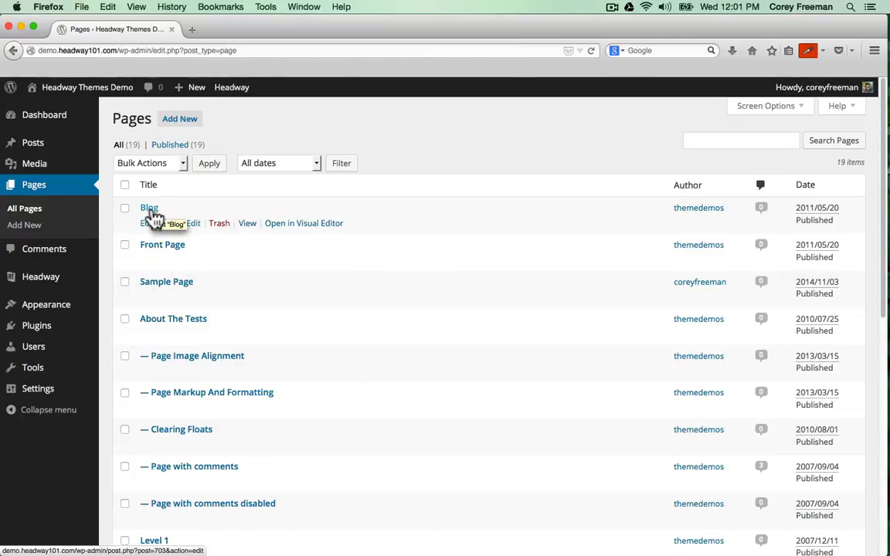
mouse_move(77, 282)
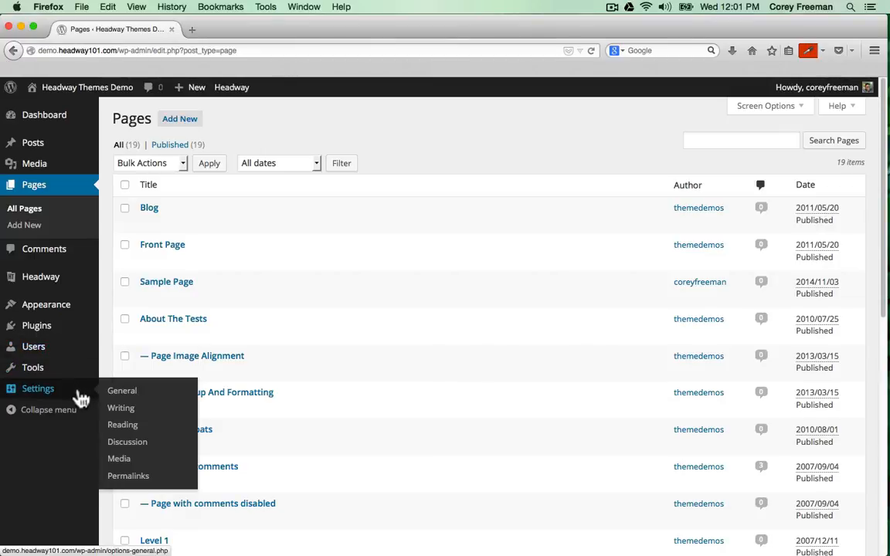
- Go to Settings > Reading after checking the Front Page and Blog entries
click(122, 424)
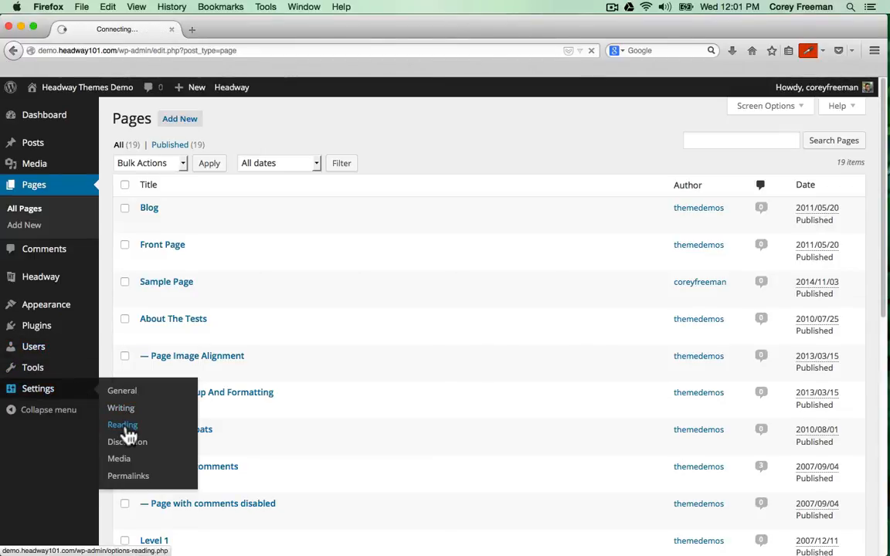
- Make the homepage a static page showing Front Page
click(122, 425)
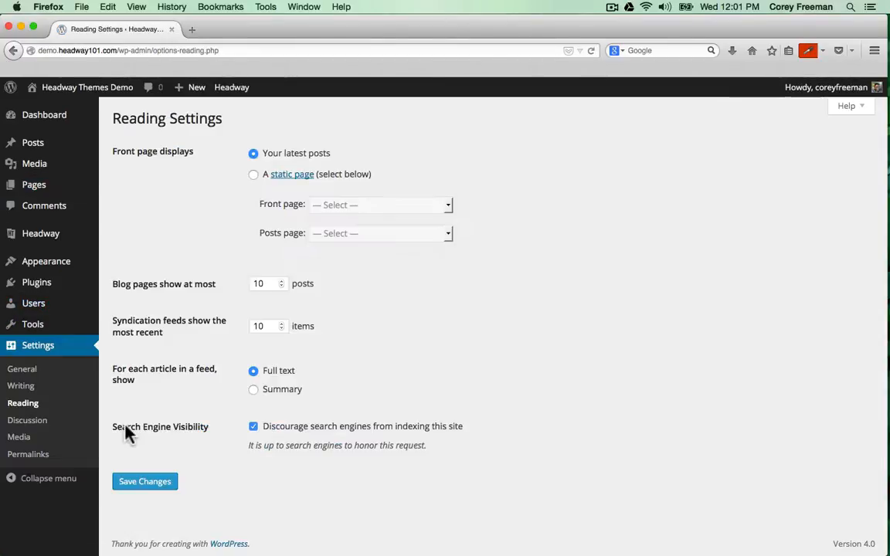
mouse_move(192, 162)
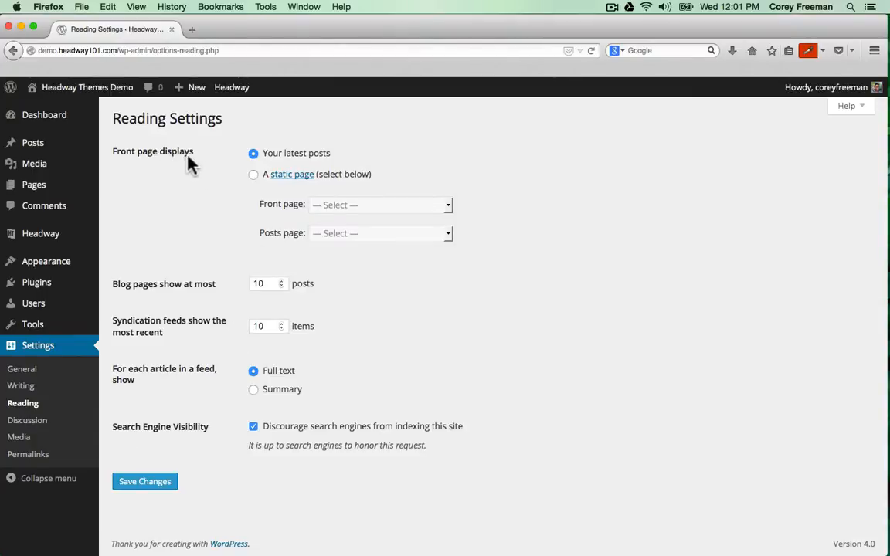
mouse_move(239, 186)
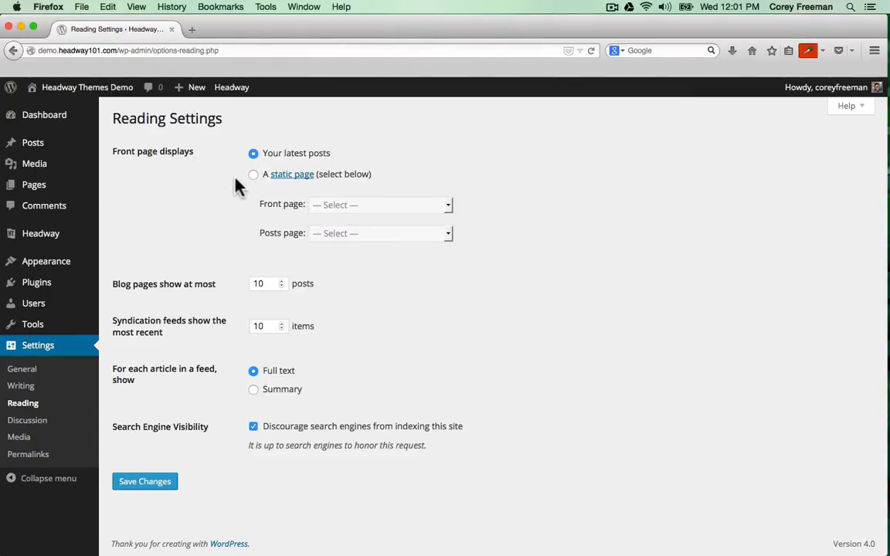
click(254, 174)
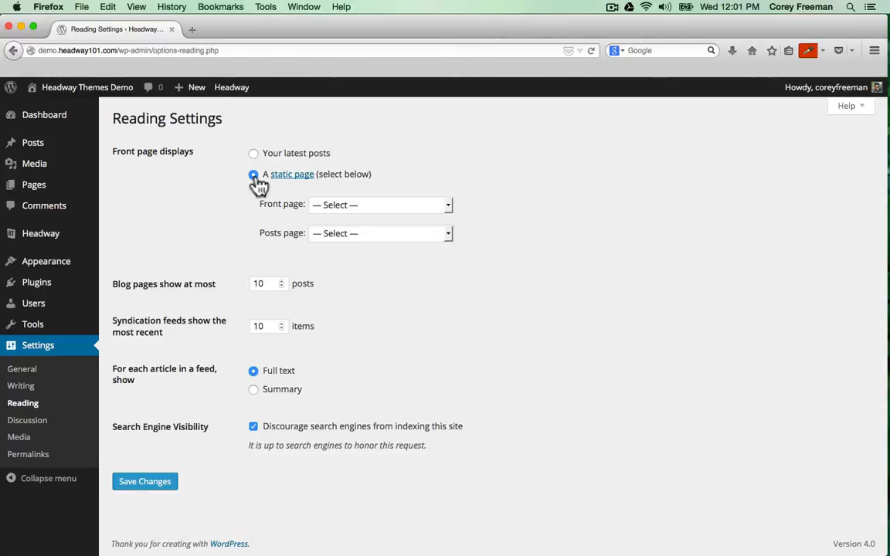
click(378, 204)
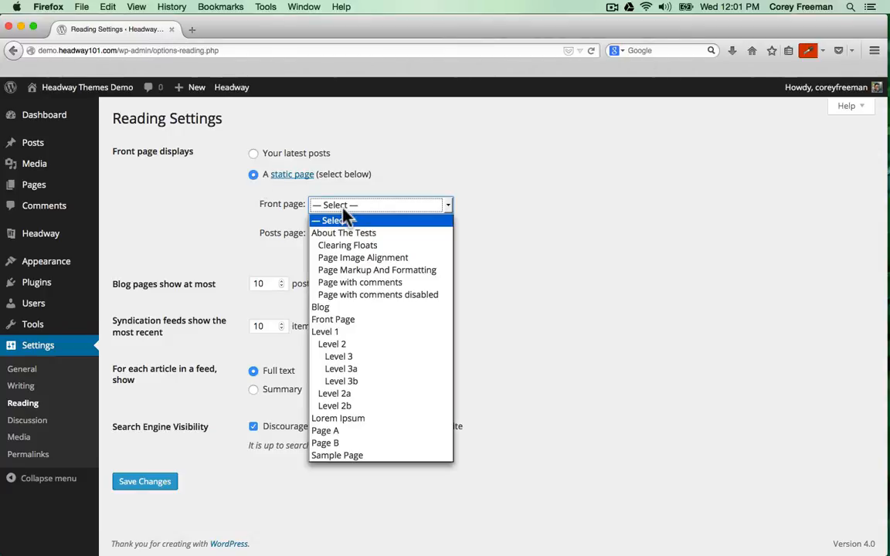
click(333, 319)
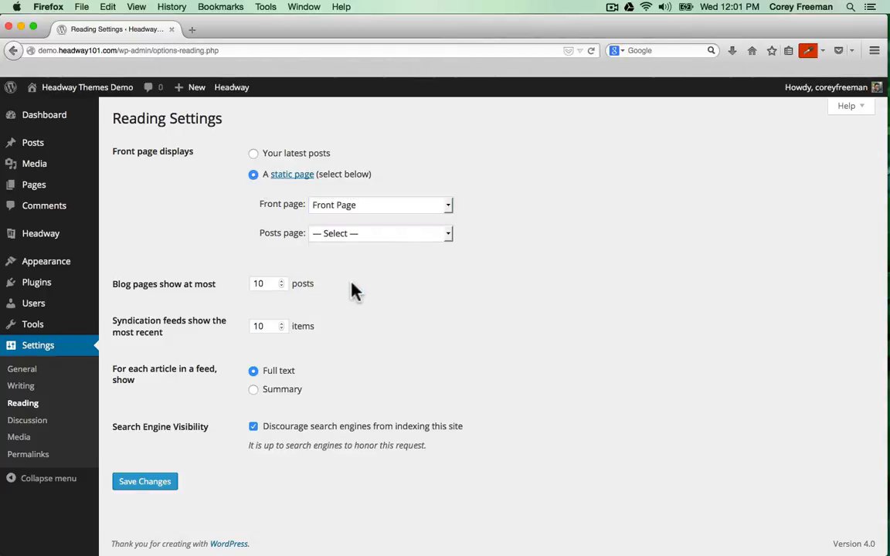
mouse_move(348, 247)
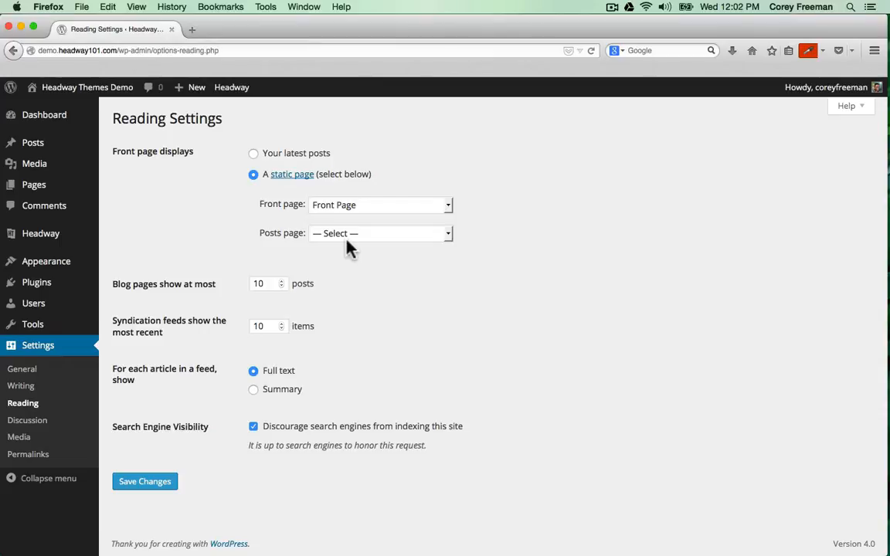
mouse_move(329, 240)
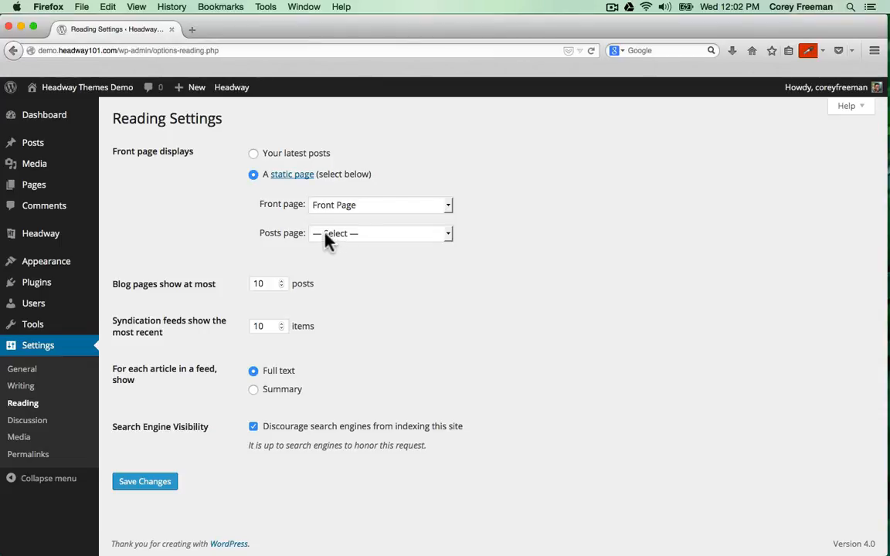
- Set Blog as the posts page and save the reading settings
click(378, 233)
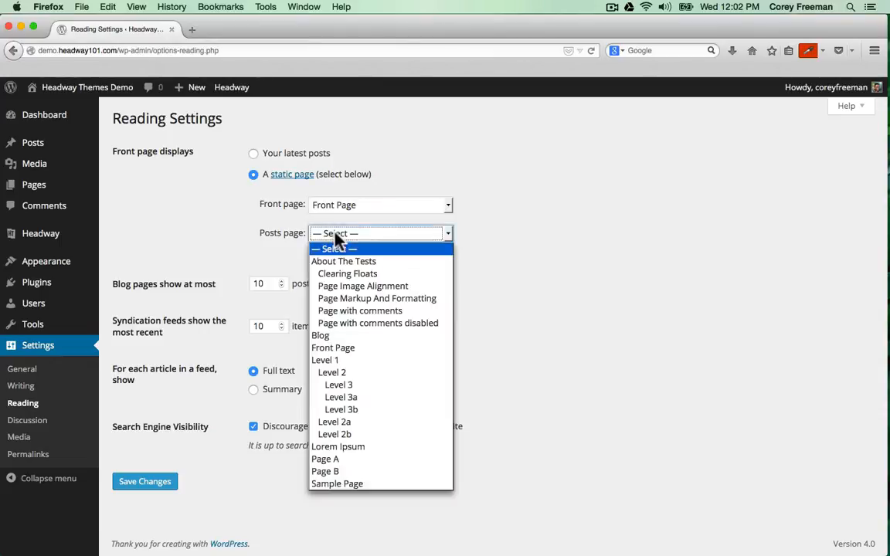
mouse_move(340, 335)
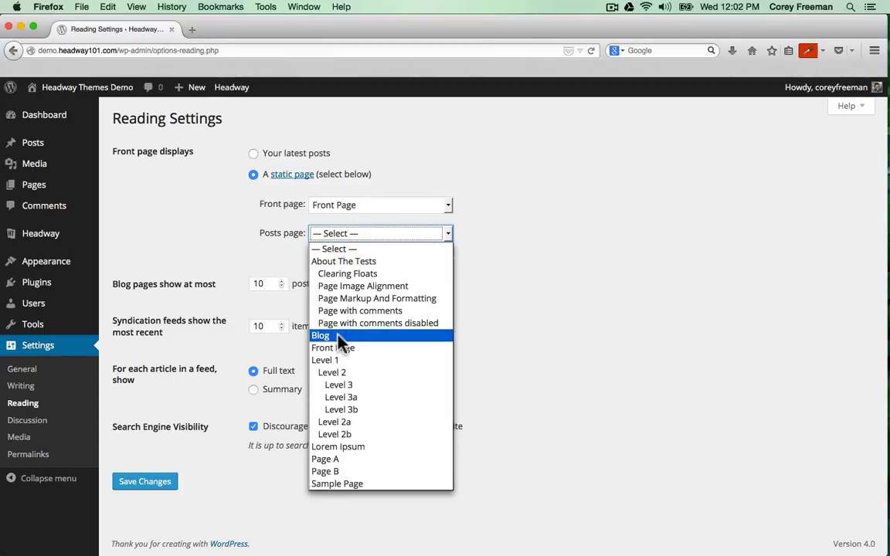
click(319, 335)
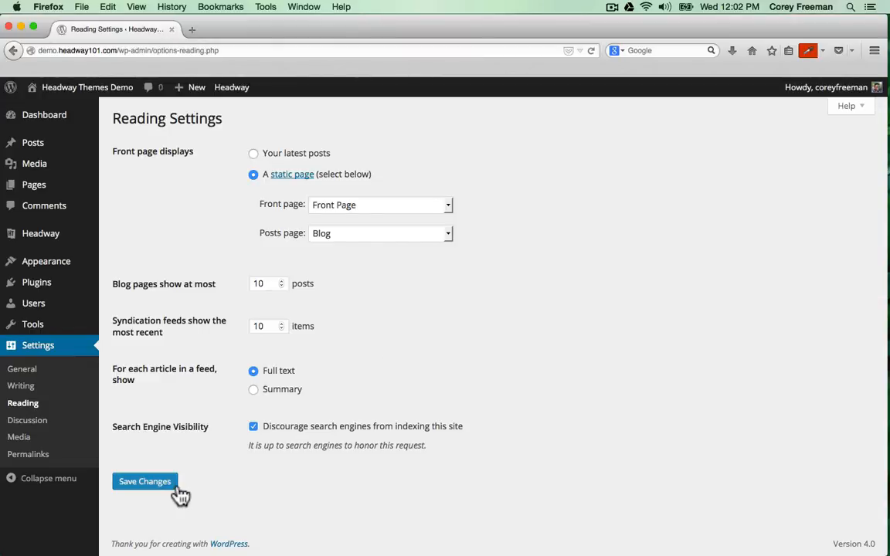
click(145, 481)
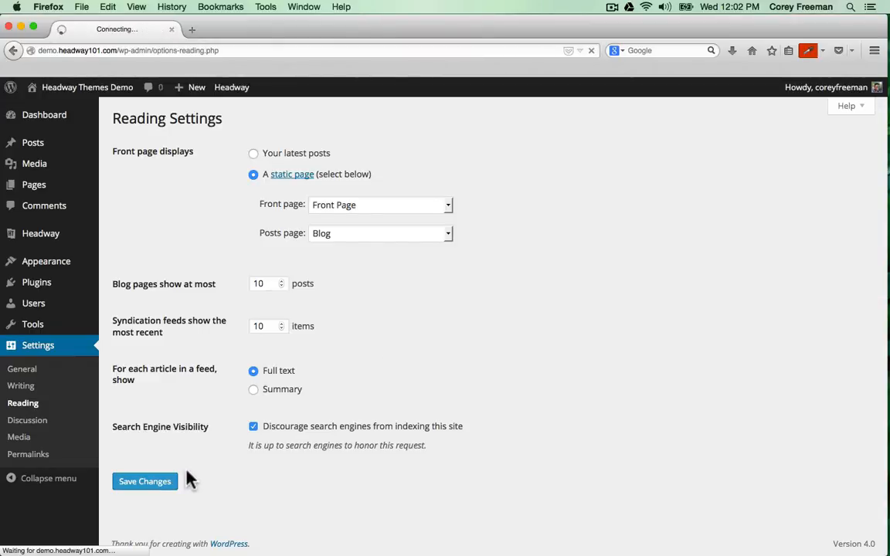
click(144, 481)
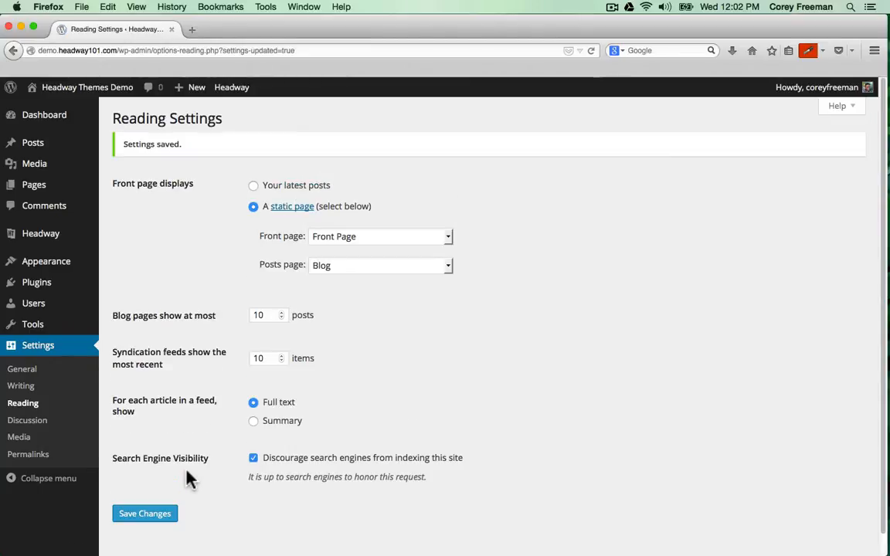
click(231, 87)
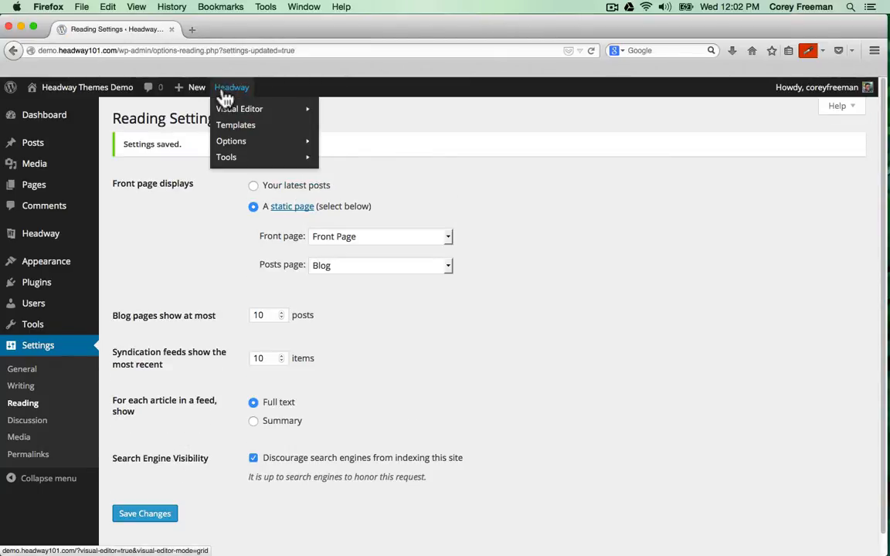
mouse_move(240, 92)
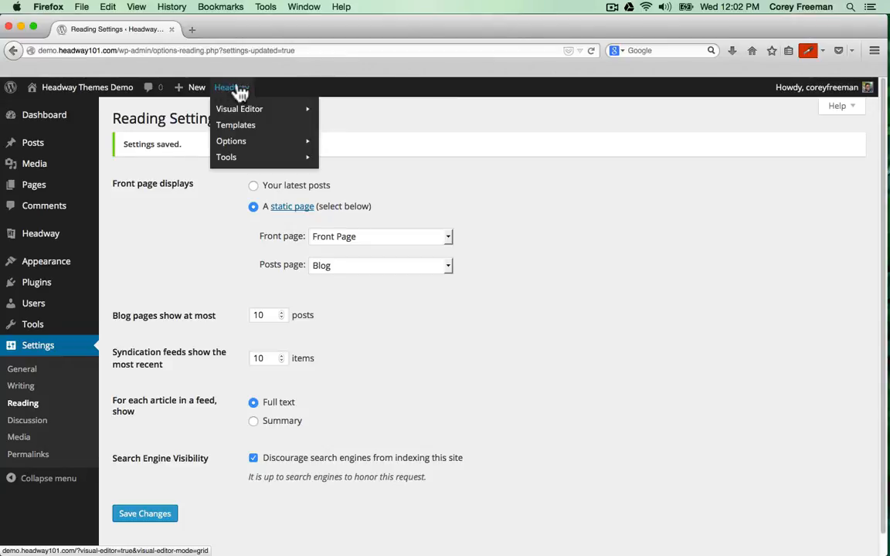
mouse_move(239, 108)
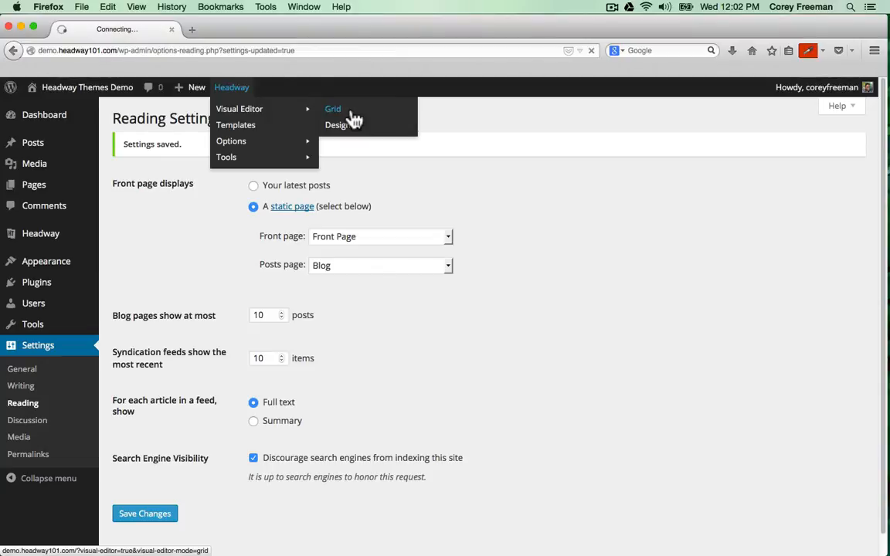
- Launch Headway's Visual Editor in Grid mode for the Front Page
click(333, 109)
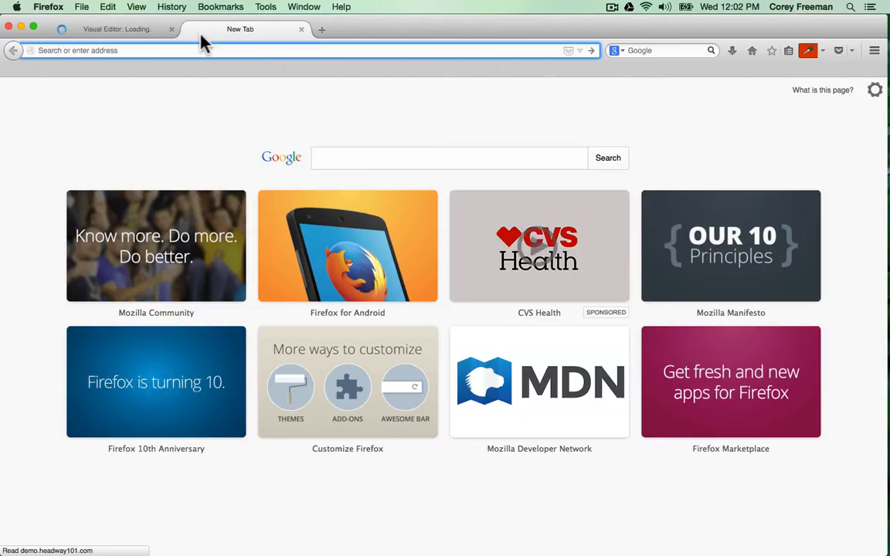
text(demo.headway101.com)
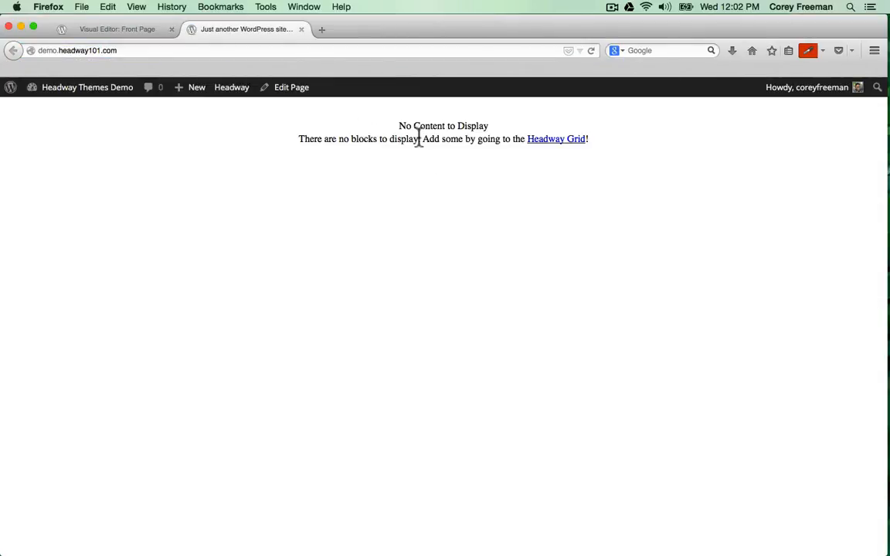
mouse_move(490, 161)
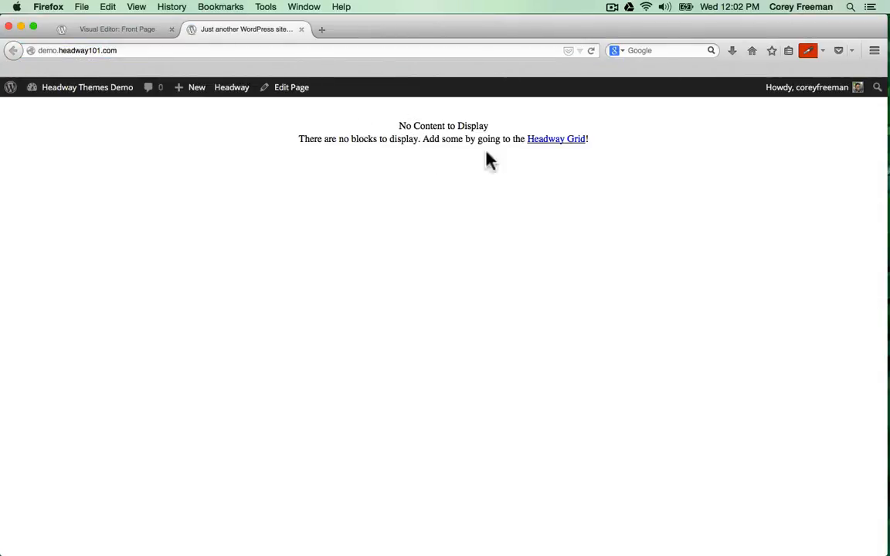
click(555, 139)
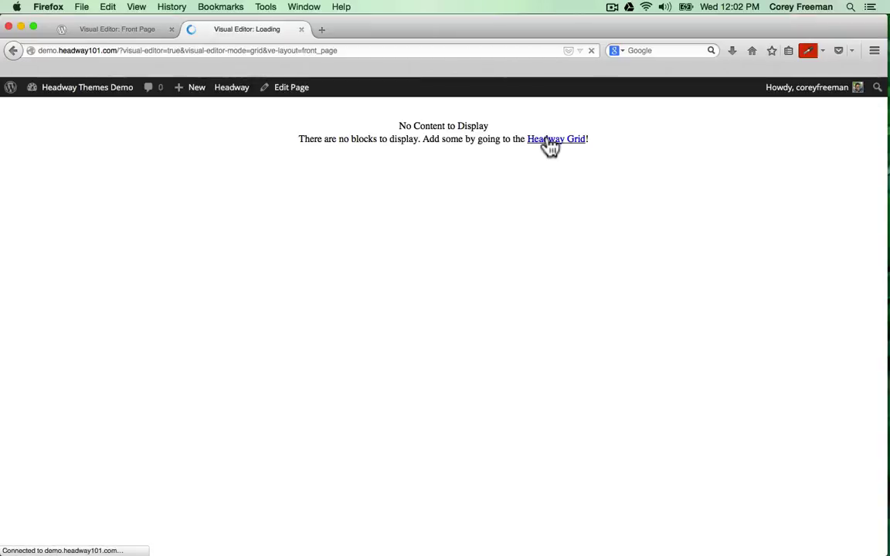
click(555, 139)
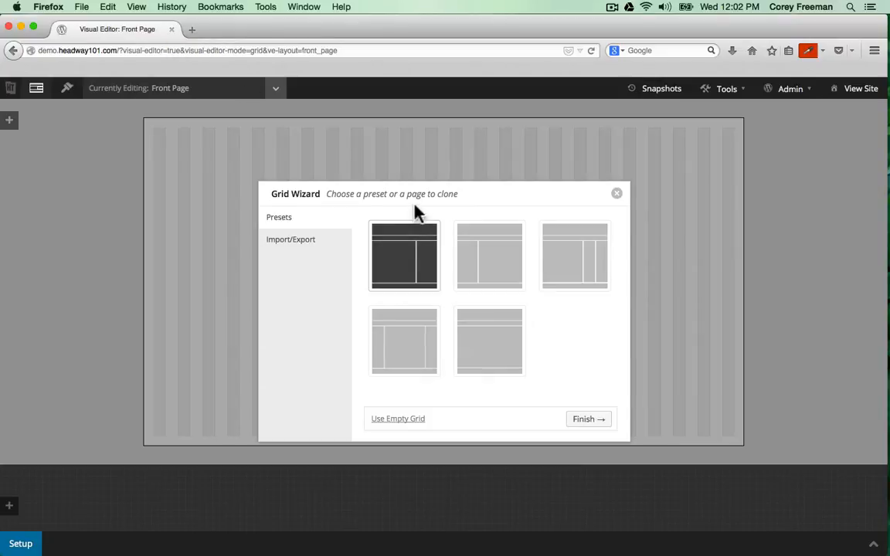
mouse_move(435, 214)
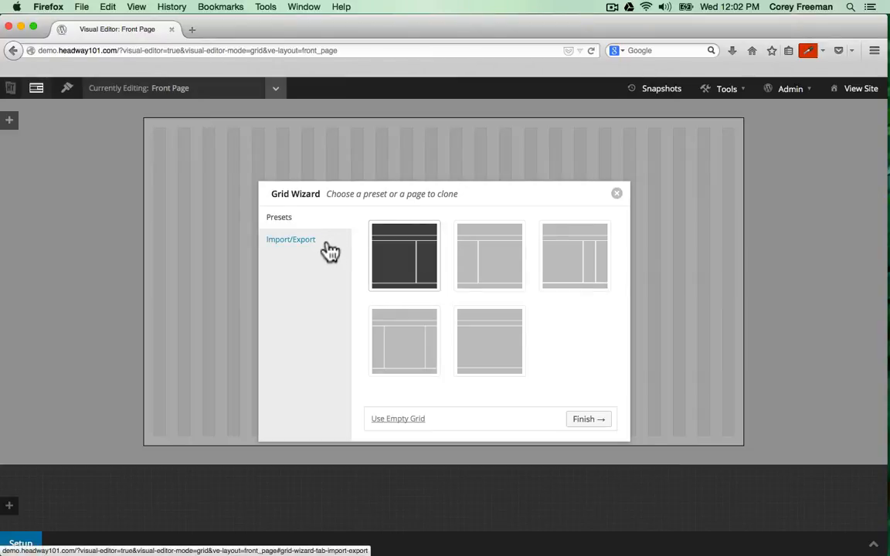
mouse_move(321, 222)
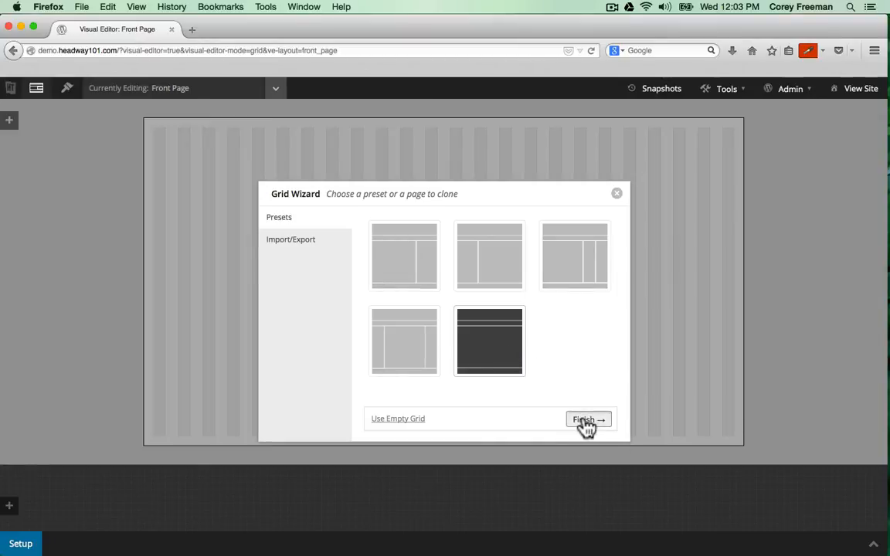
- Apply the header, navigation, content and footer Grid Wizard preset
click(586, 419)
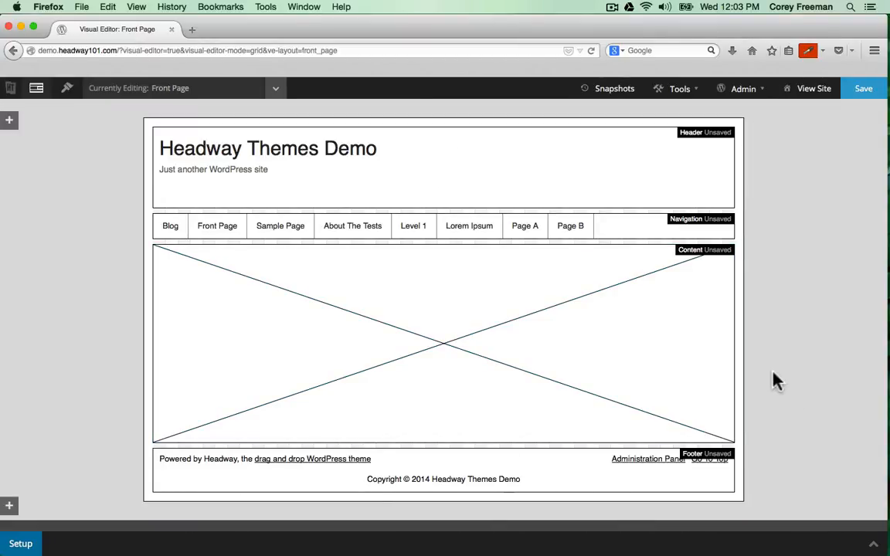
mouse_move(665, 143)
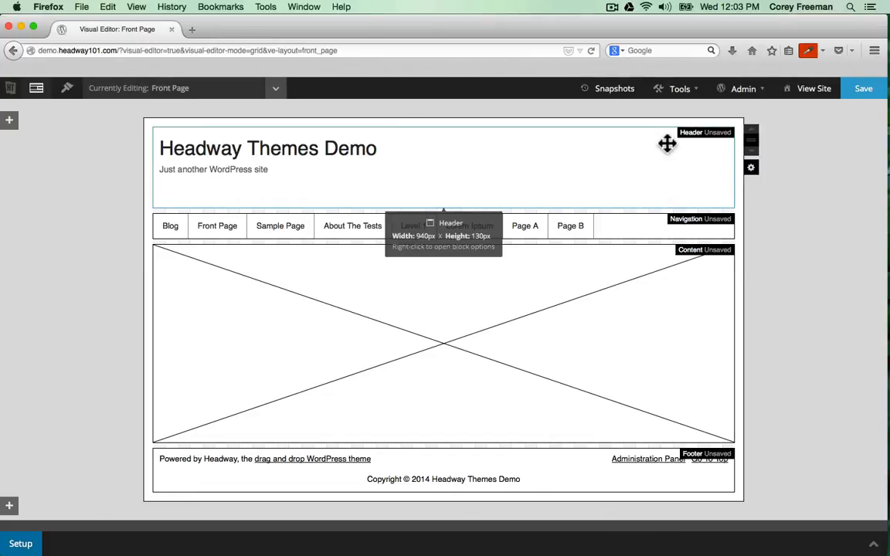
mouse_move(549, 148)
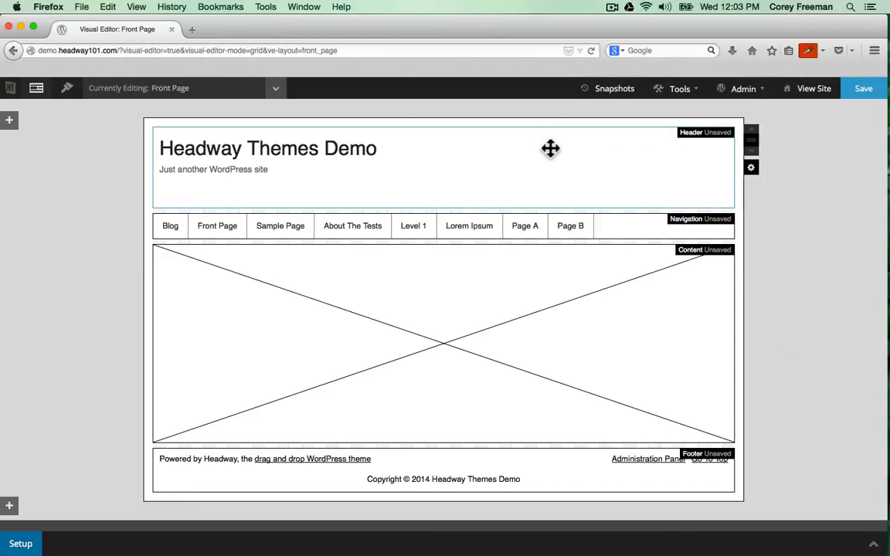
mouse_move(238, 144)
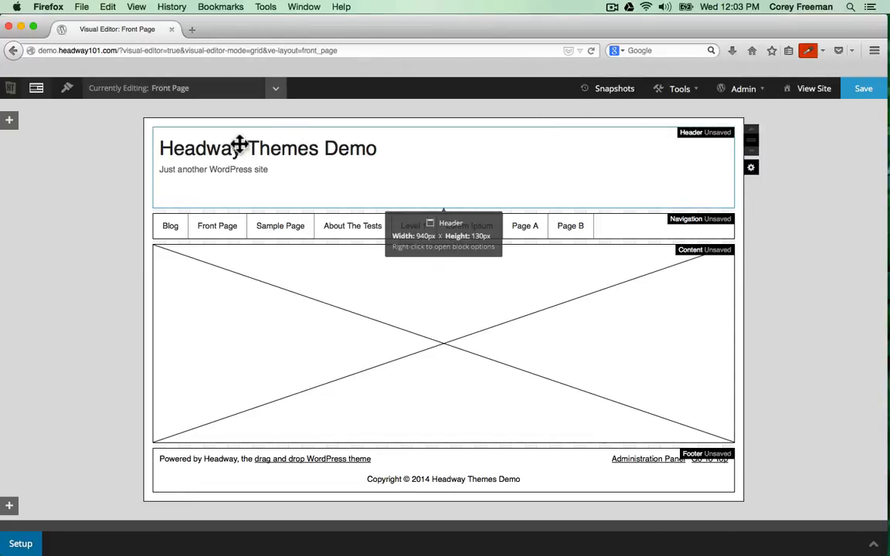
mouse_move(228, 161)
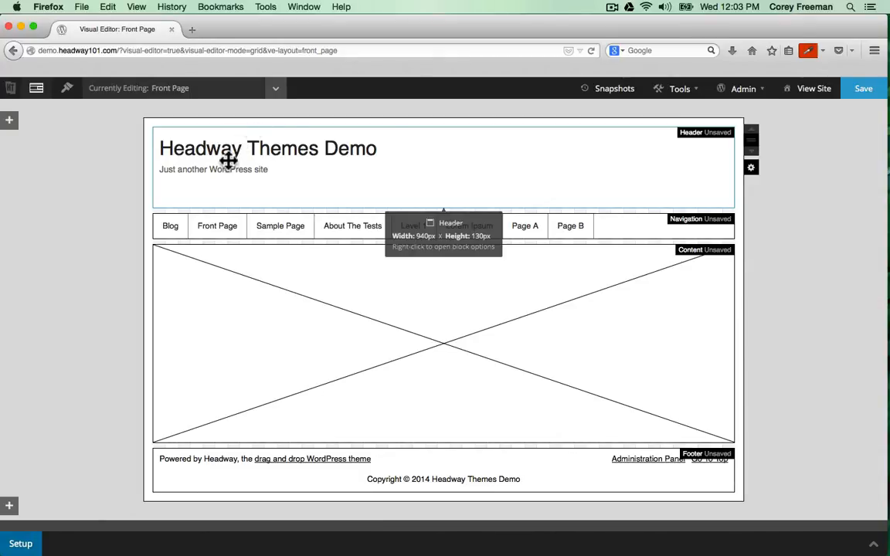
mouse_move(501, 217)
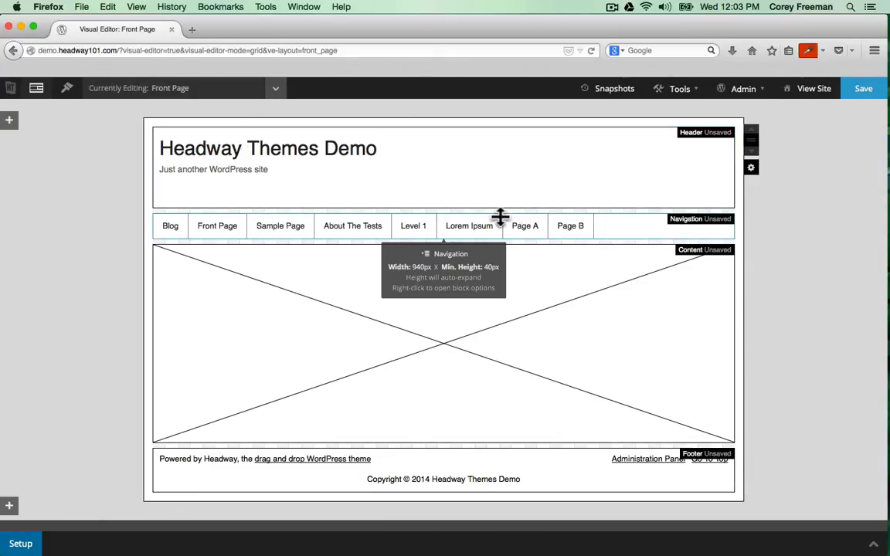
mouse_move(876, 345)
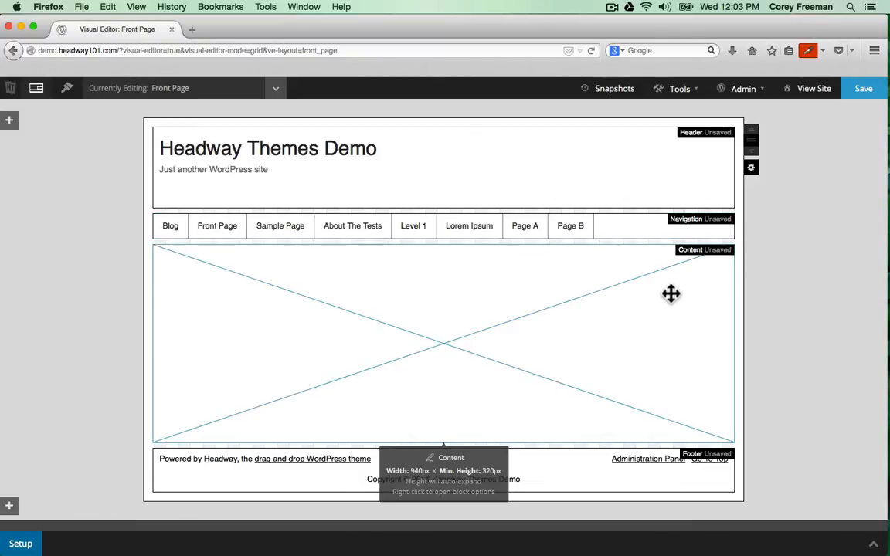
mouse_move(699, 452)
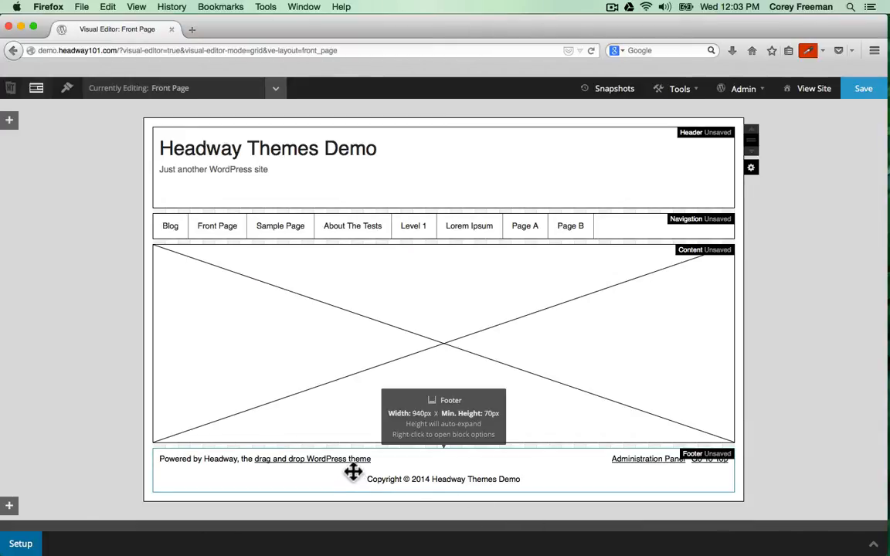
mouse_move(862, 88)
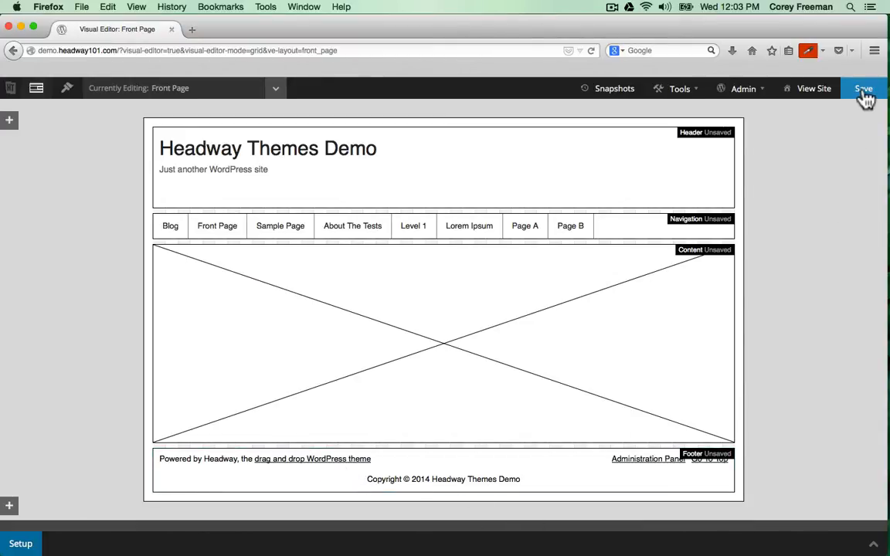
- Save the Front Page's Header, Navigation, Content and Footer layout
click(863, 88)
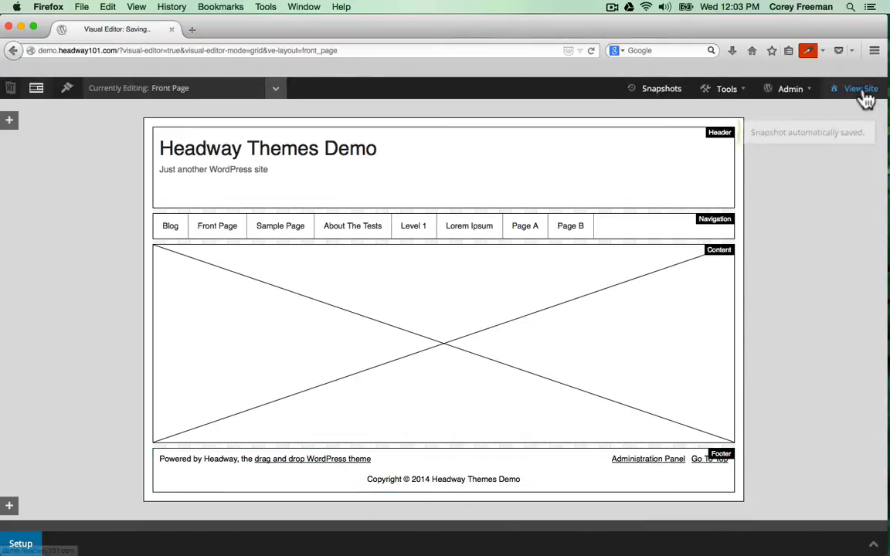
- Preview the live site in a new tab with the new layout
click(860, 88)
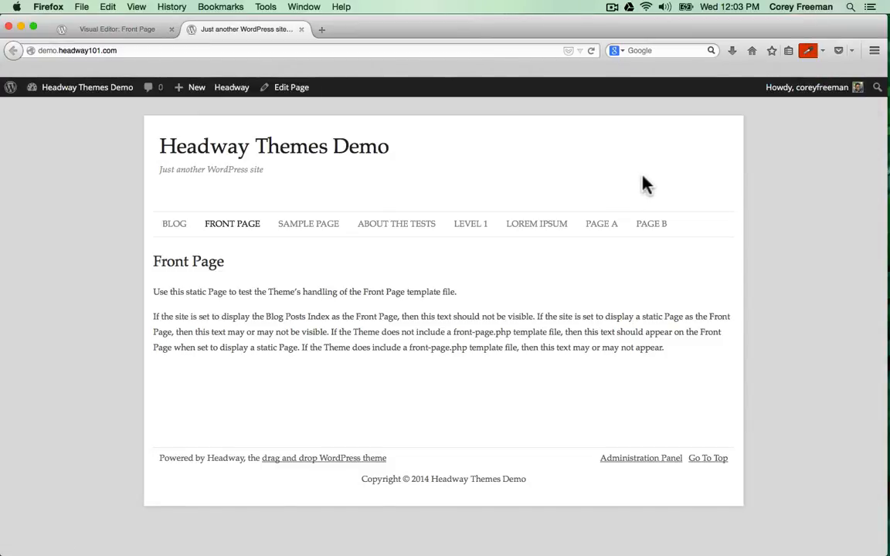
mouse_move(421, 181)
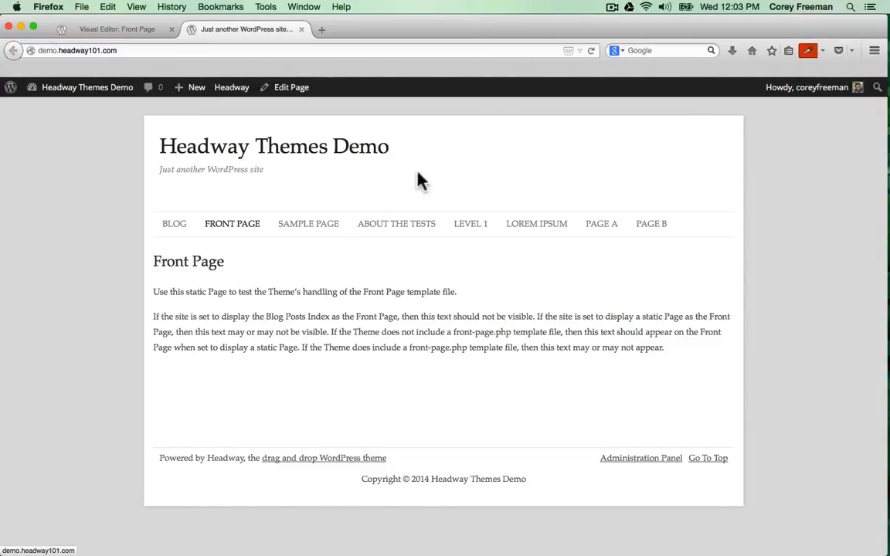
mouse_move(496, 243)
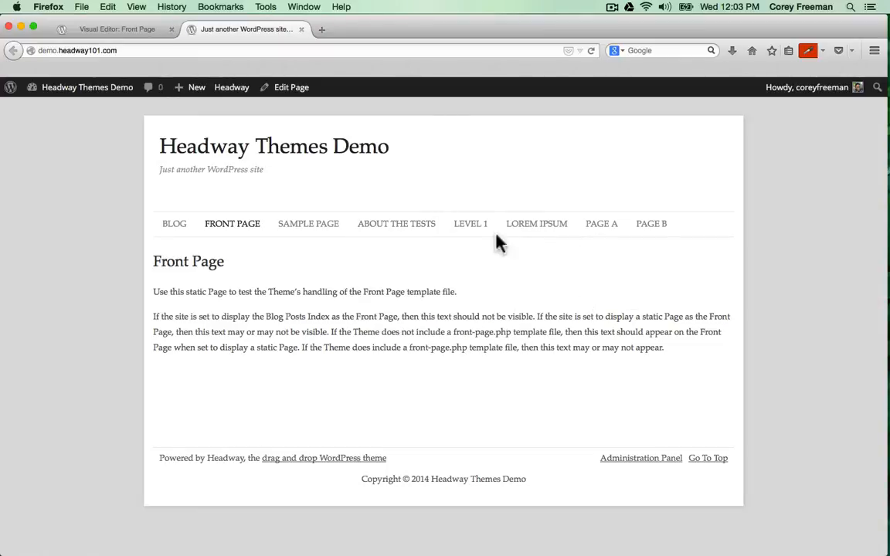
mouse_move(297, 185)
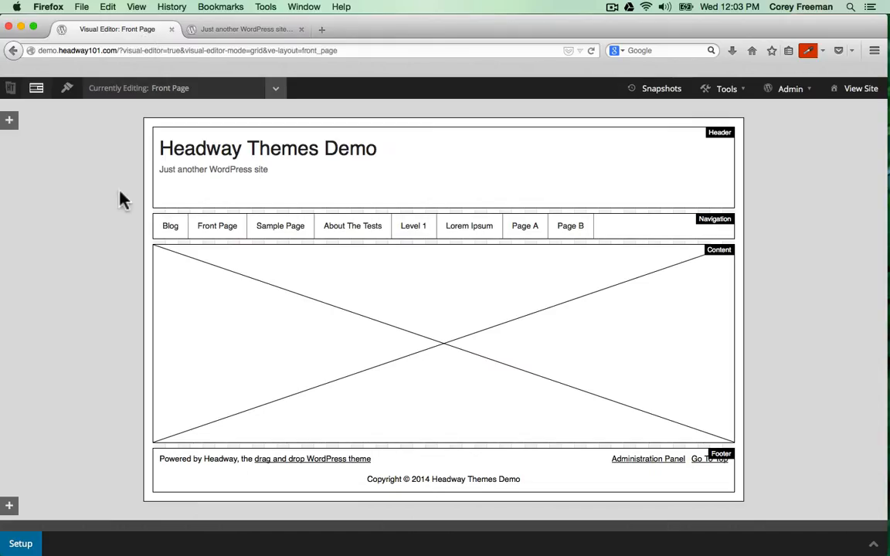
mouse_move(227, 205)
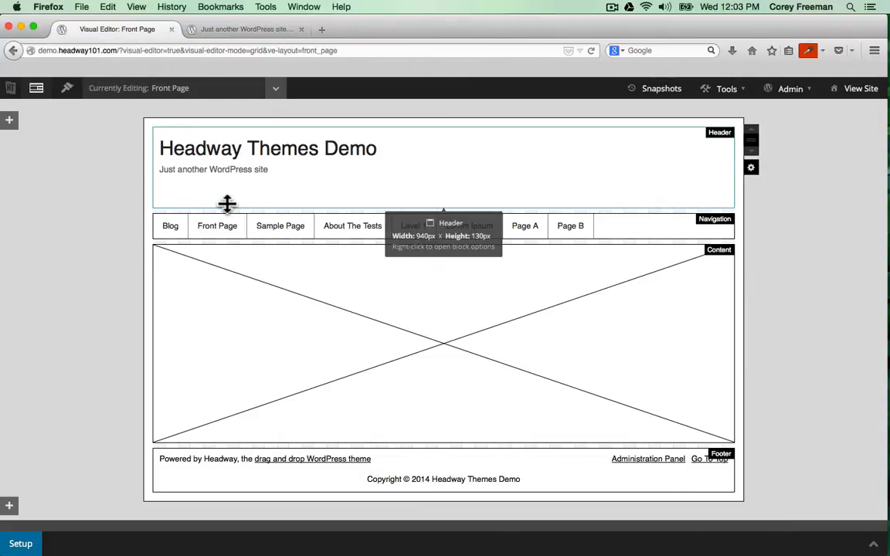
- Drag the Header block's bottom edge up to reduce its height
drag(233, 204, 233, 182)
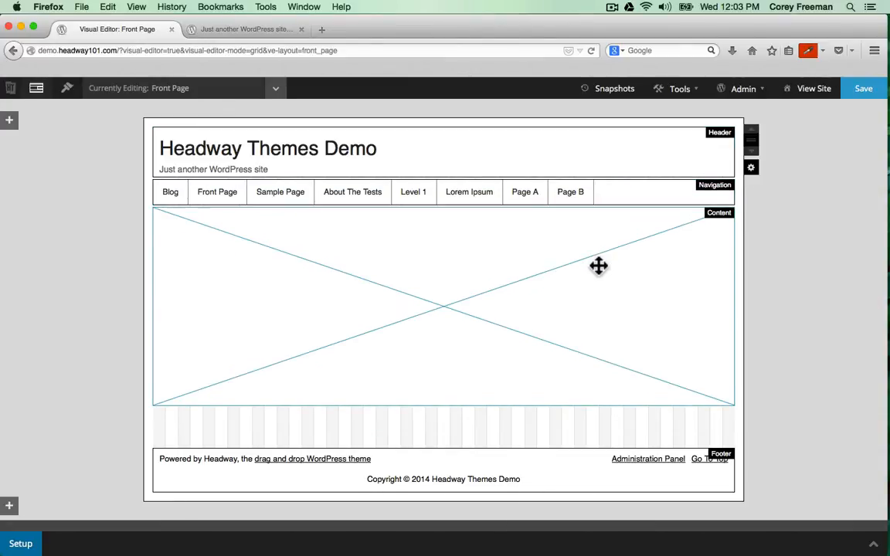
mouse_move(645, 493)
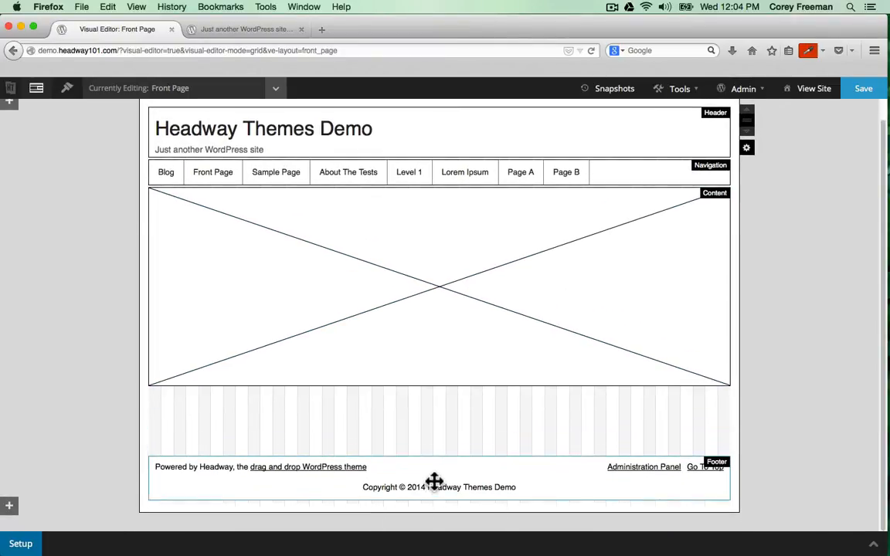
mouse_move(155, 397)
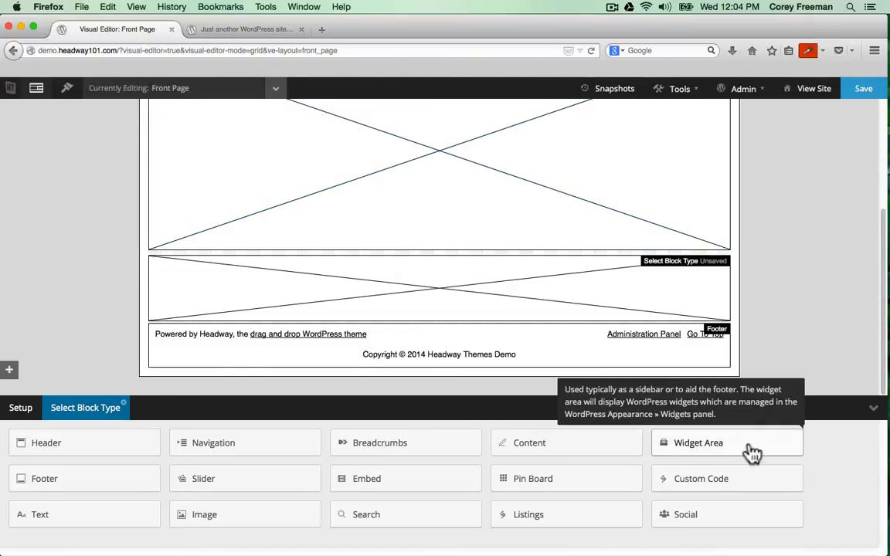
- Make the new block a Widget Area with Horizontal Widgets layout
click(698, 443)
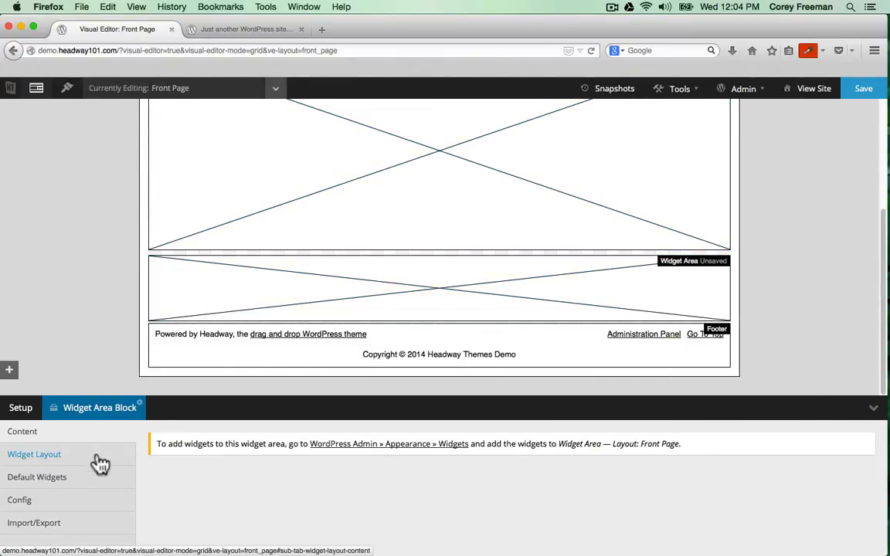
click(34, 454)
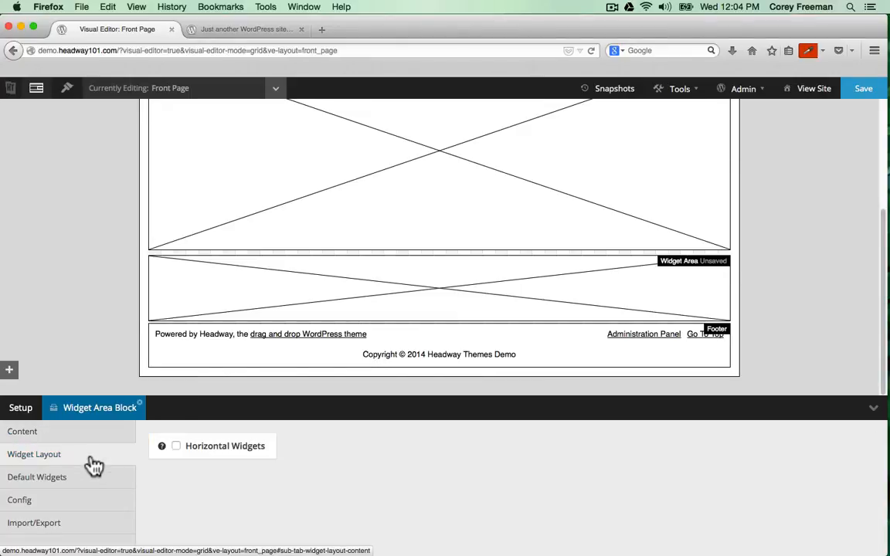
mouse_move(203, 456)
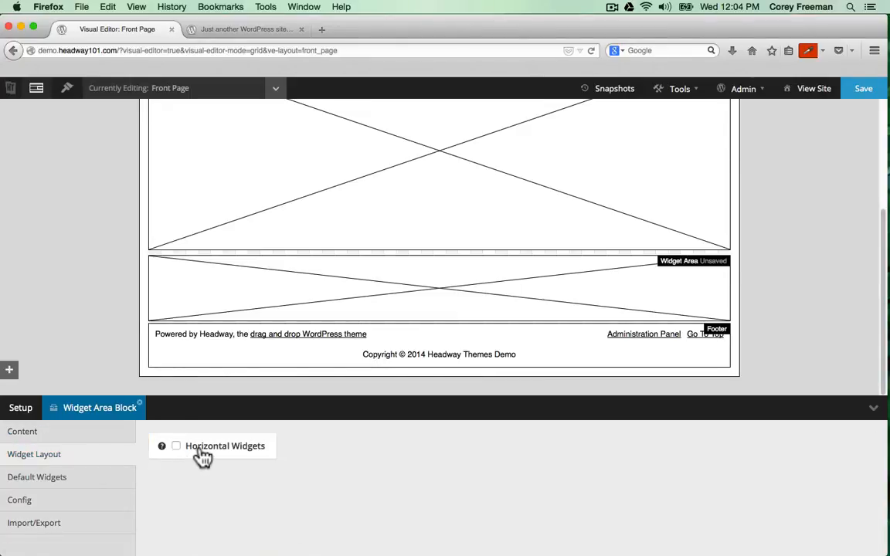
click(176, 445)
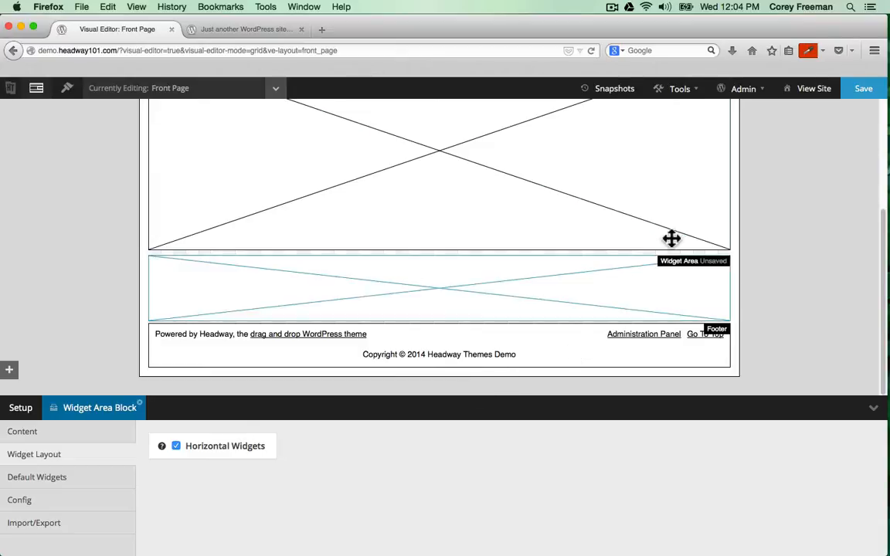
- Save the Front Page layout, preview the live site, and return to the Visual Editor
click(863, 88)
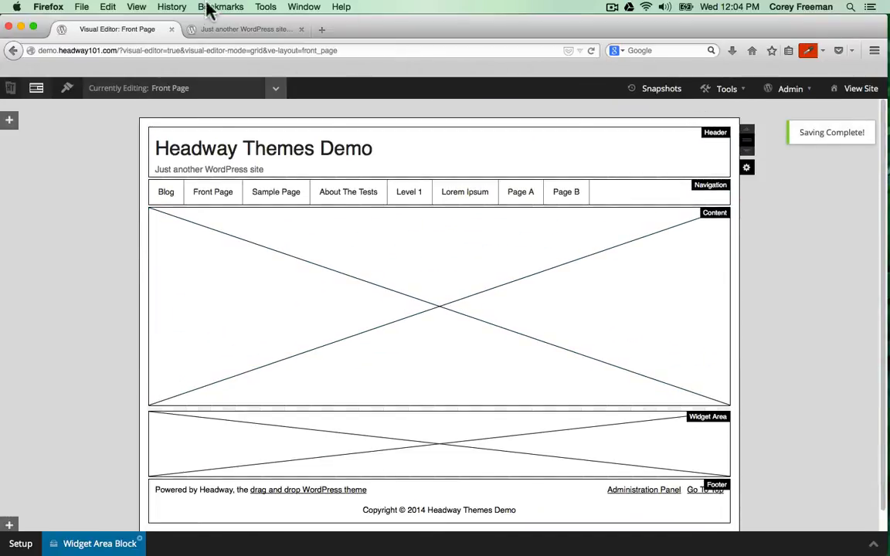
click(246, 29)
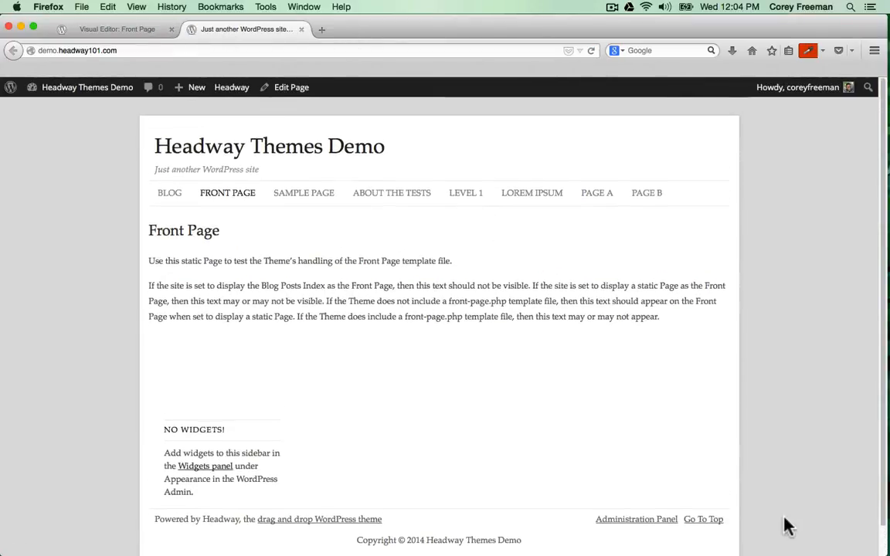
click(116, 28)
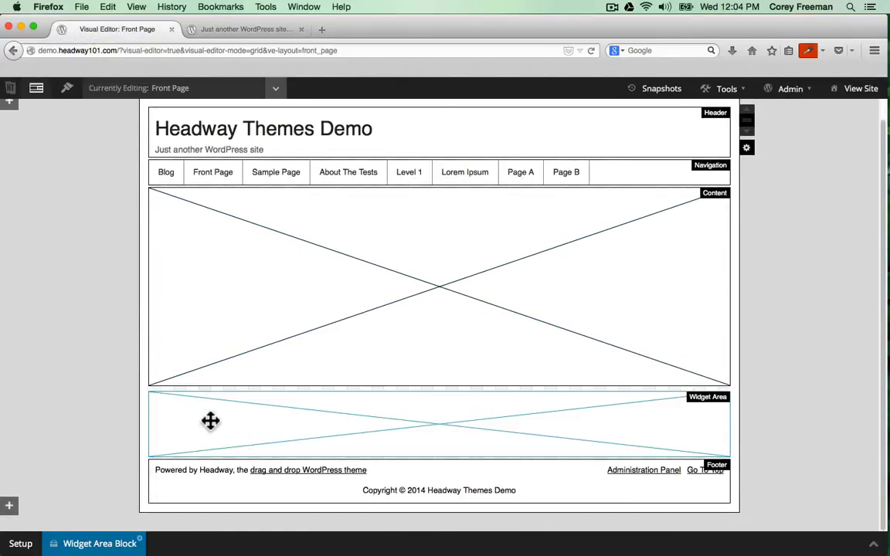
- Delete the Widget Area block and bring up the Footer block options
right_click(211, 421)
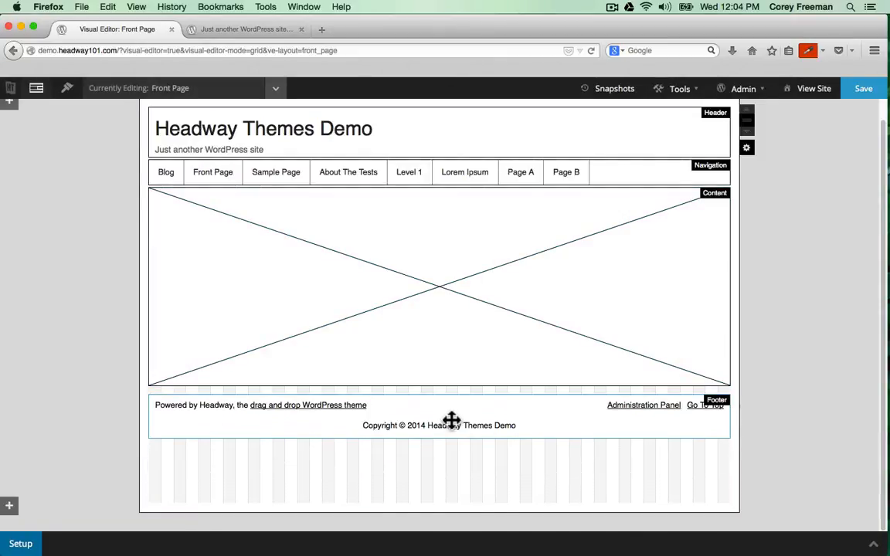
right_click(450, 420)
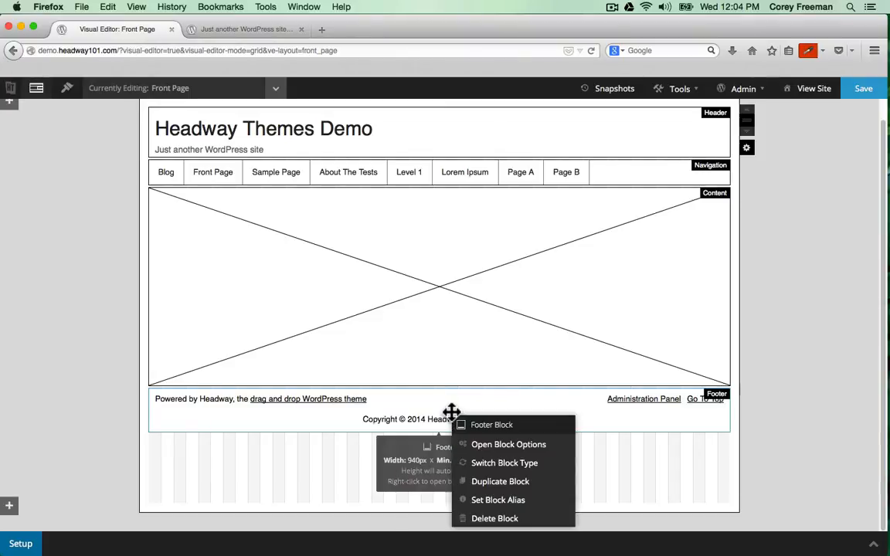
click(508, 444)
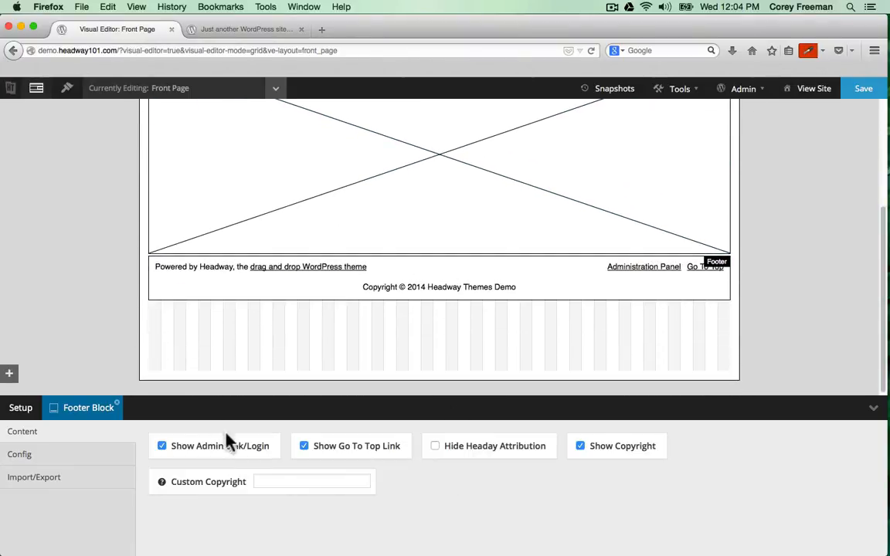
- Hide the footer attribution, Go To Top and admin links, then save the layout
click(435, 445)
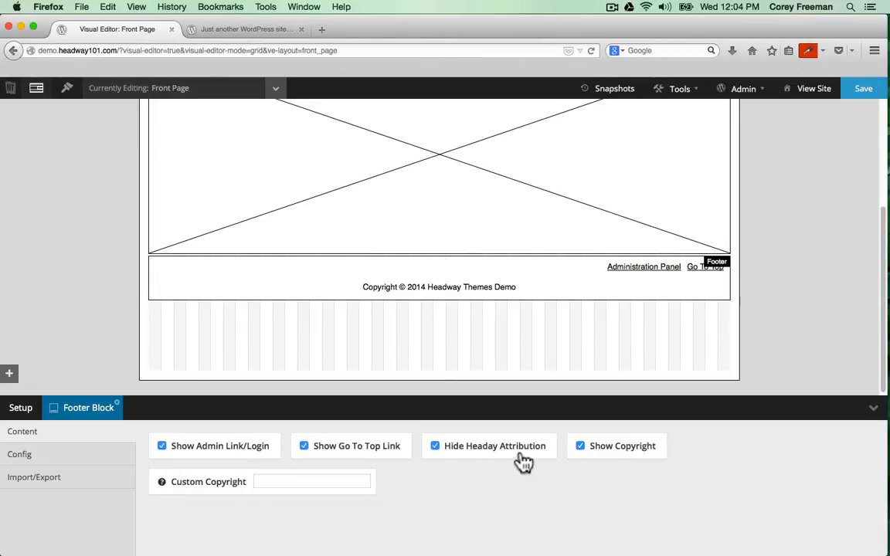
mouse_move(351, 429)
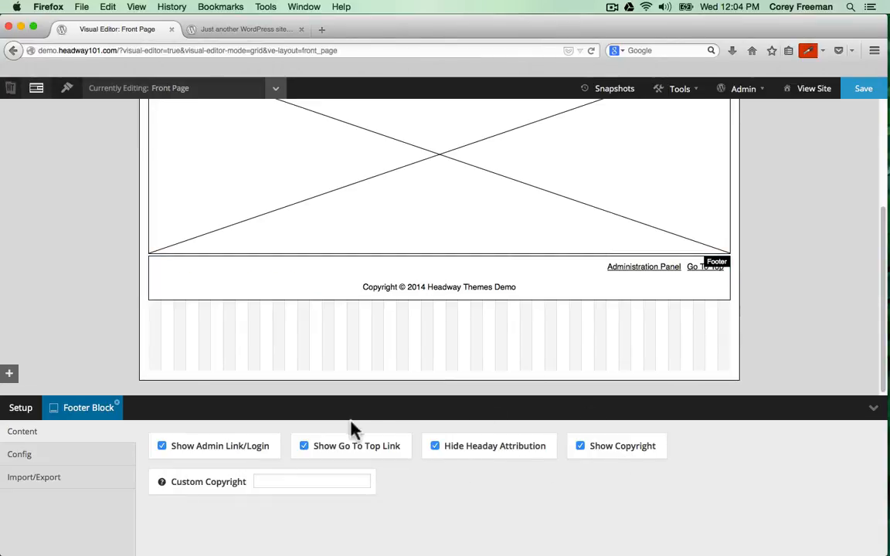
click(304, 446)
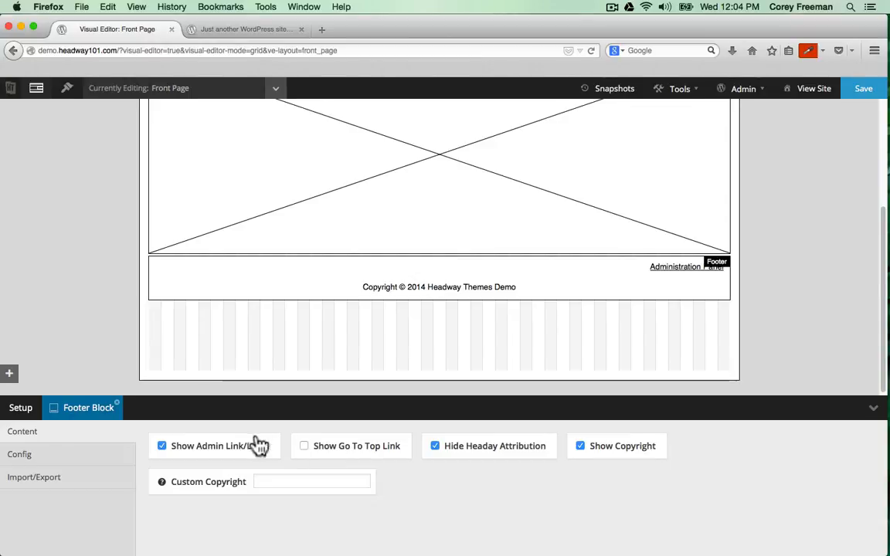
click(161, 446)
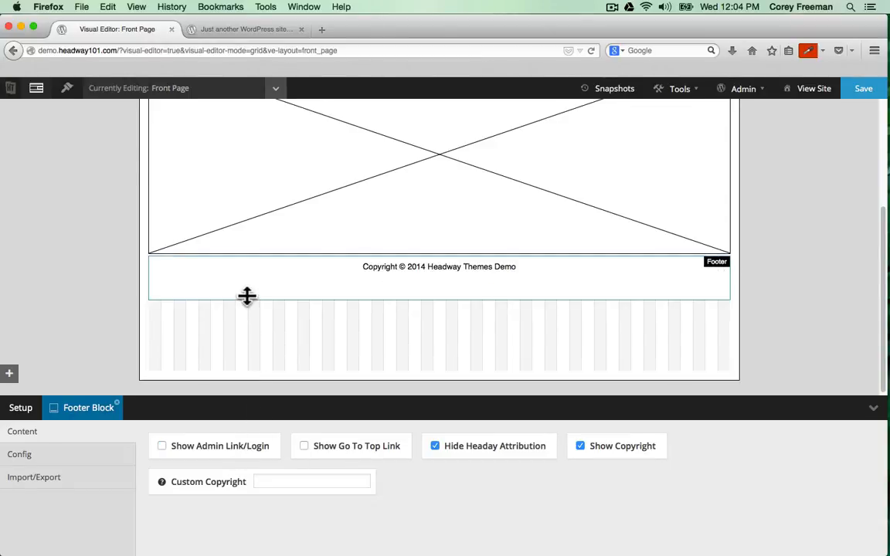
mouse_move(252, 275)
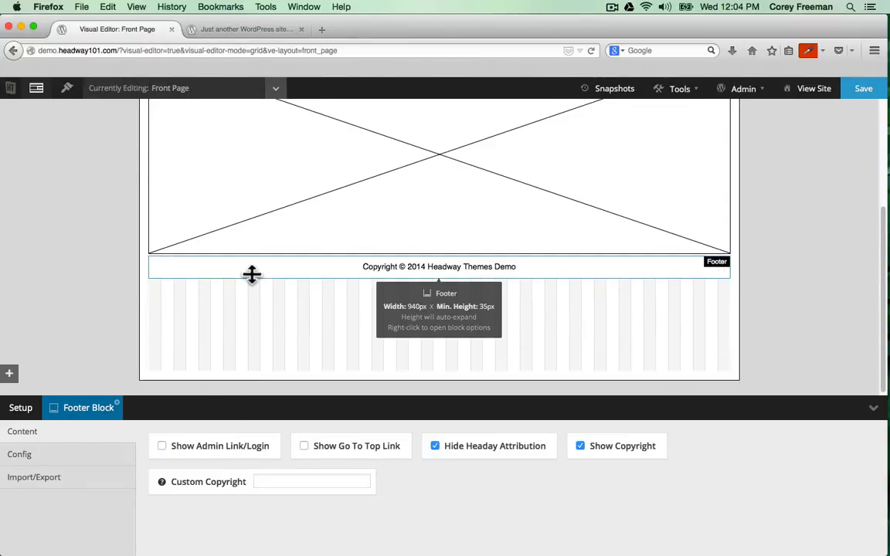
mouse_move(336, 376)
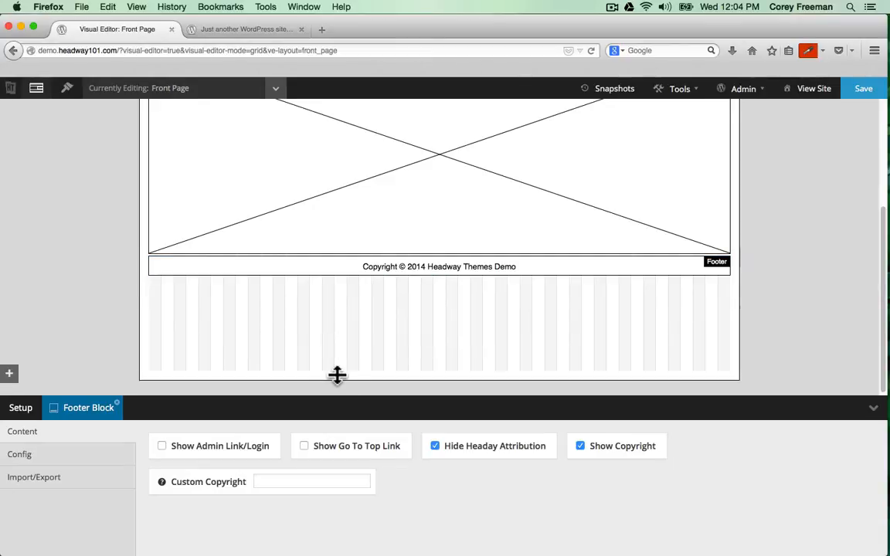
scroll(up, 3)
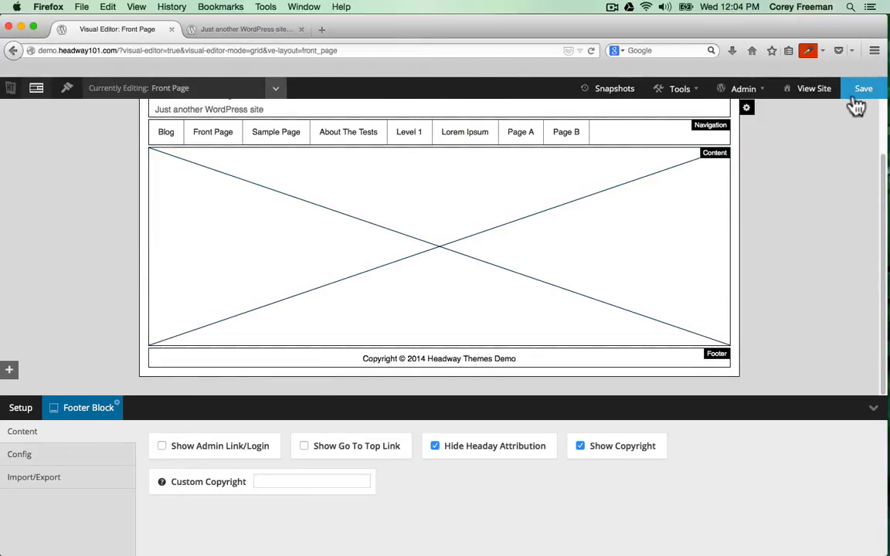
click(862, 88)
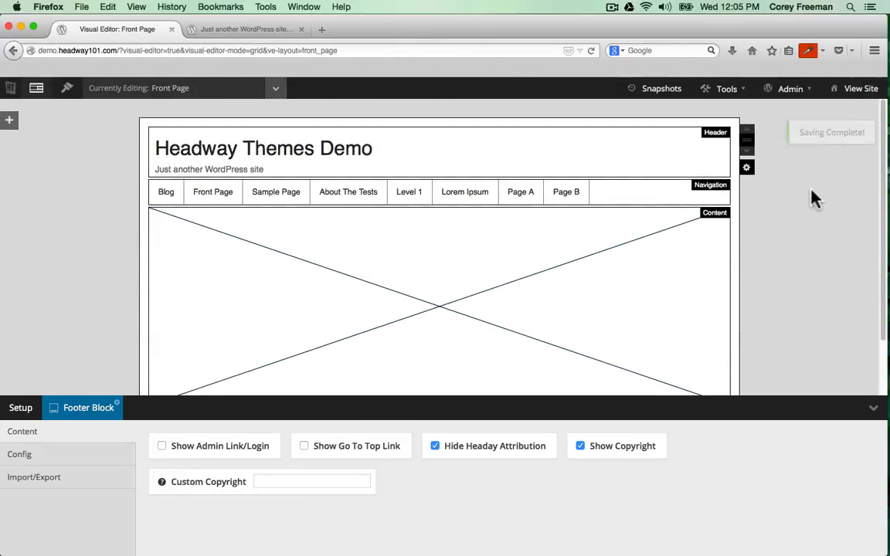
- Enable Navigation Search in the Navigation block, save, and switch to the live site
click(177, 407)
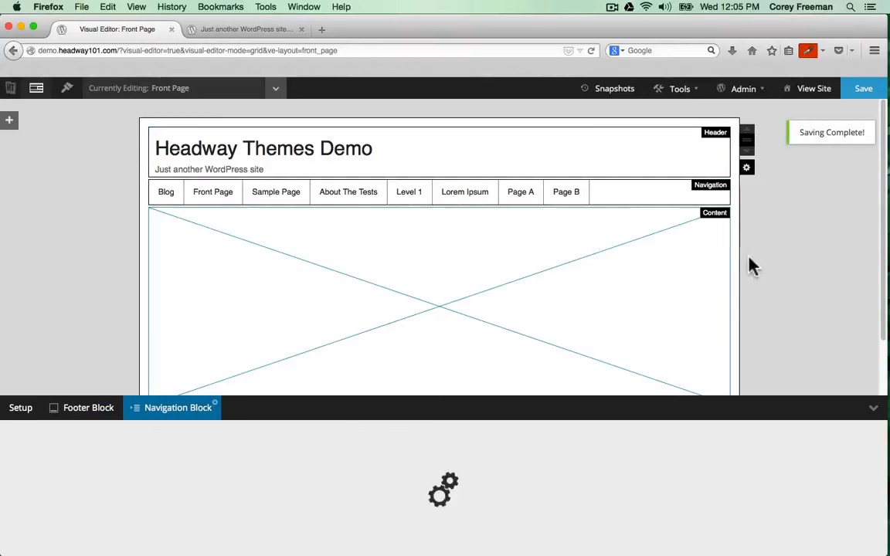
click(177, 407)
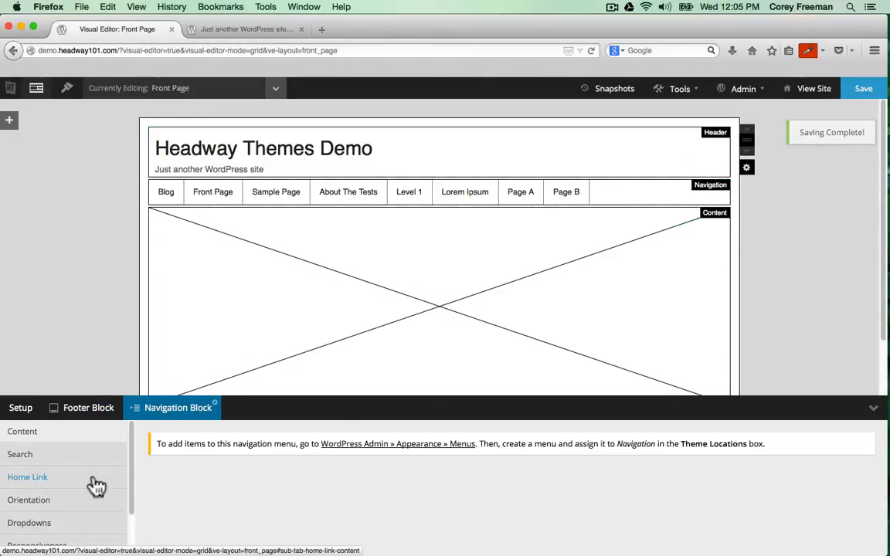
click(20, 454)
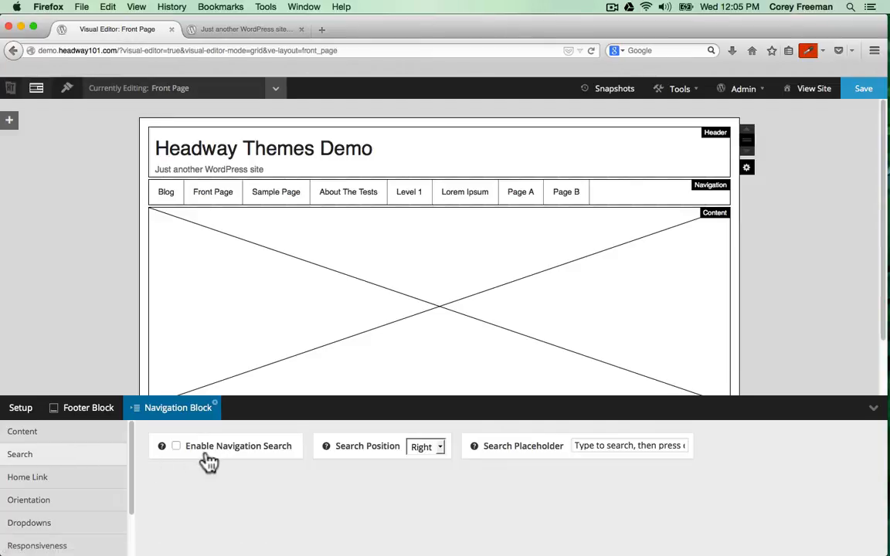
click(176, 446)
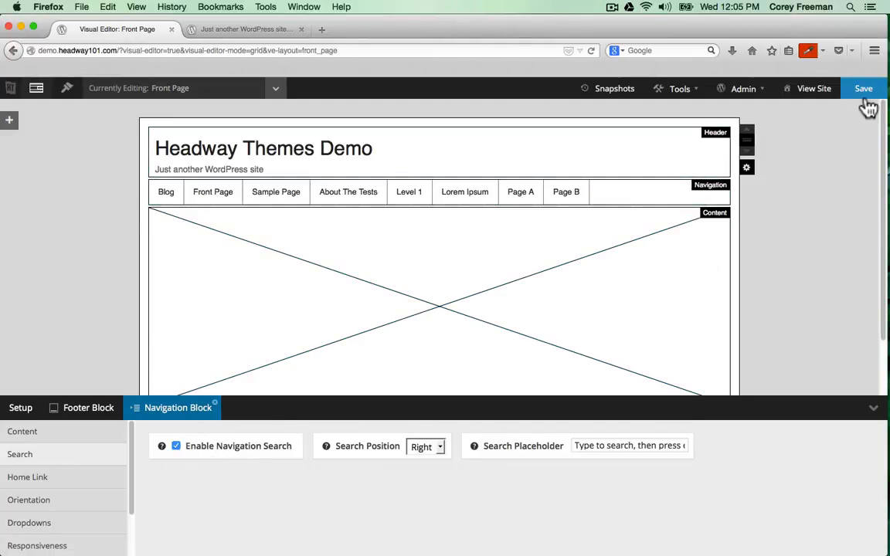
click(862, 88)
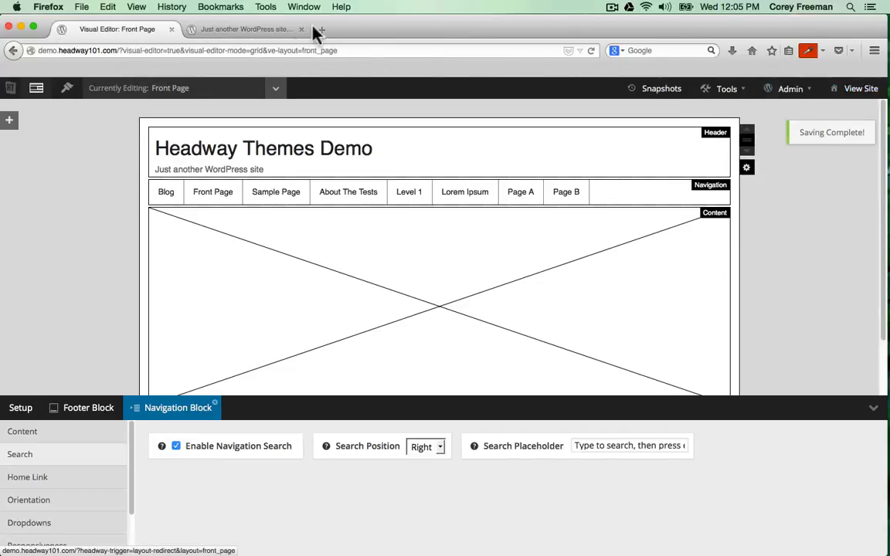
click(246, 29)
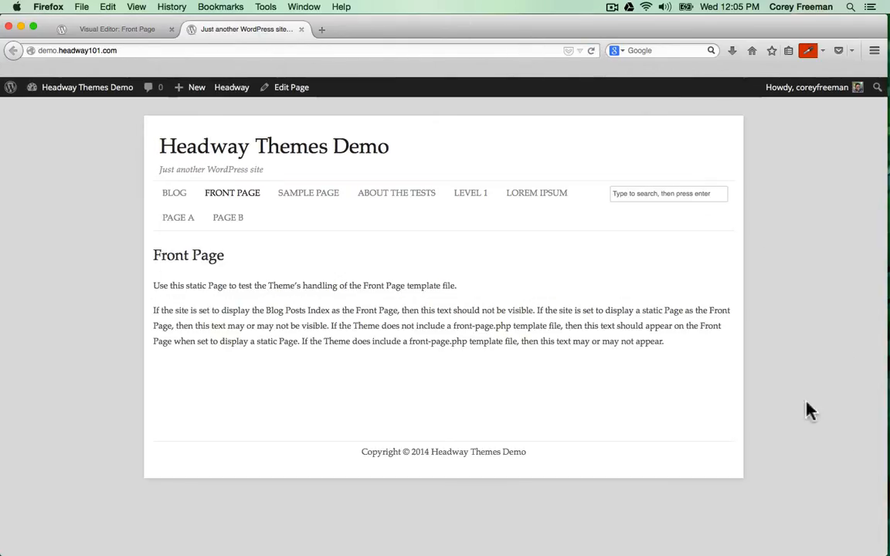
mouse_move(778, 322)
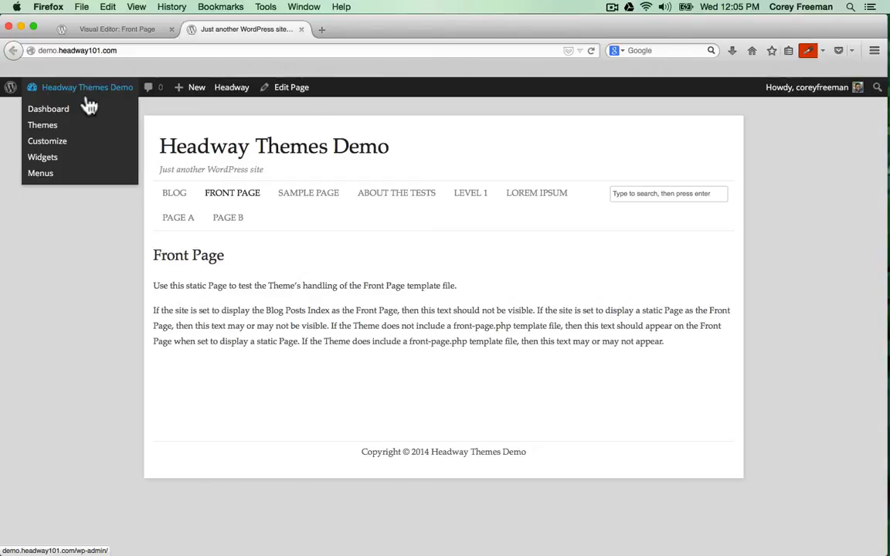
mouse_move(40, 173)
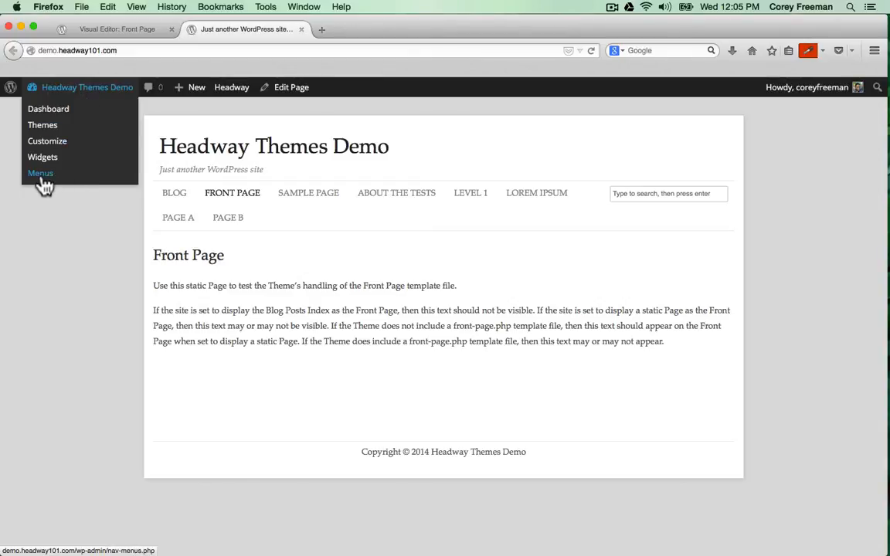
right_click(41, 173)
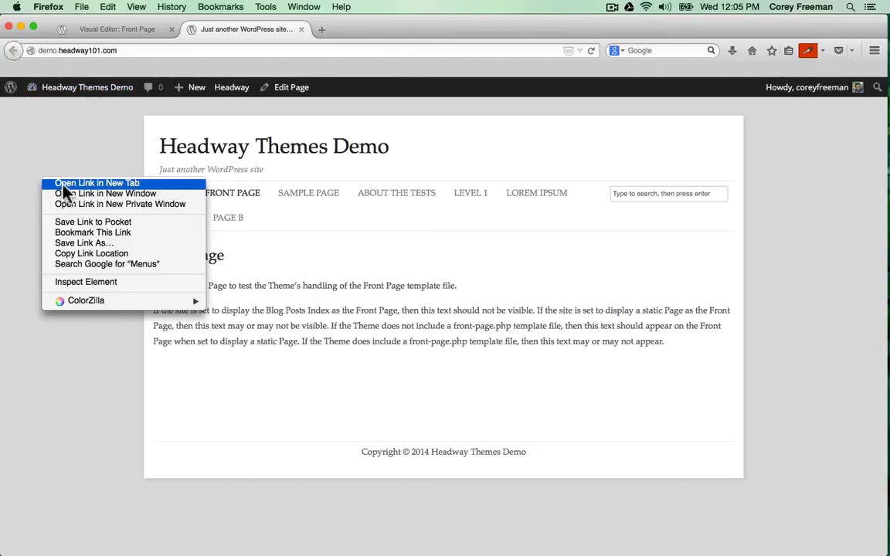
- Load the Short menu for editing in Appearance > Menus
click(96, 183)
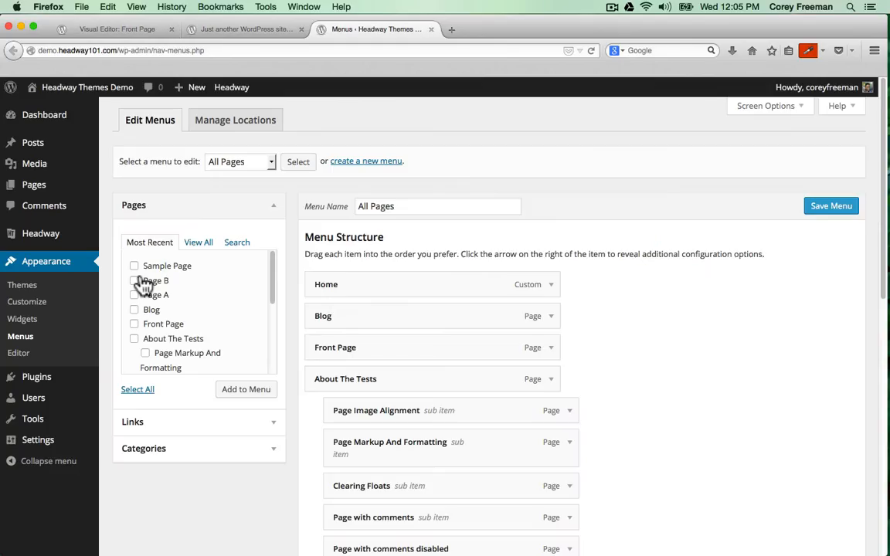
mouse_move(237, 350)
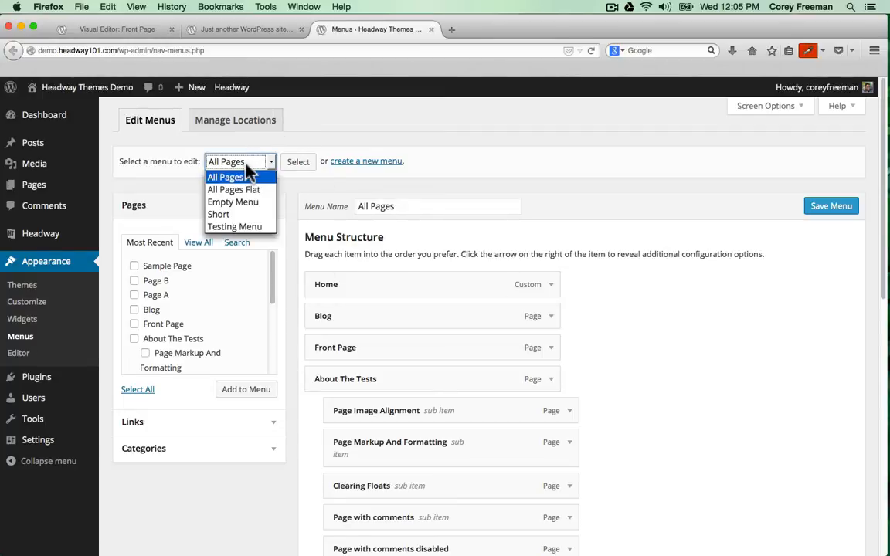
mouse_move(239, 202)
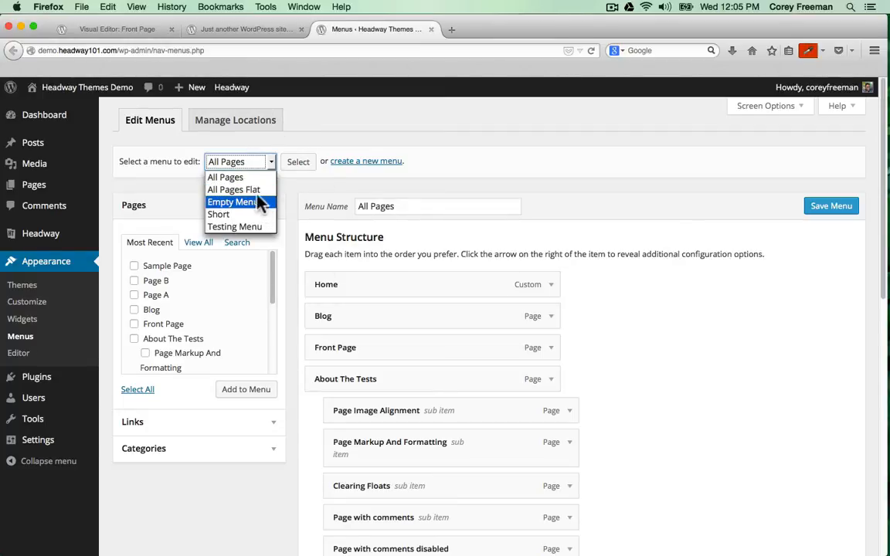
click(218, 214)
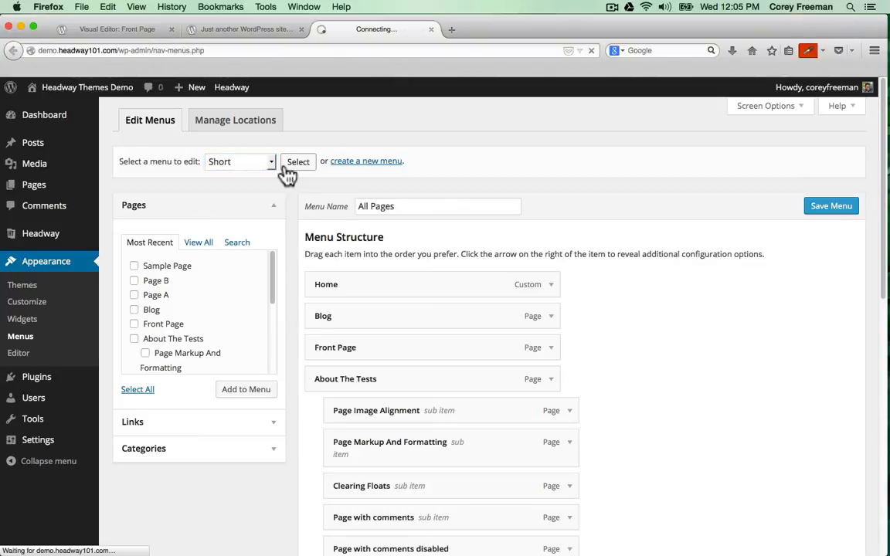
click(298, 161)
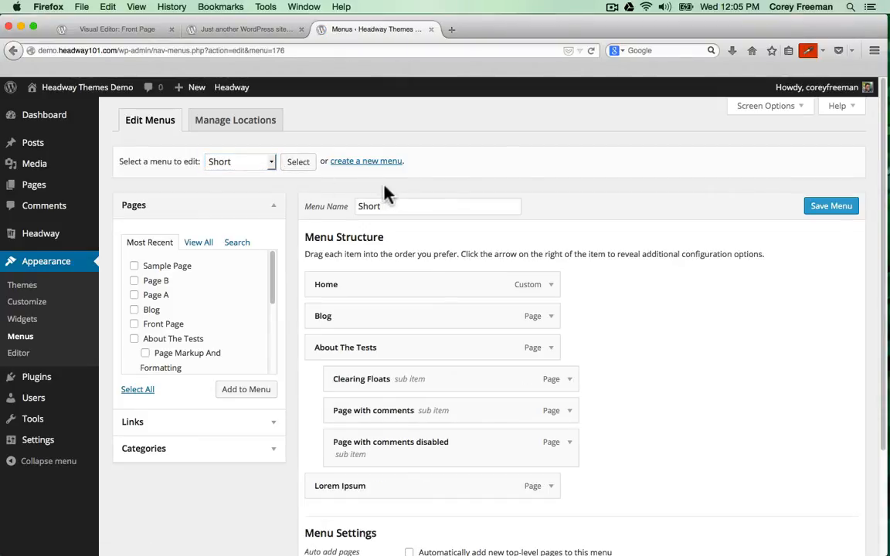
- Assign Short to the 'Navigation — Layout: Front Page' location, save, and view the site
scroll(down, 3)
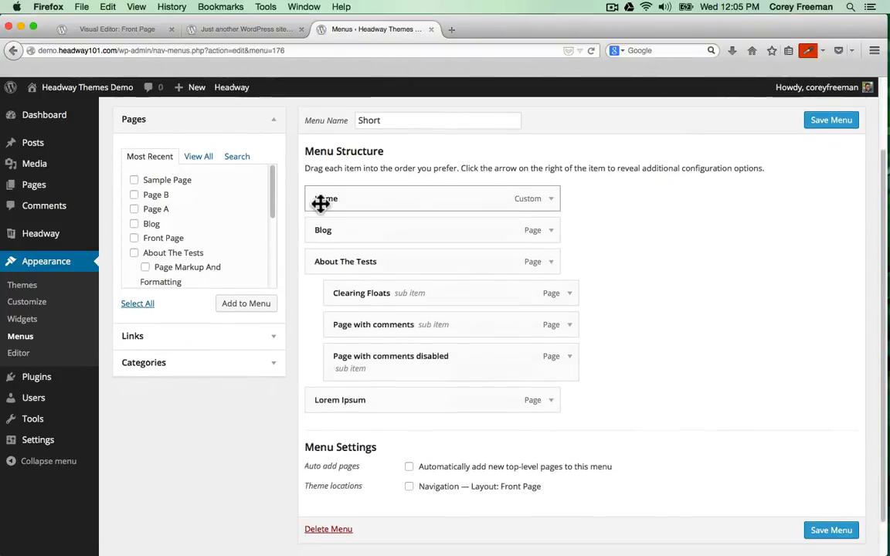
scroll(down, 3)
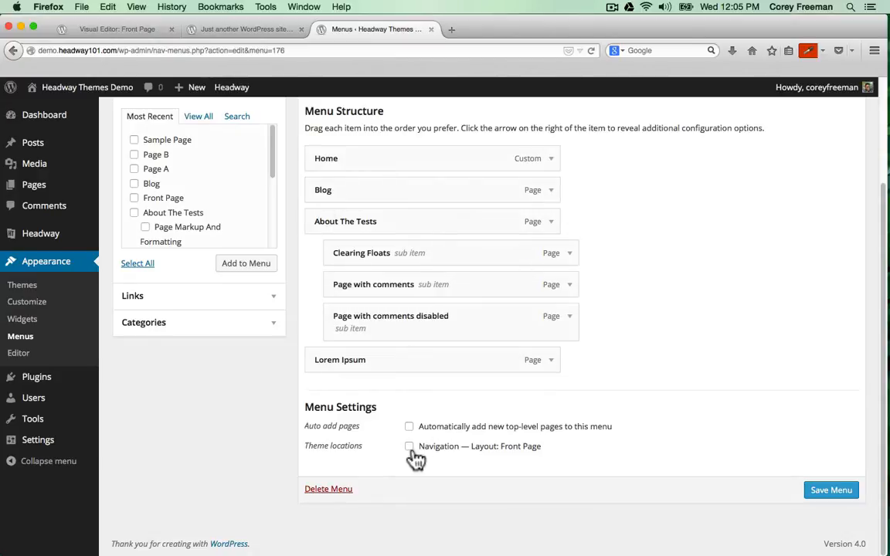
click(409, 445)
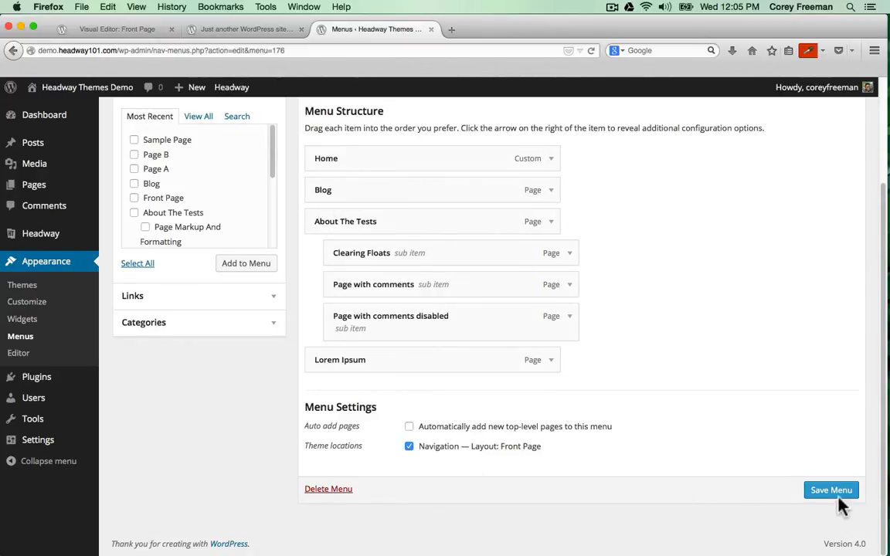
click(830, 489)
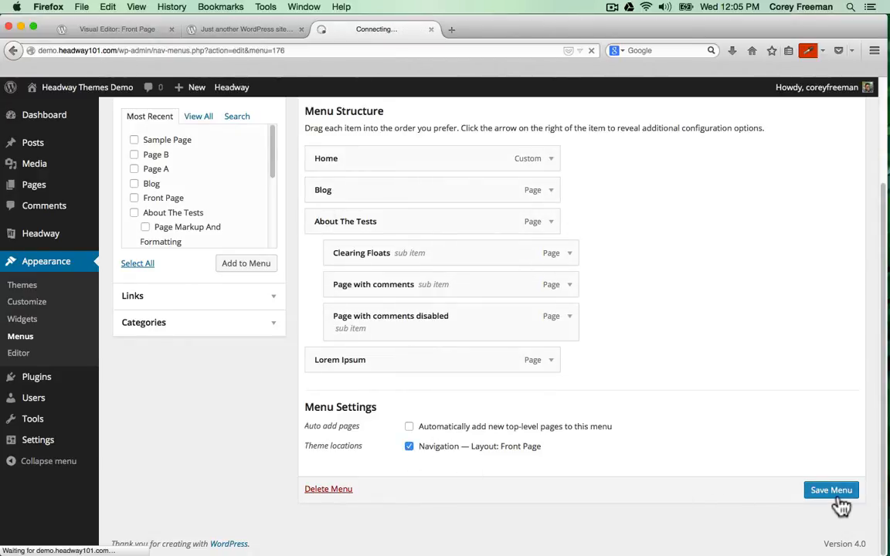
click(246, 29)
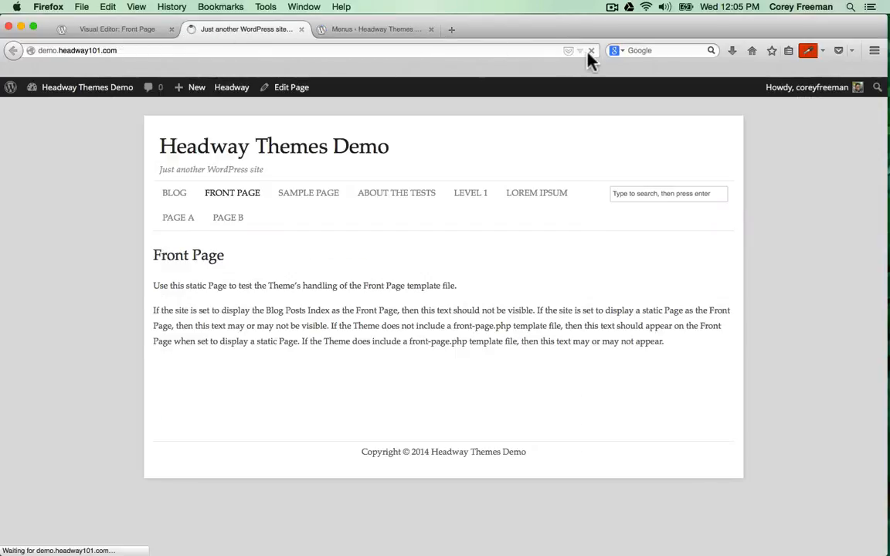
- Reload the live front page and visit the Blog page
click(591, 50)
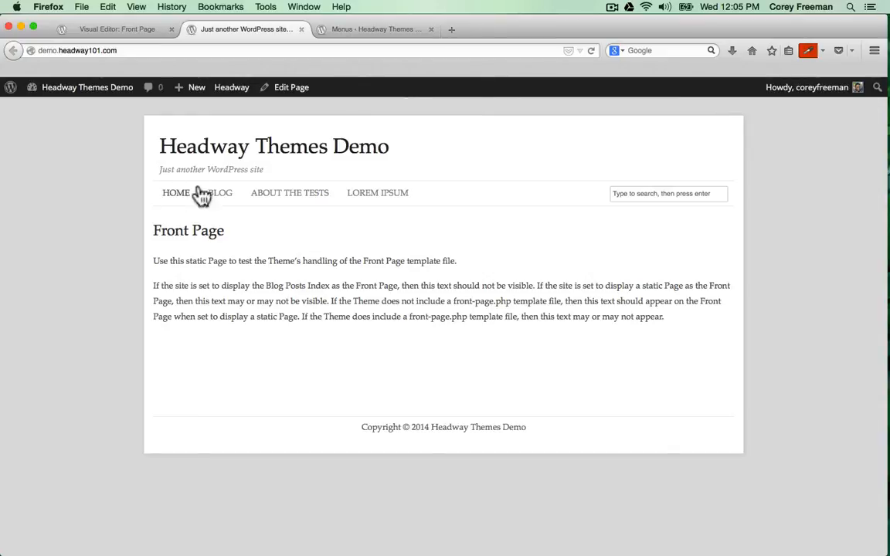
mouse_move(660, 210)
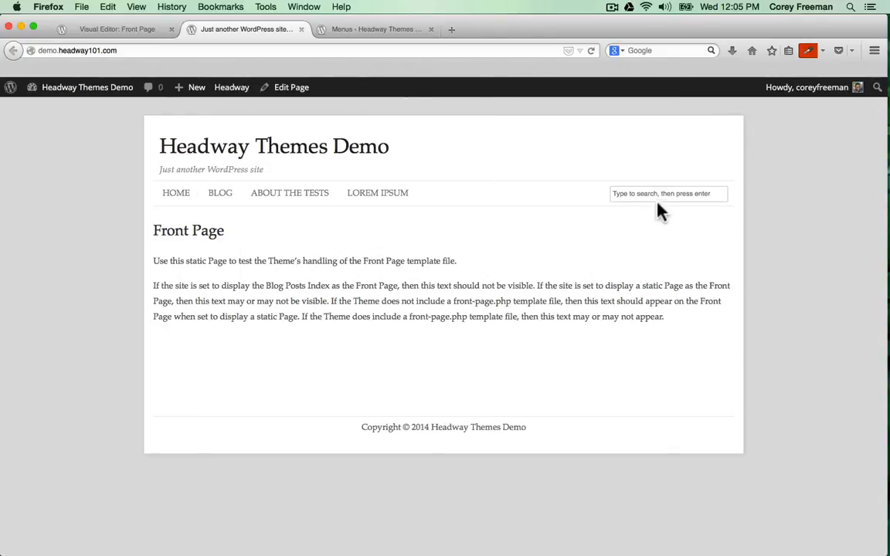
mouse_move(220, 193)
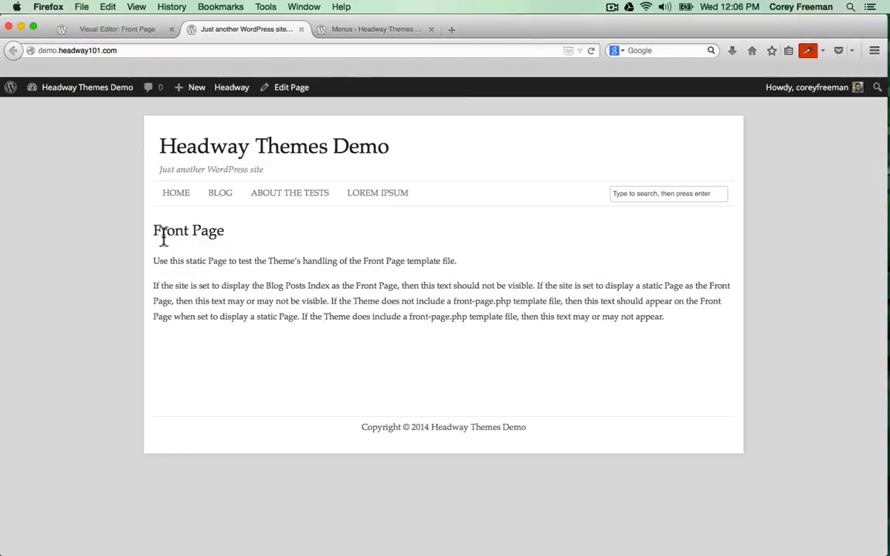
mouse_move(200, 222)
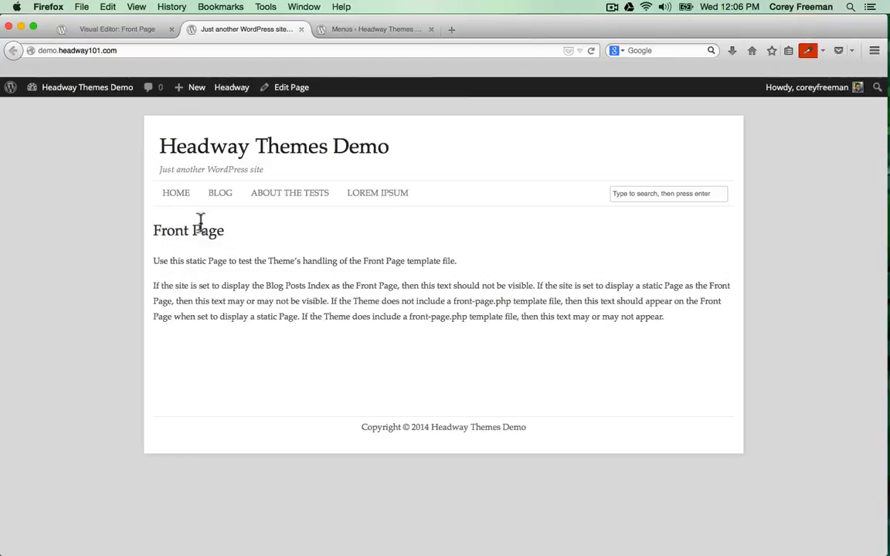
click(220, 193)
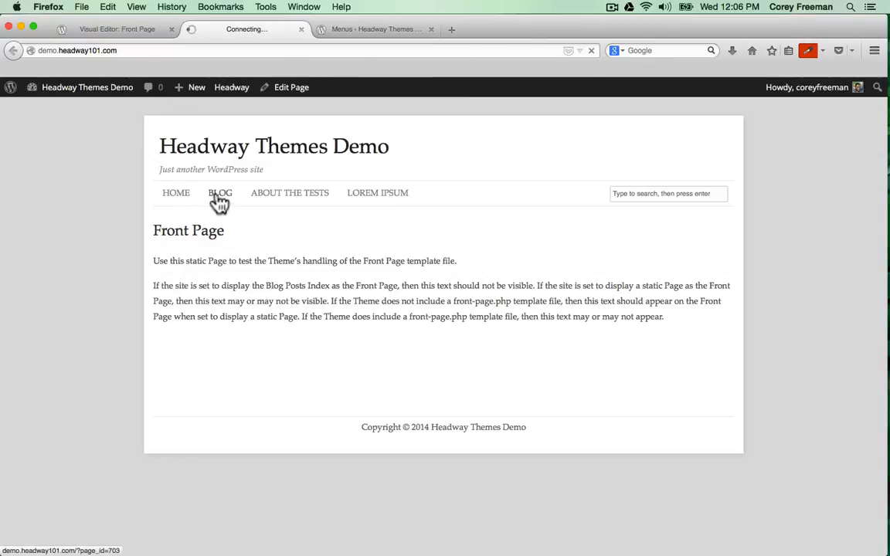
click(219, 192)
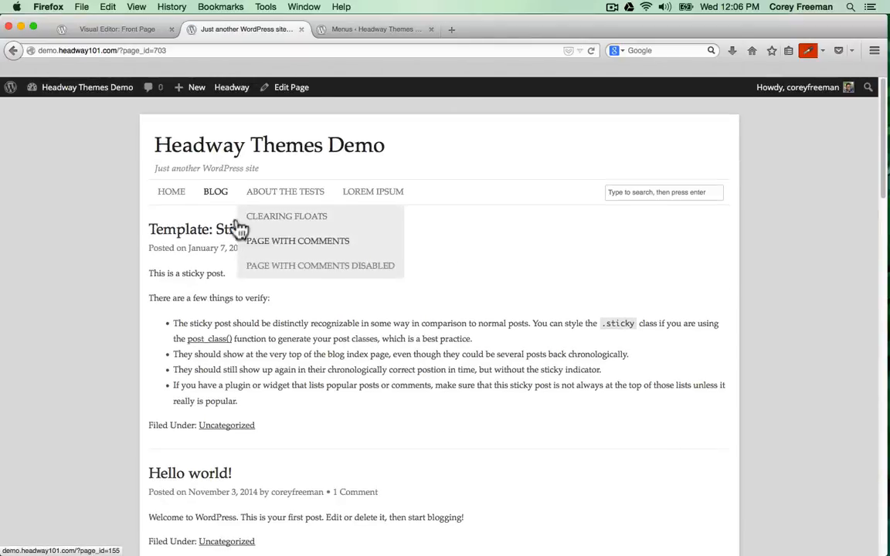
scroll(down, 3)
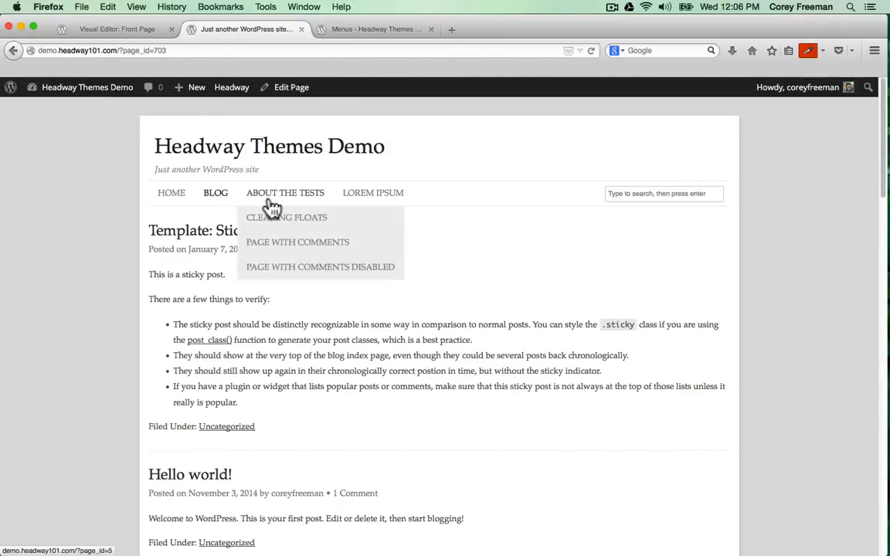
- Visit the About The Tests and Lorem Ipsum pages, then return to the front page
click(285, 192)
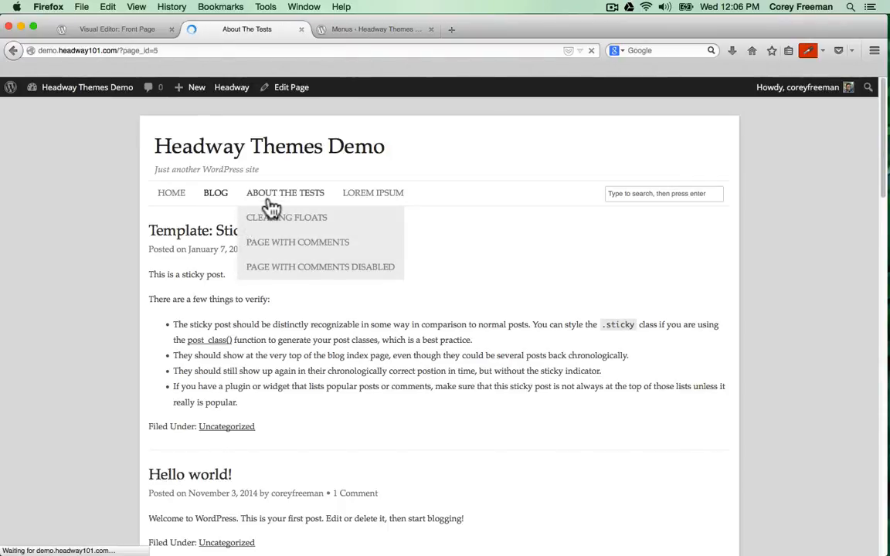
click(285, 192)
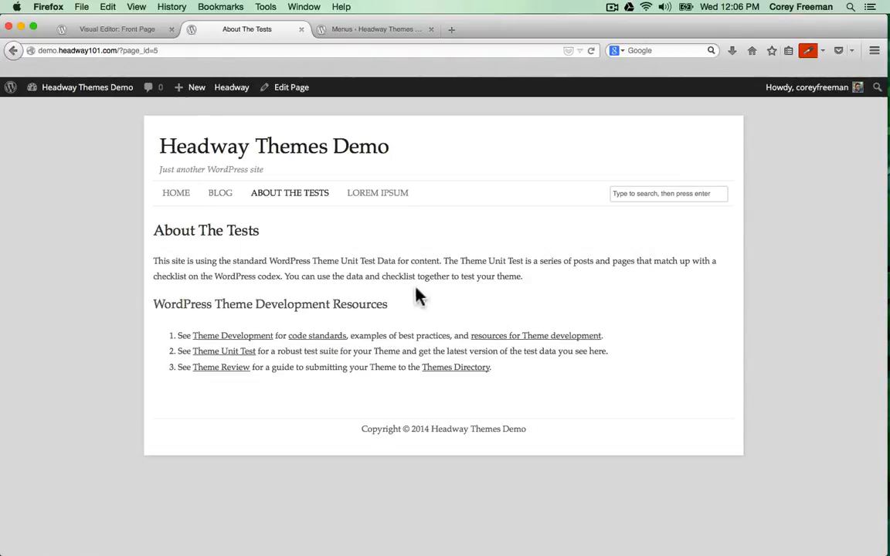
click(378, 192)
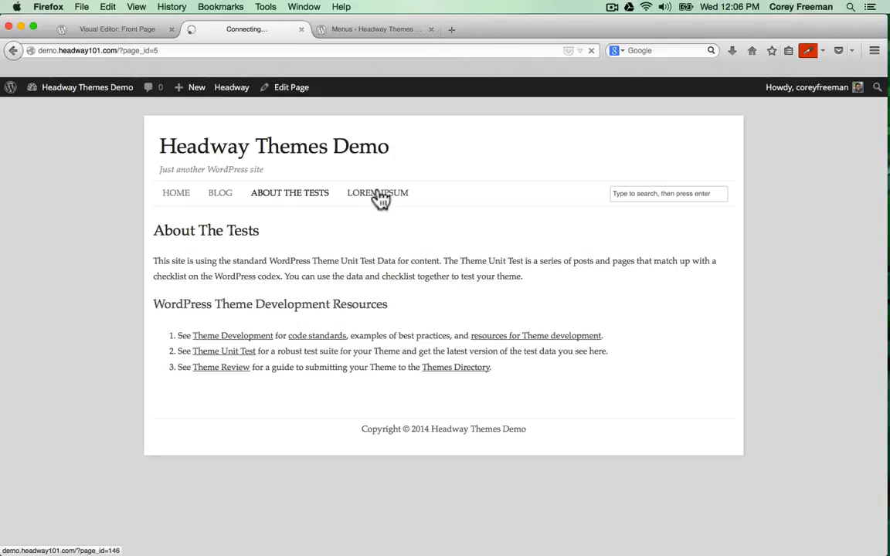
click(377, 193)
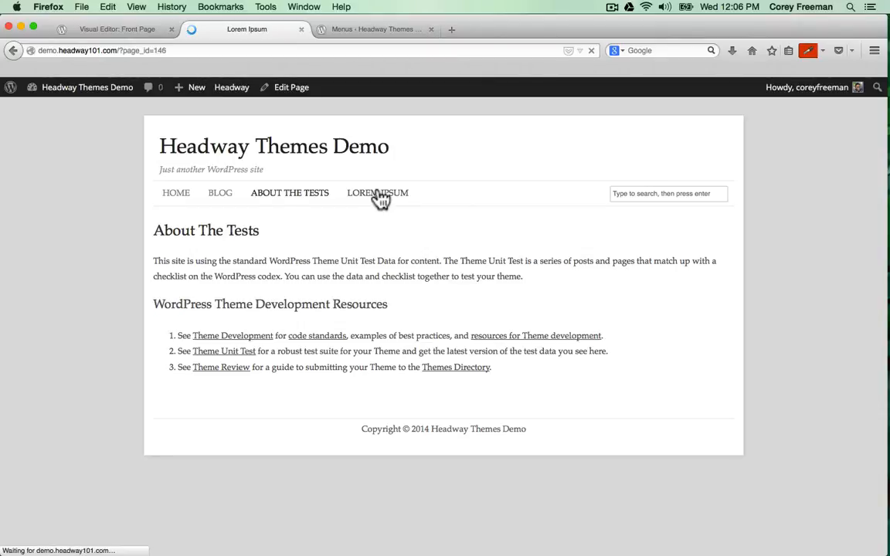
click(377, 192)
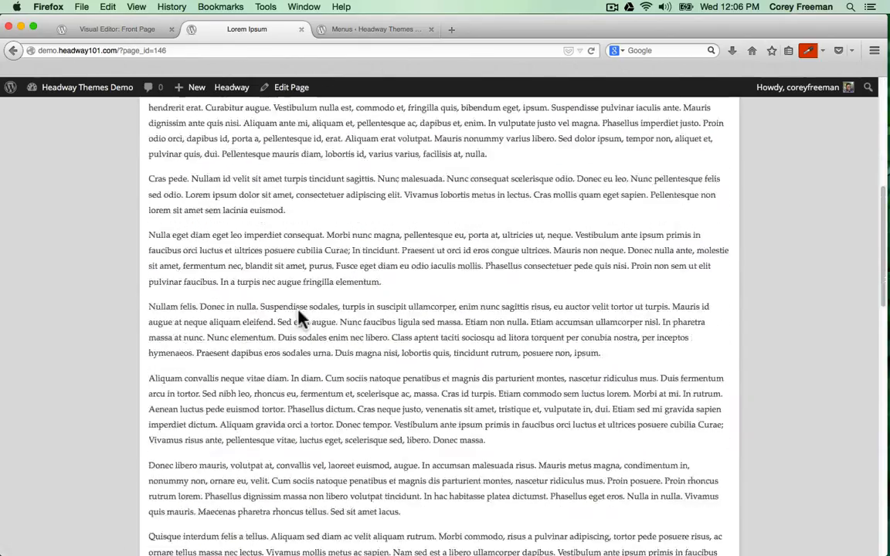
scroll(down, 3)
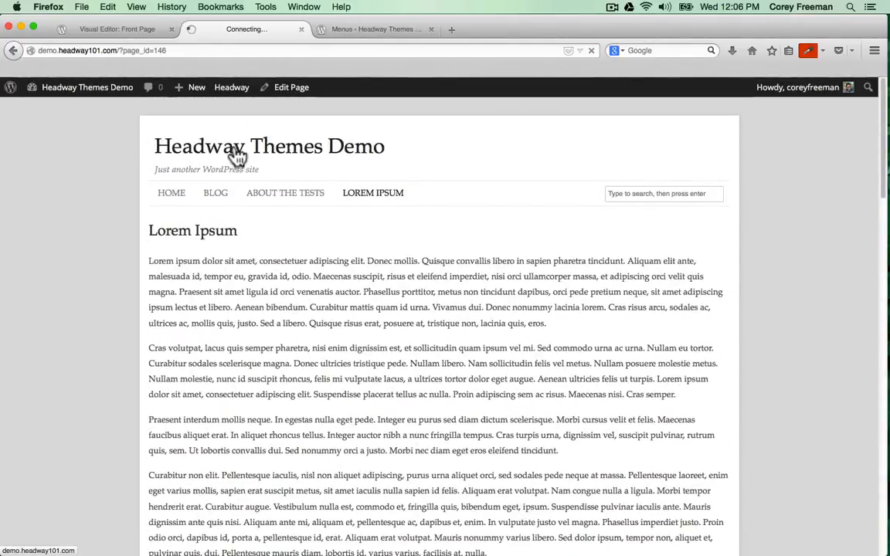
click(246, 28)
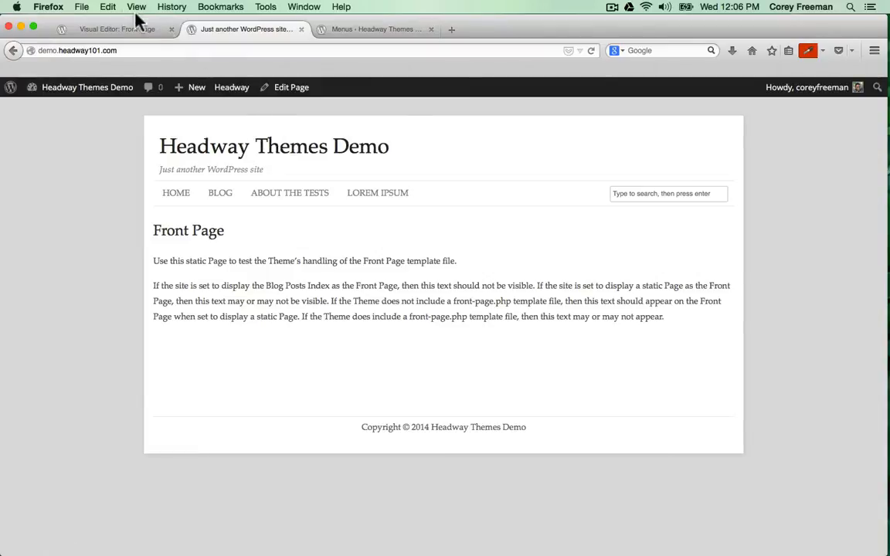
- In the Visual Editor, pick Edit on Blog Index from the Currently Editing list
click(116, 29)
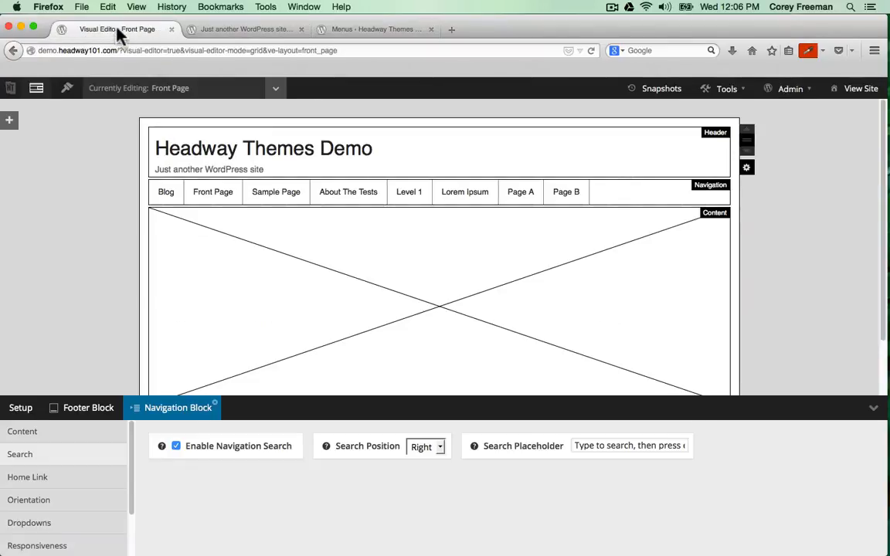
mouse_move(89, 142)
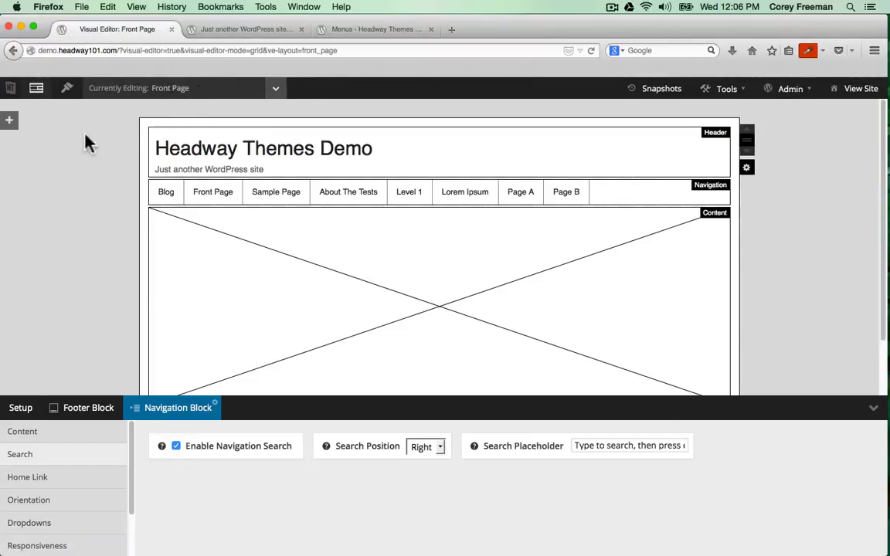
scroll(up, 3)
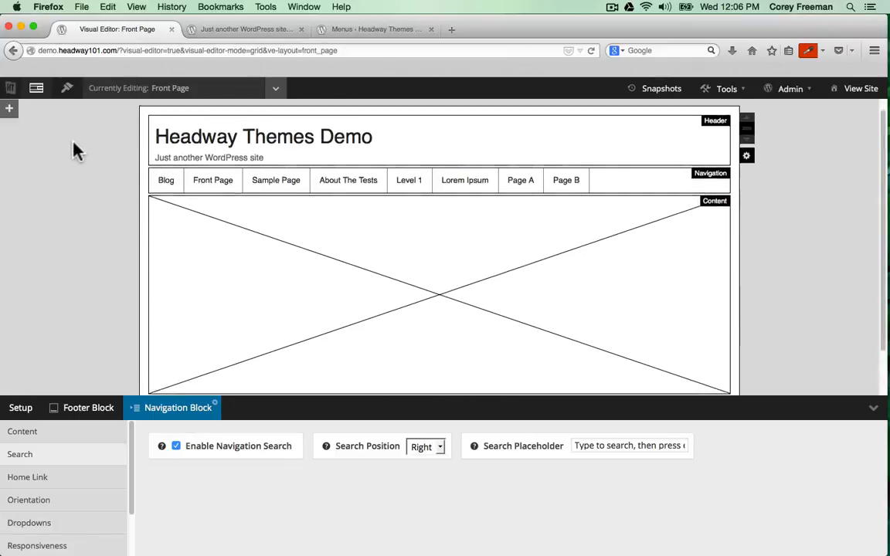
click(275, 88)
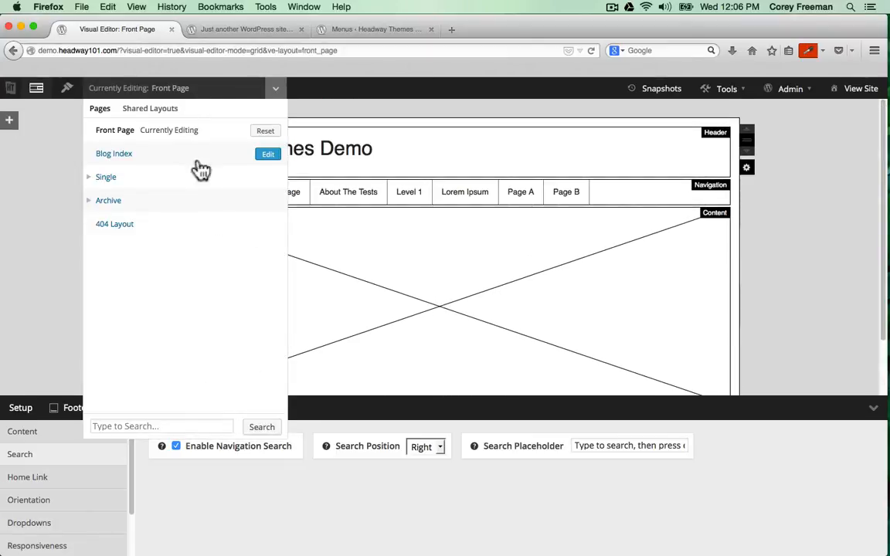
mouse_move(218, 96)
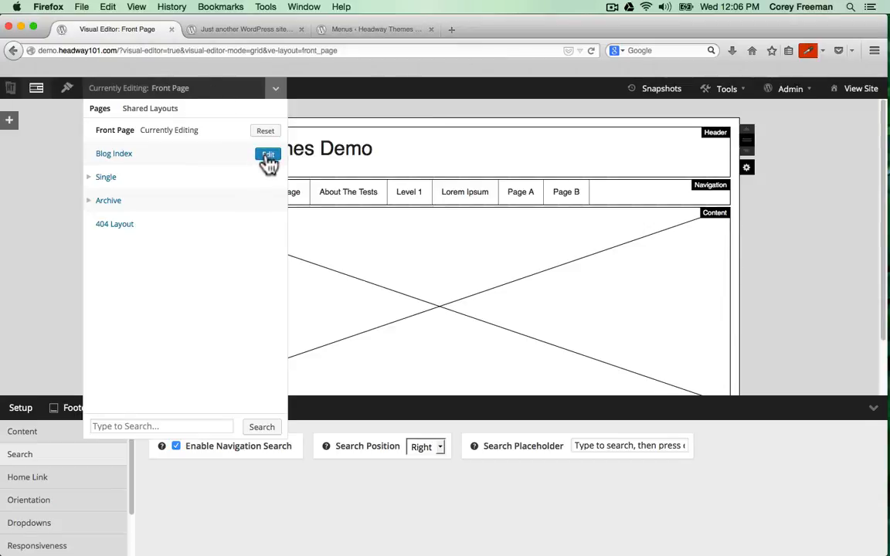
click(267, 155)
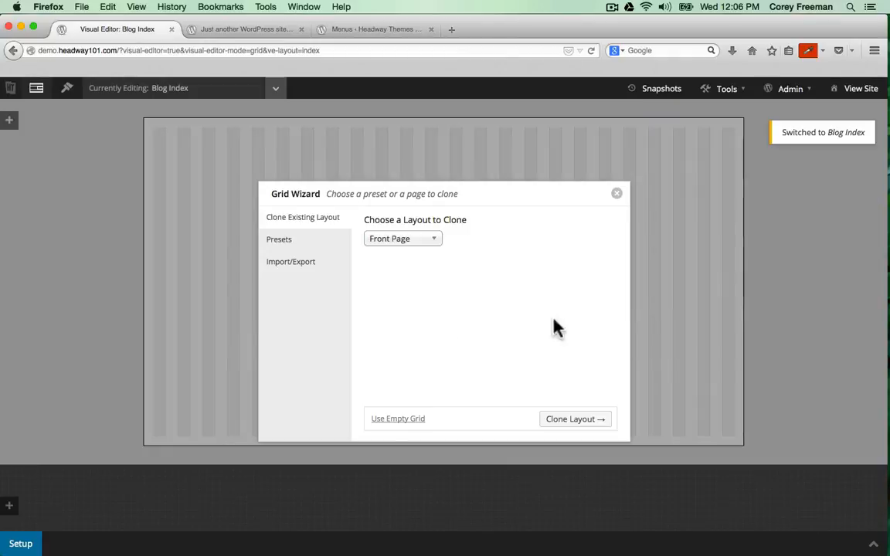
mouse_move(508, 303)
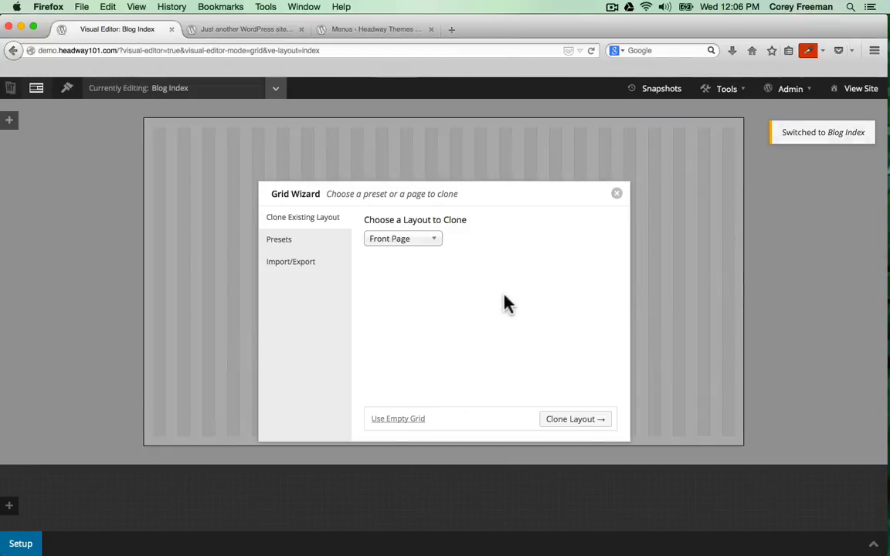
mouse_move(402, 251)
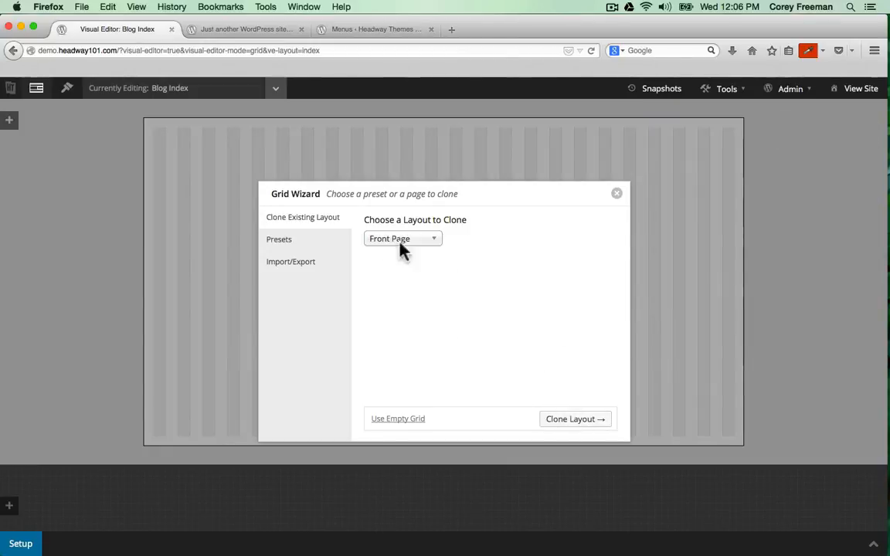
mouse_move(324, 231)
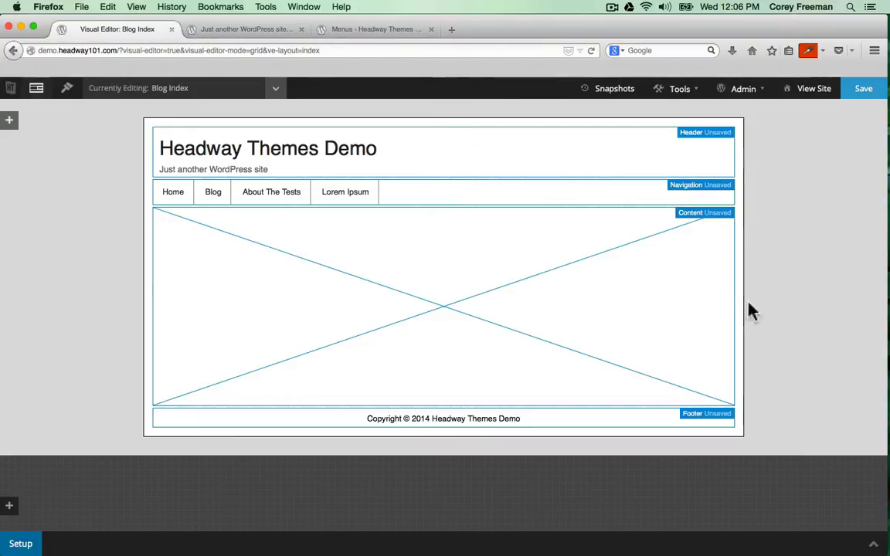
mouse_move(584, 152)
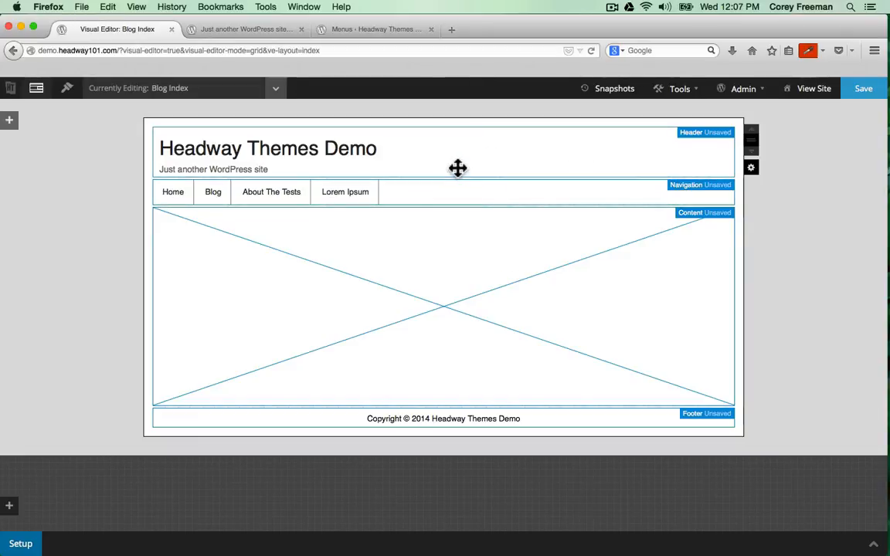
mouse_move(445, 158)
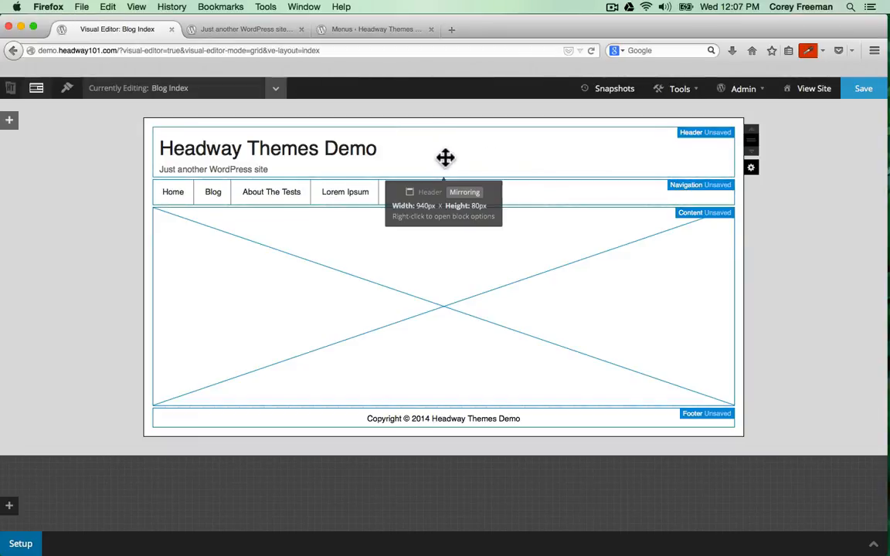
mouse_move(475, 148)
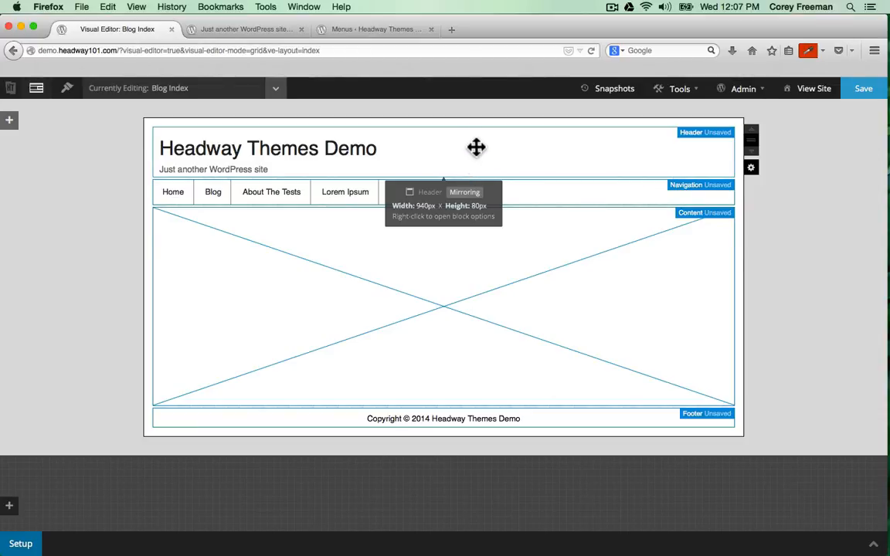
mouse_move(481, 152)
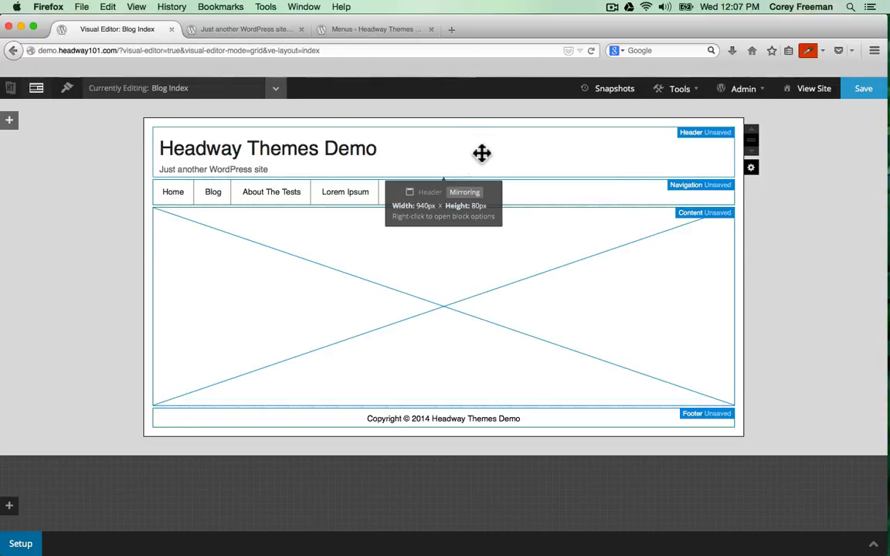
mouse_move(730, 284)
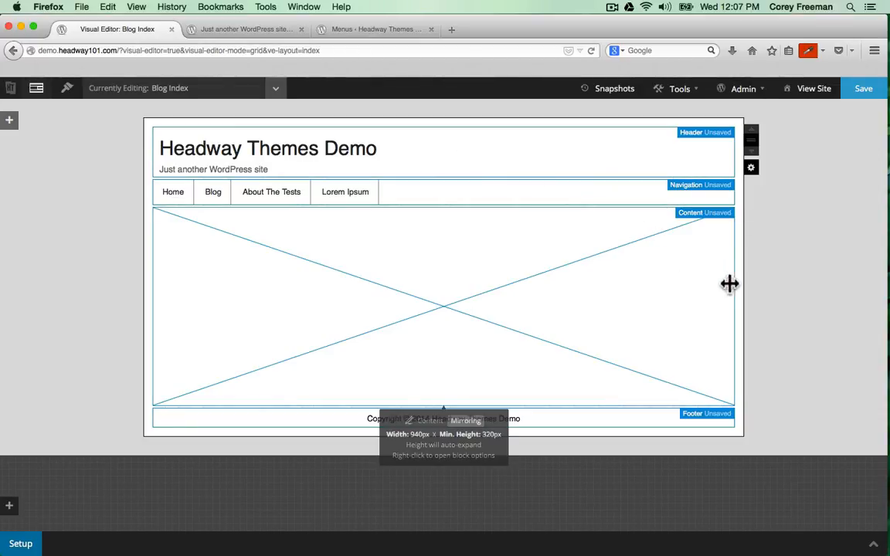
- Narrow the Blog Index Content block to 580px and make the new block a Widget Area
drag(730, 284, 634, 284)
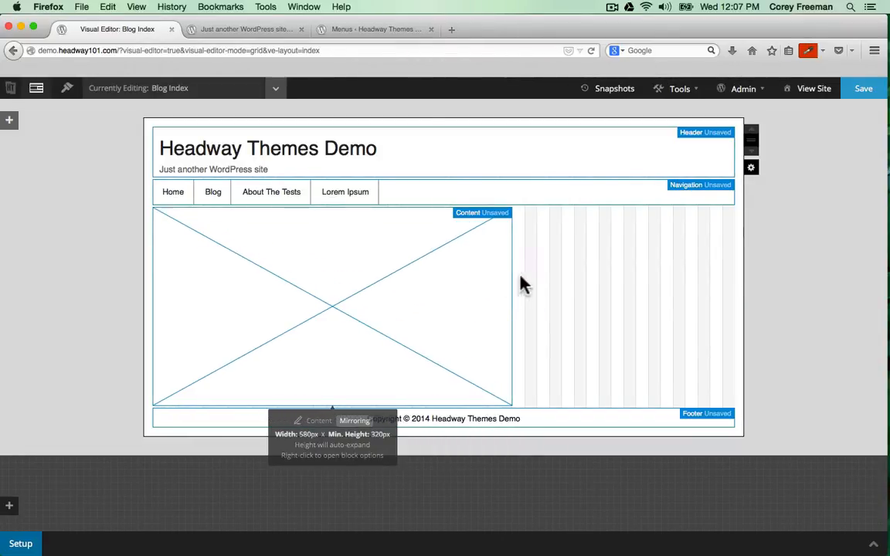
mouse_move(518, 219)
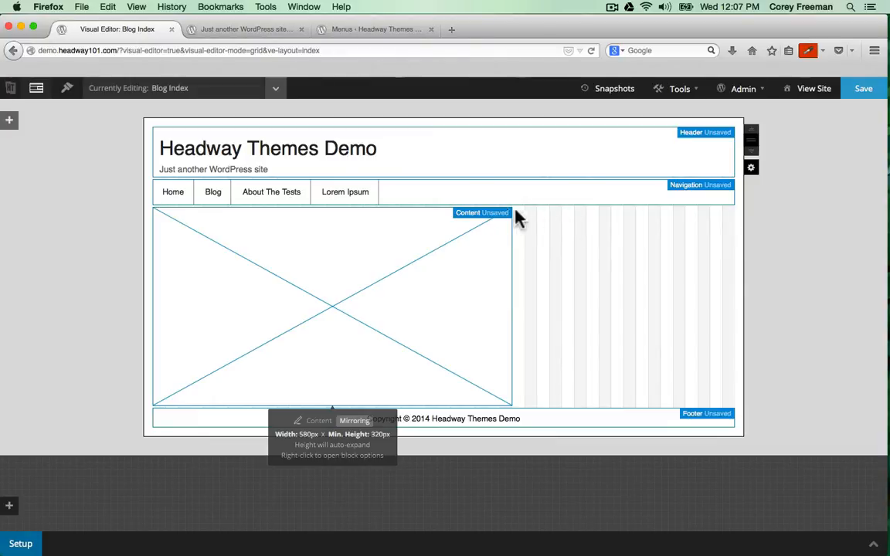
mouse_move(627, 239)
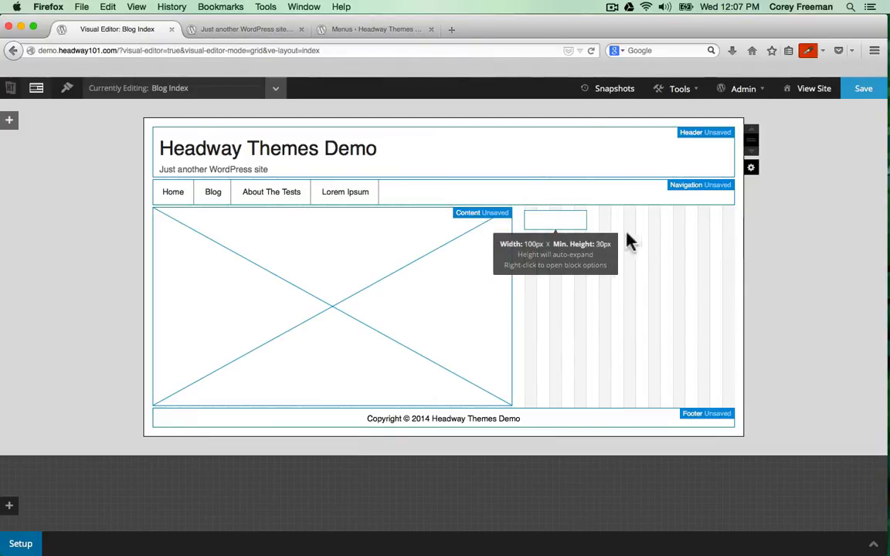
click(554, 220)
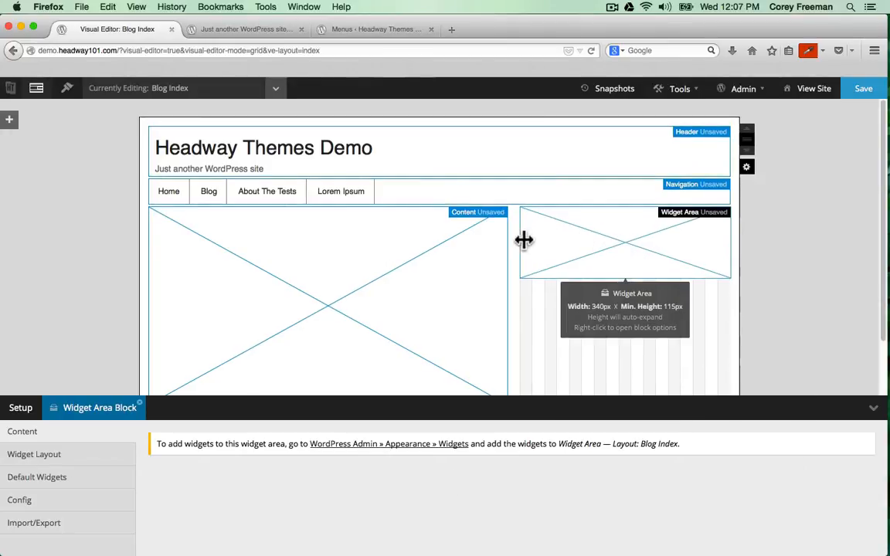
scroll(down, 3)
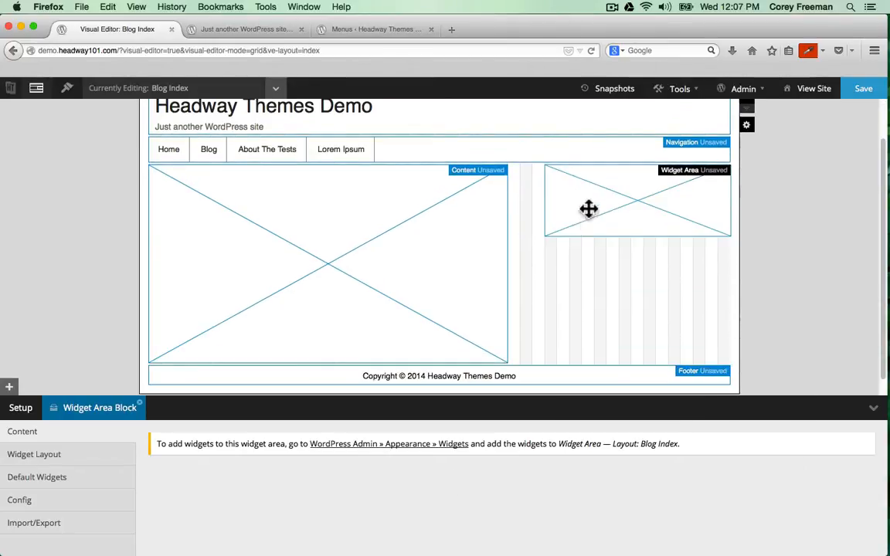
mouse_move(589, 209)
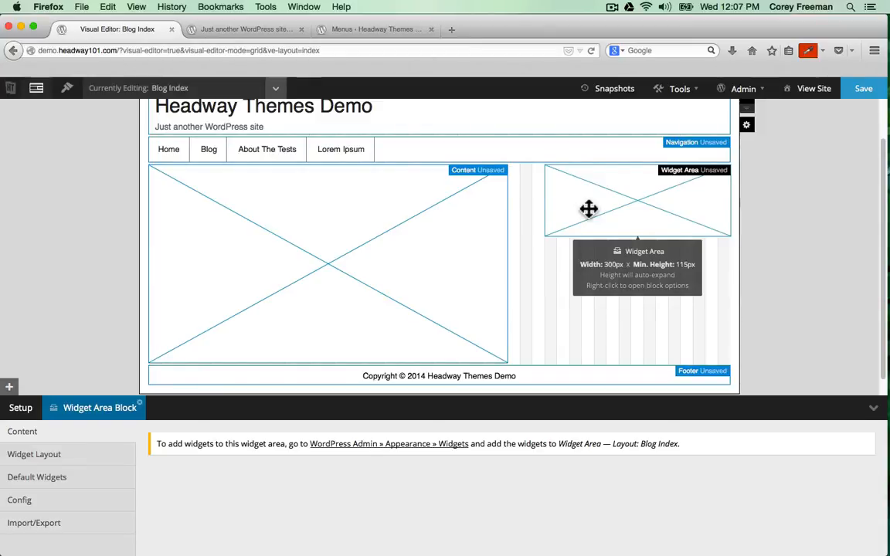
mouse_move(570, 243)
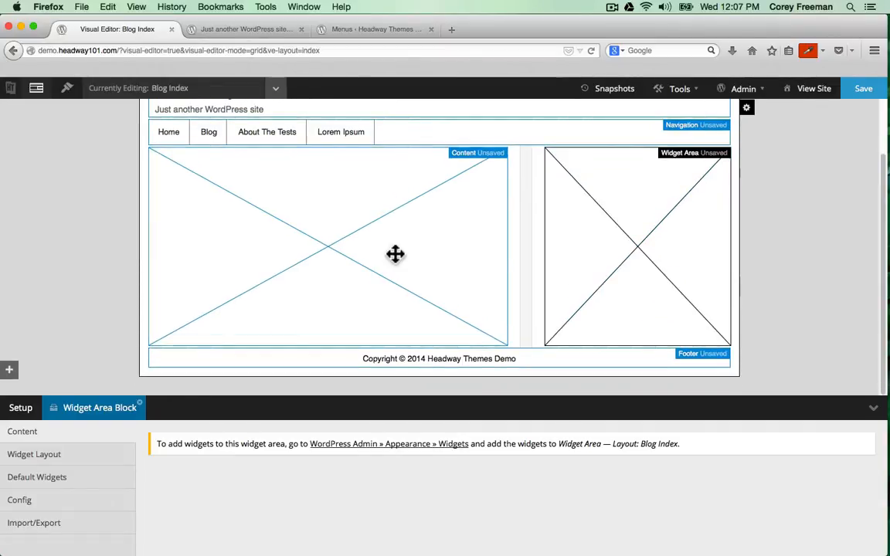
mouse_move(554, 288)
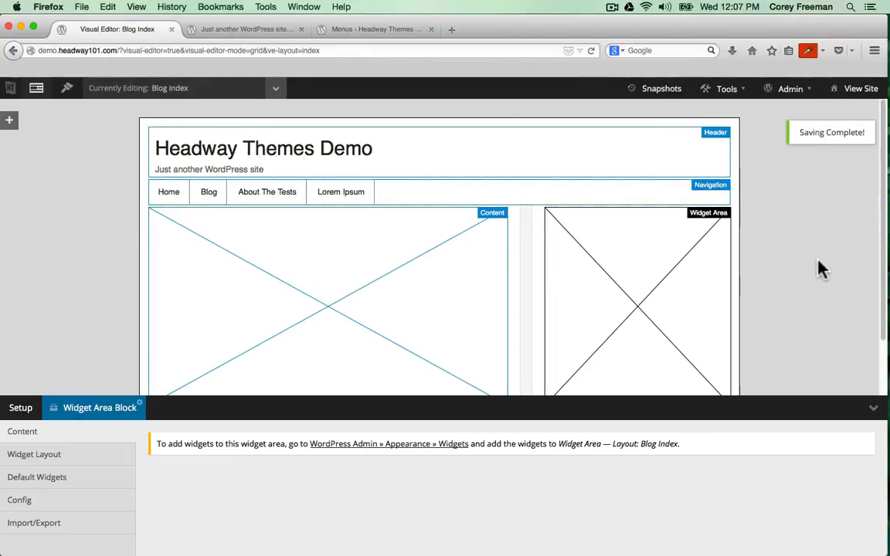
mouse_move(809, 282)
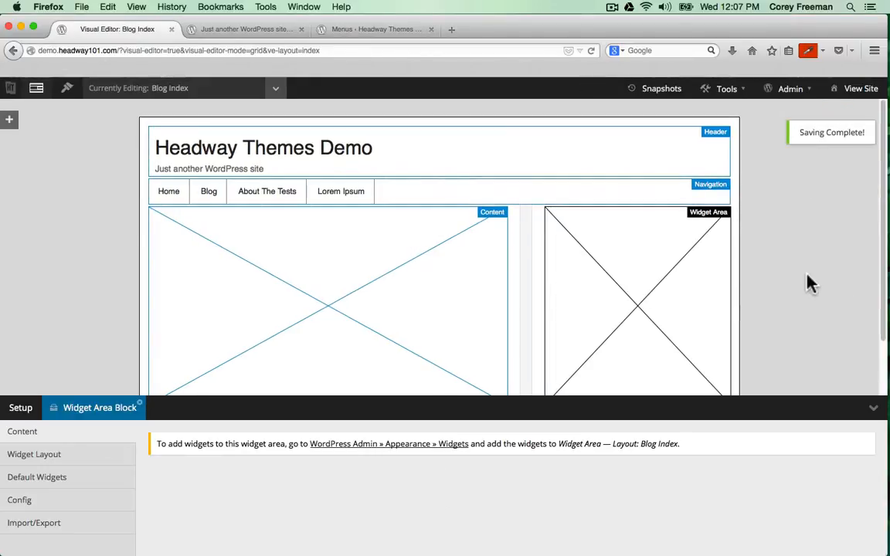
- On the live site, visit the Blog and Lorem Ipsum pages to see the sidebar
click(245, 29)
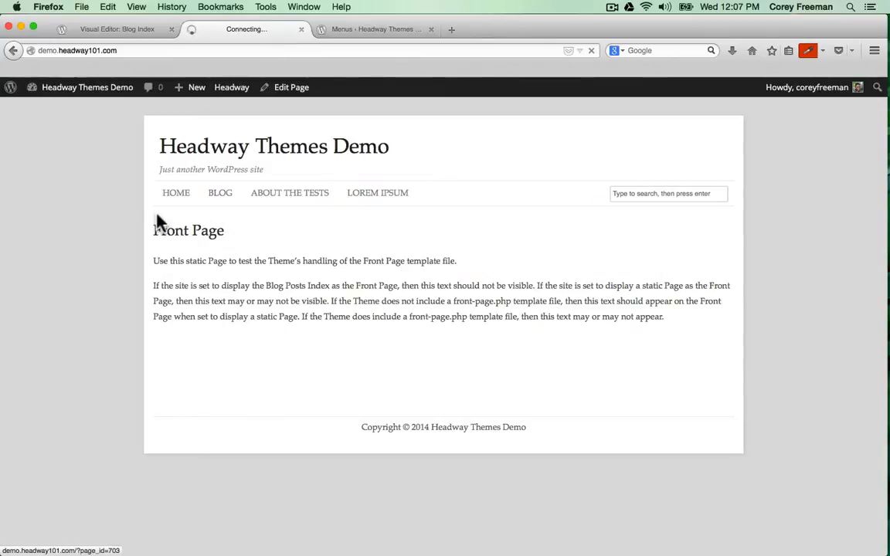
click(220, 192)
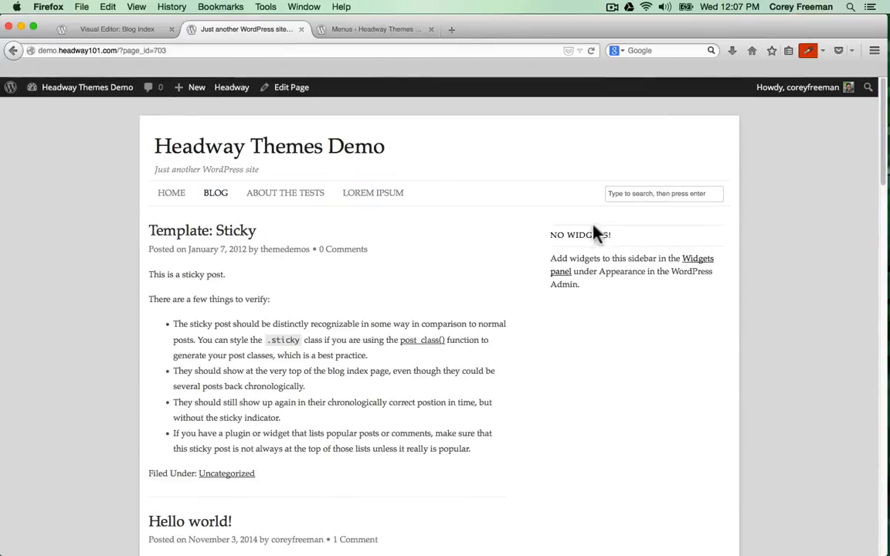
mouse_move(372, 192)
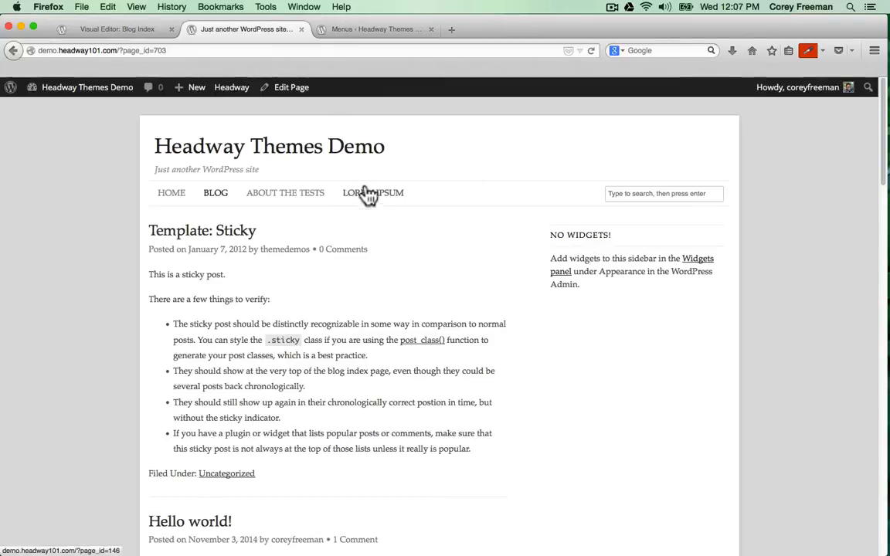
click(373, 192)
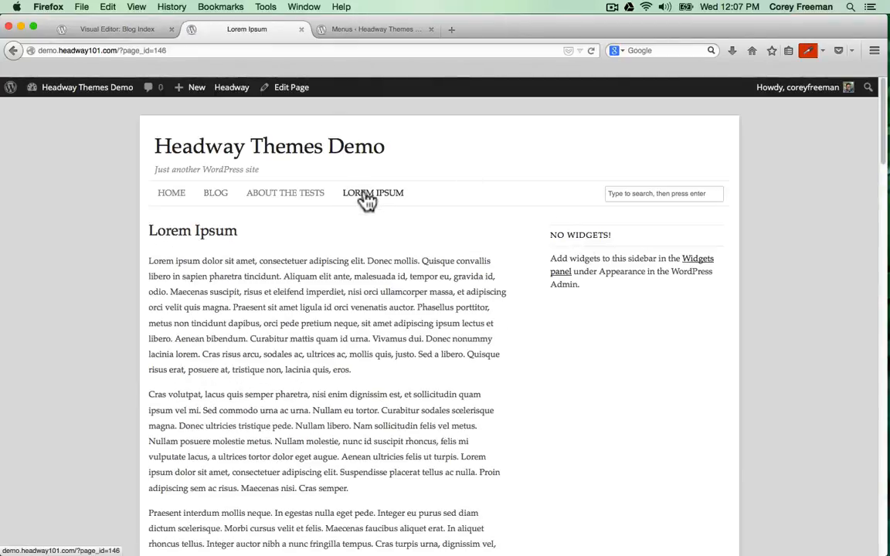
mouse_move(200, 146)
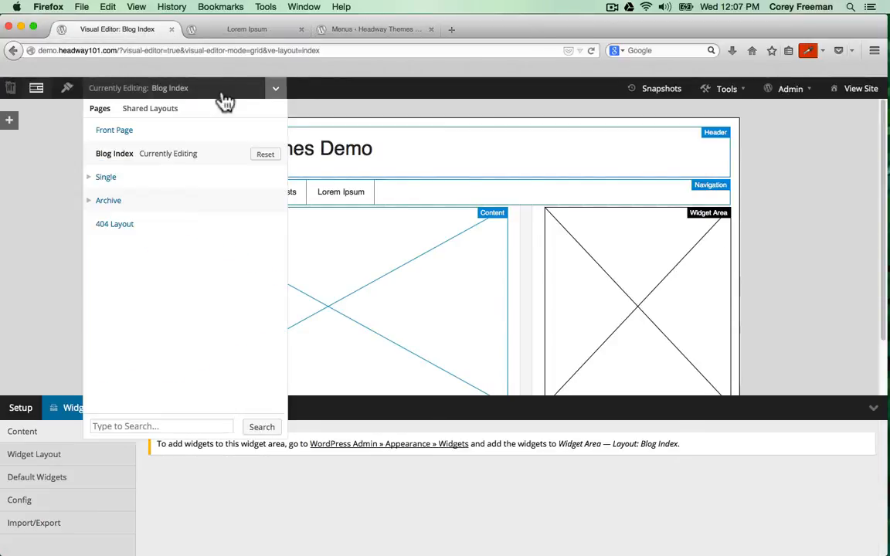
- Clone the Front Page layout into the Single > Page layout, save it, and view the site
click(106, 176)
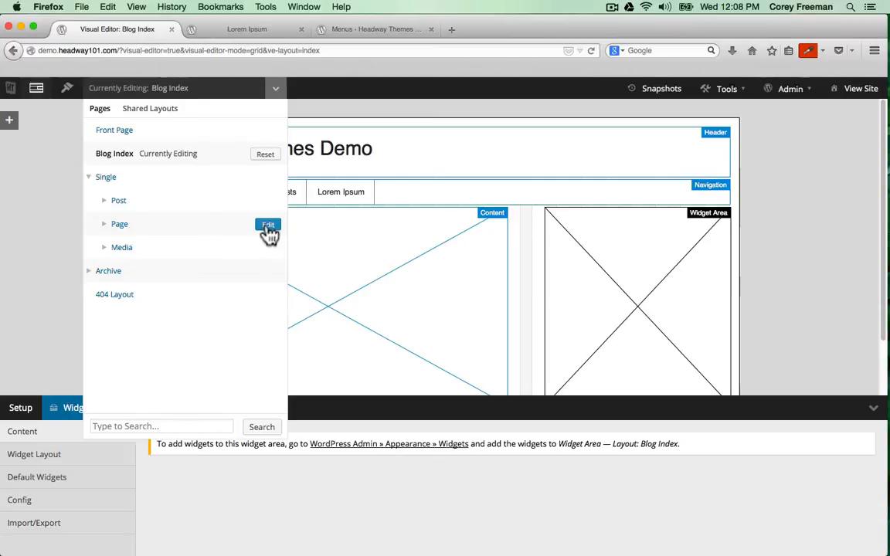
click(268, 224)
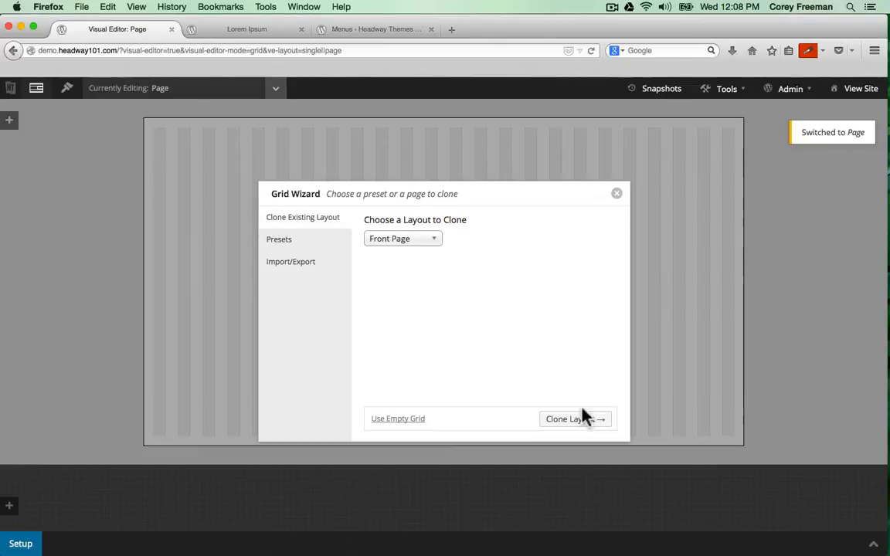
click(574, 418)
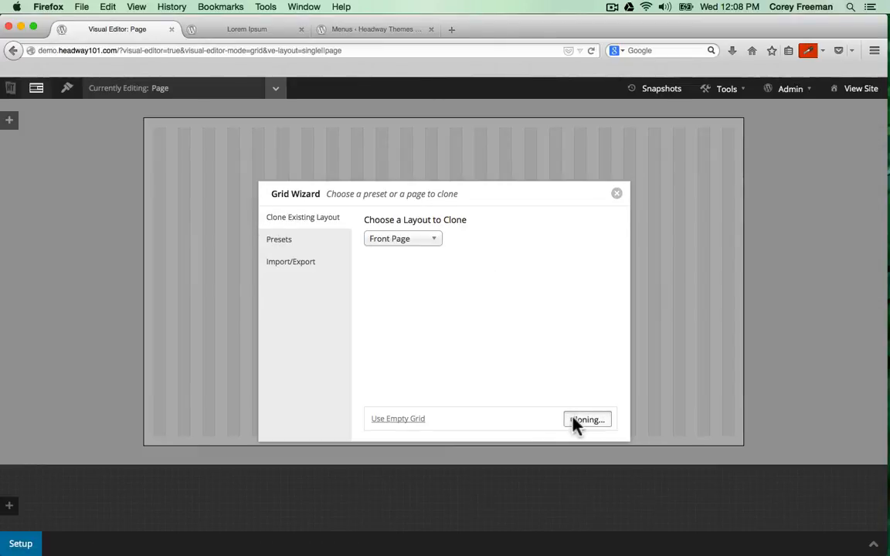
click(586, 419)
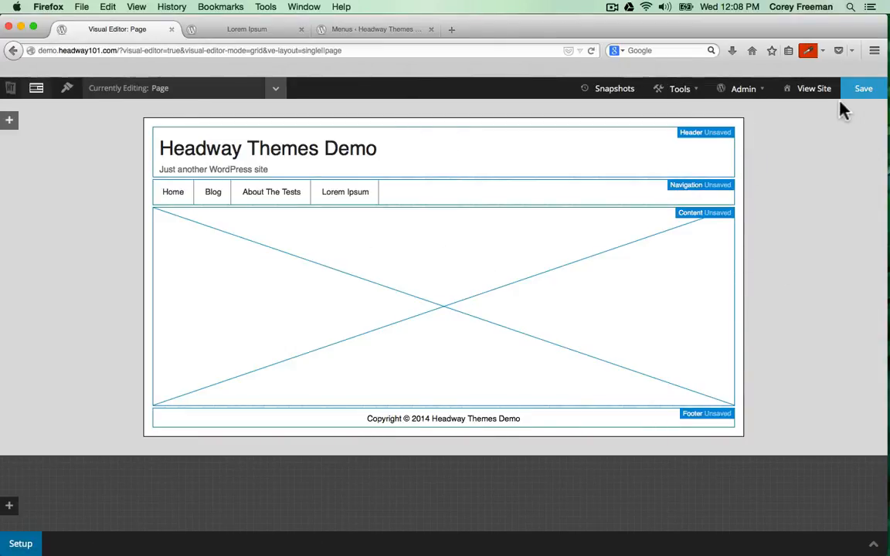
click(864, 88)
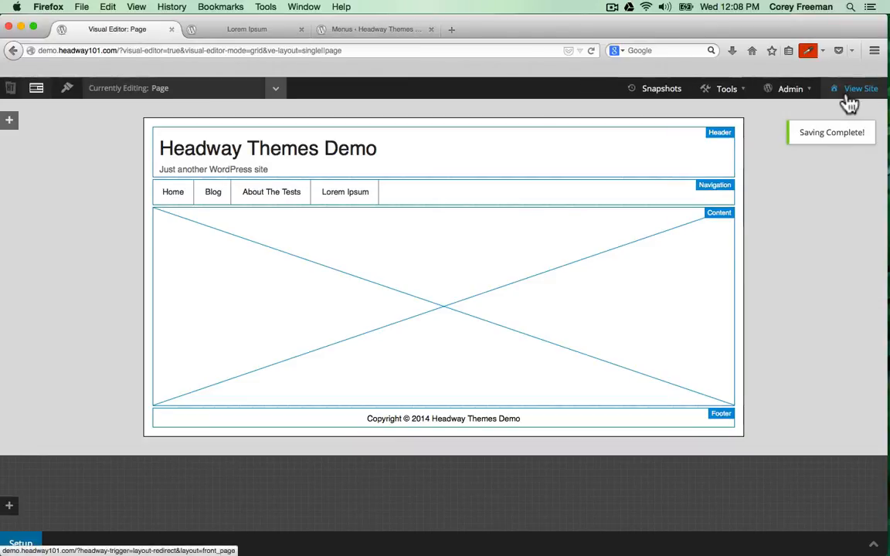
click(860, 88)
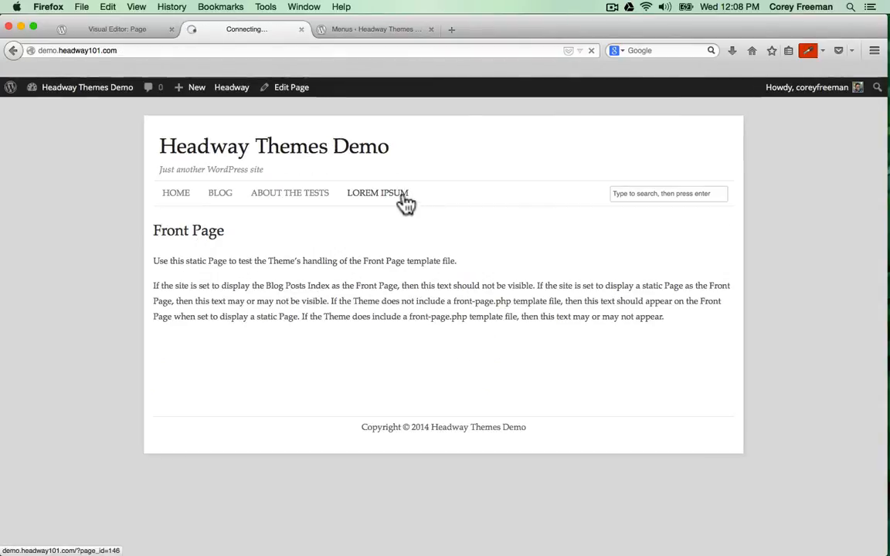
- Browse the full-width Lorem Ipsum page, then return to the front page and follow a menu link
click(377, 193)
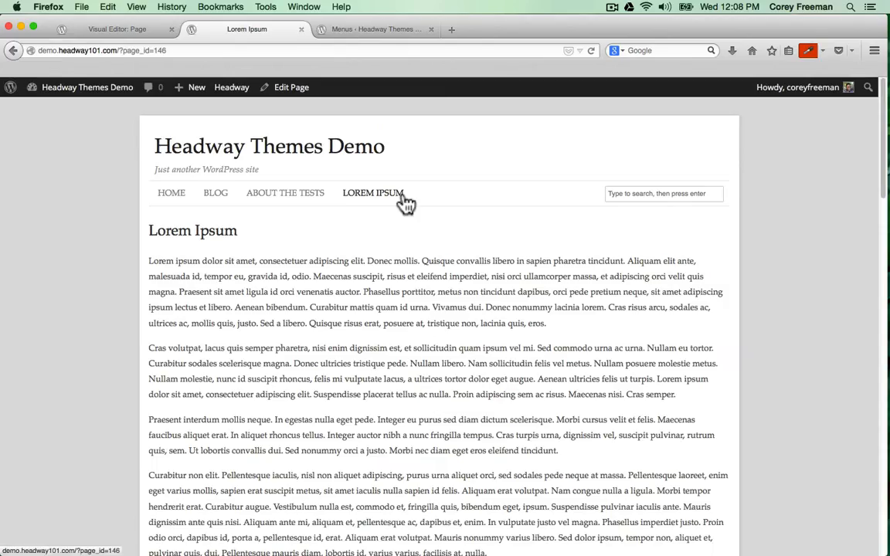
scroll(down, 3)
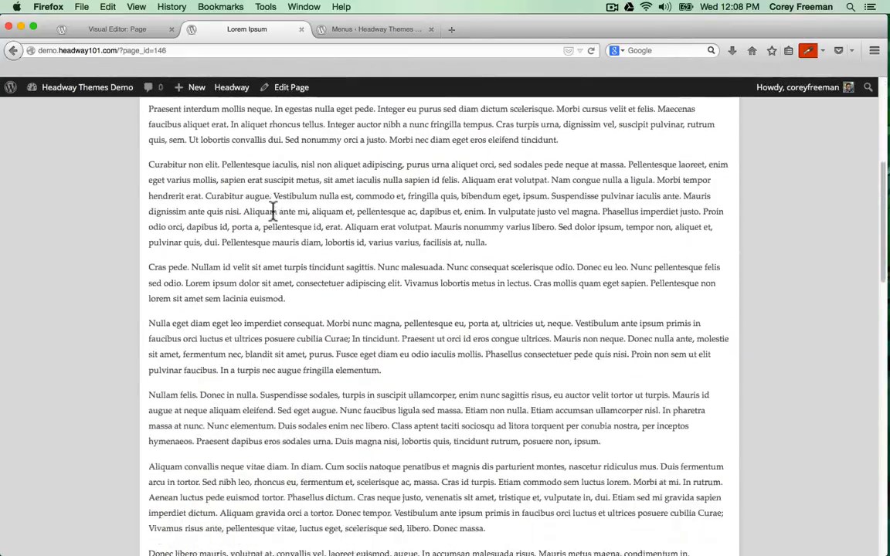
scroll(down, 3)
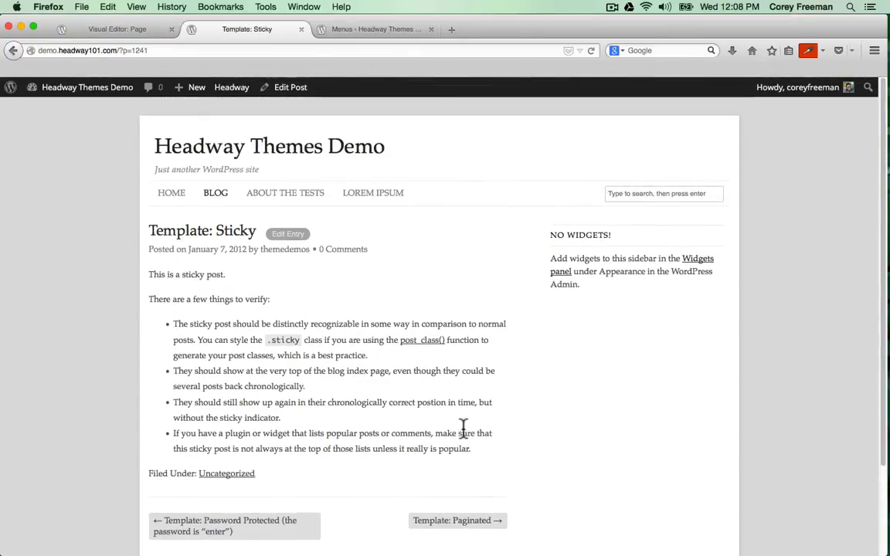
click(269, 146)
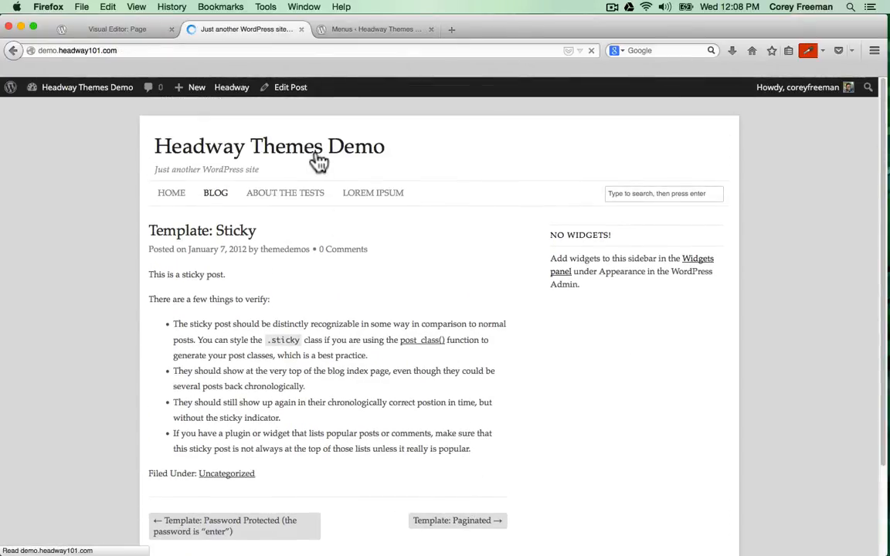
click(170, 192)
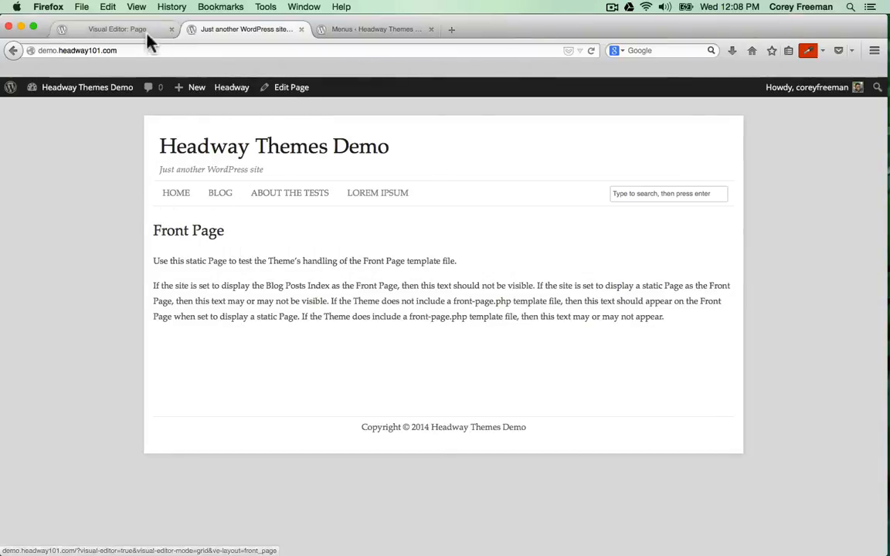
- Return to the Visual Editor, select the Front Page layout, and enter Design mode
click(117, 29)
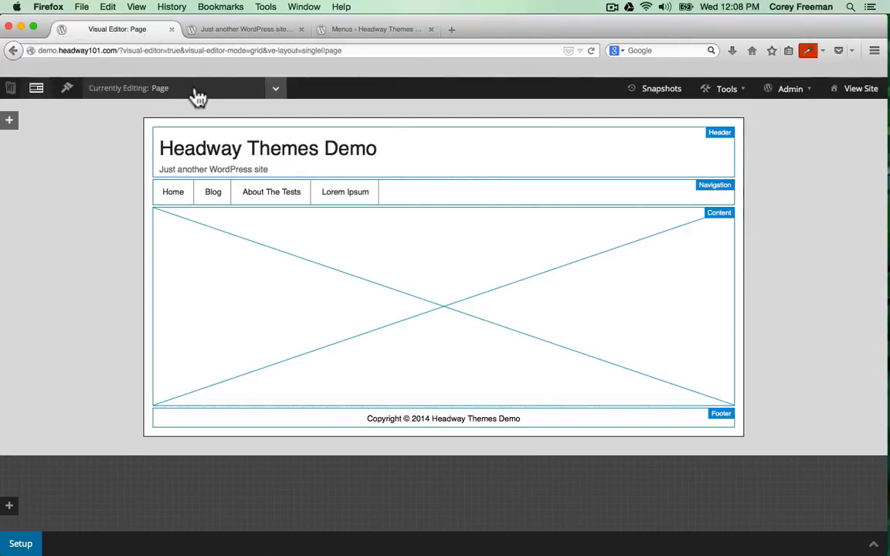
click(275, 88)
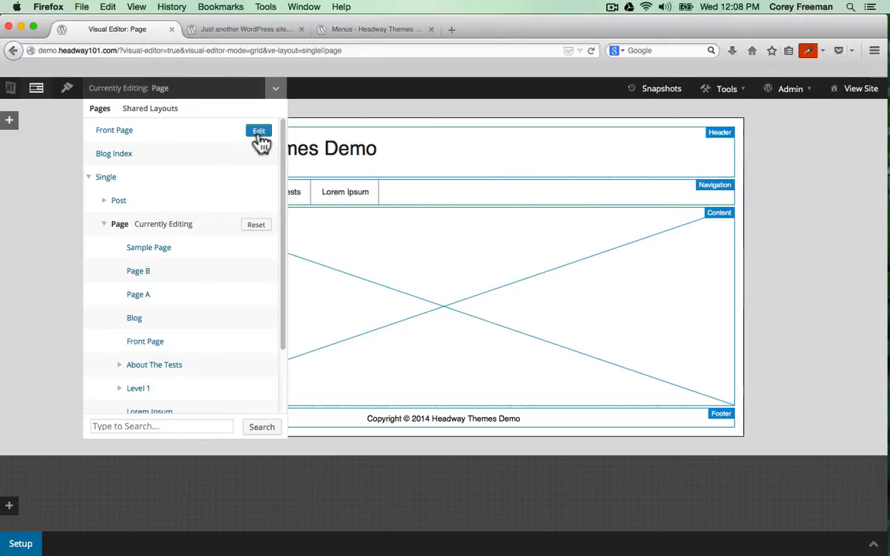
click(259, 130)
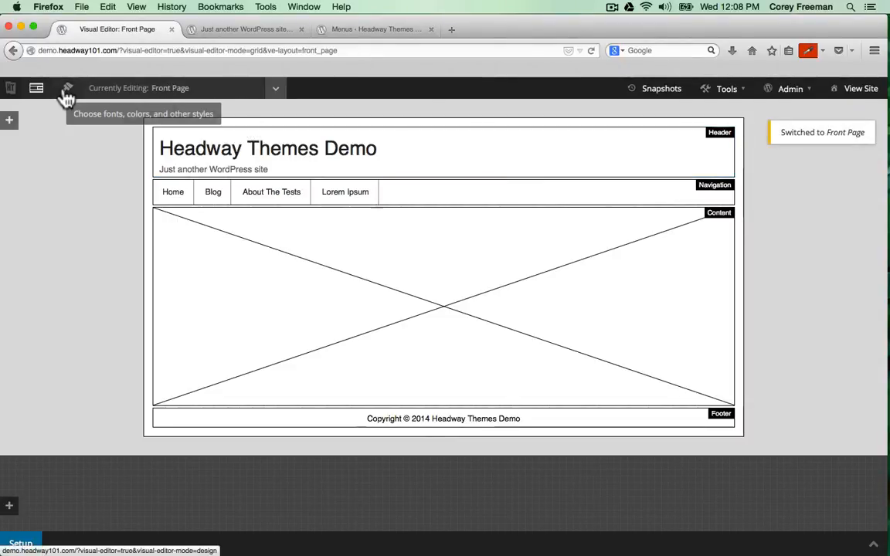
click(67, 93)
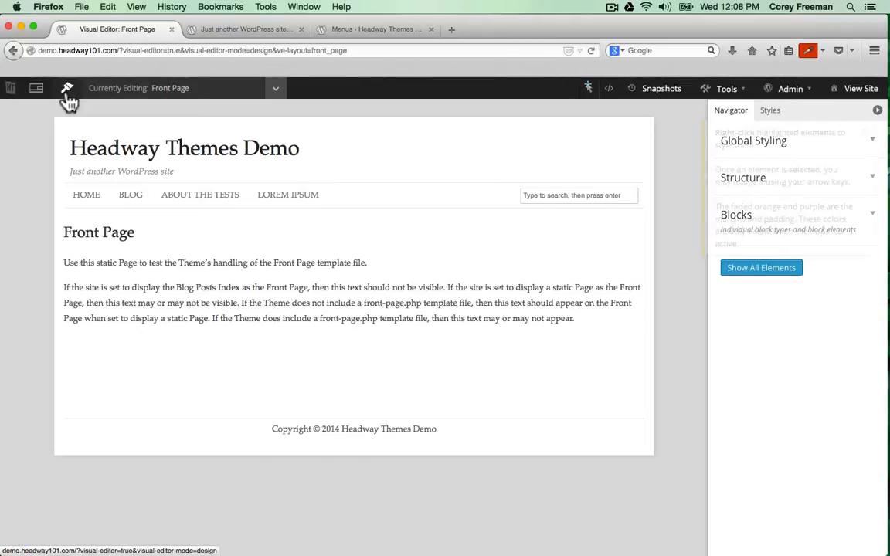
mouse_move(67, 88)
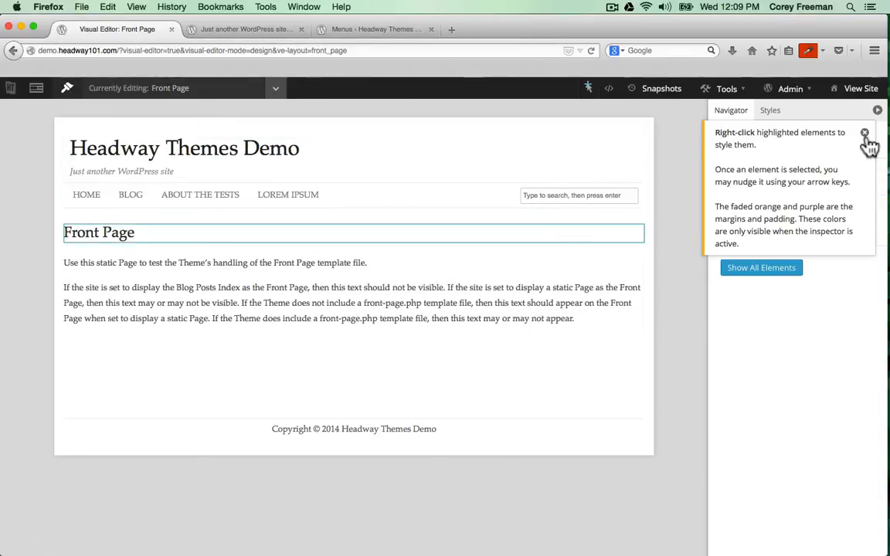
- Set the global Text font family to the Open Sans Google font, after briefly trying Arial
click(864, 133)
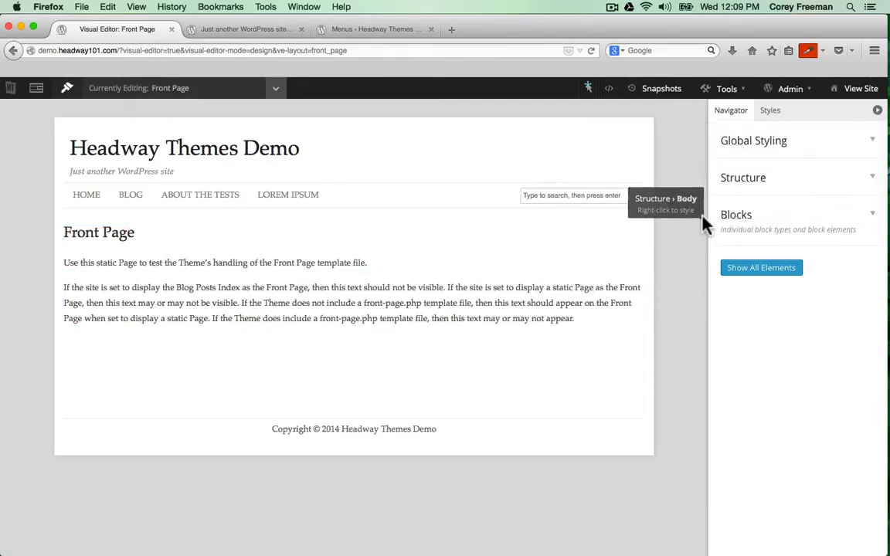
click(753, 140)
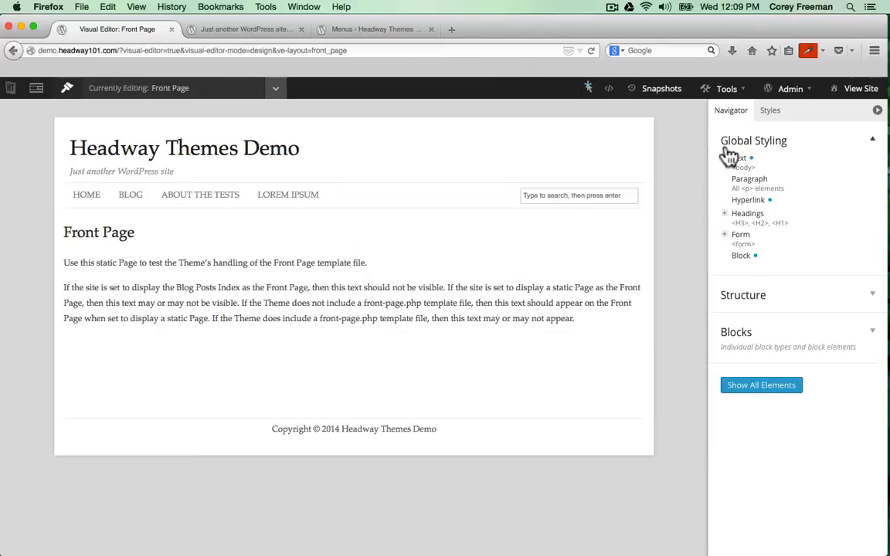
click(739, 157)
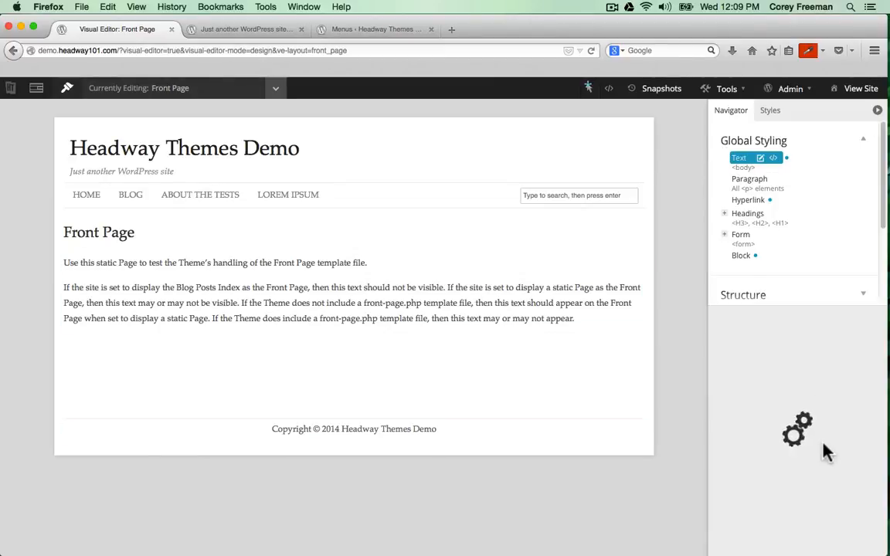
click(738, 157)
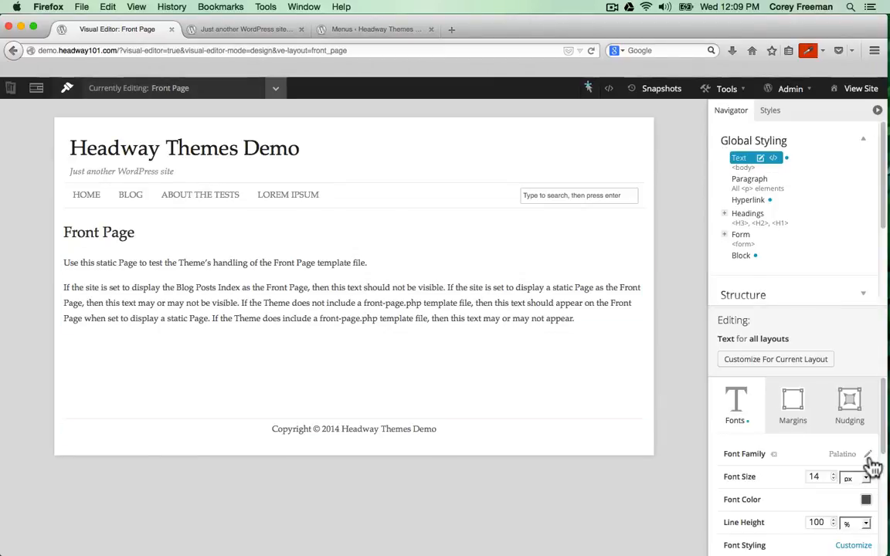
click(867, 453)
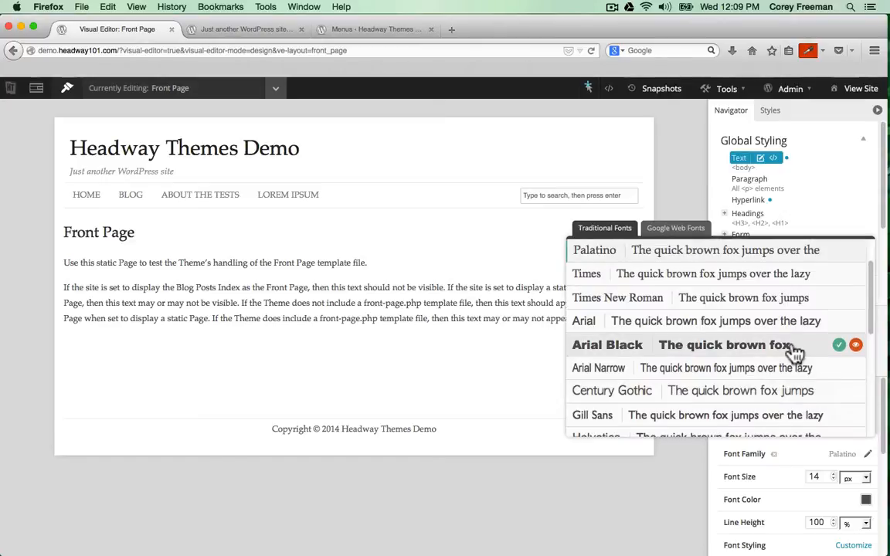
click(583, 321)
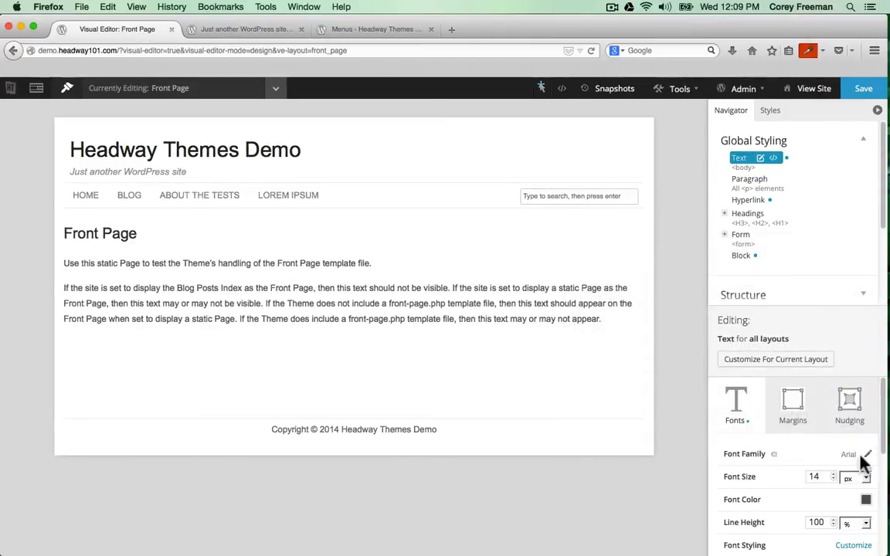
click(866, 454)
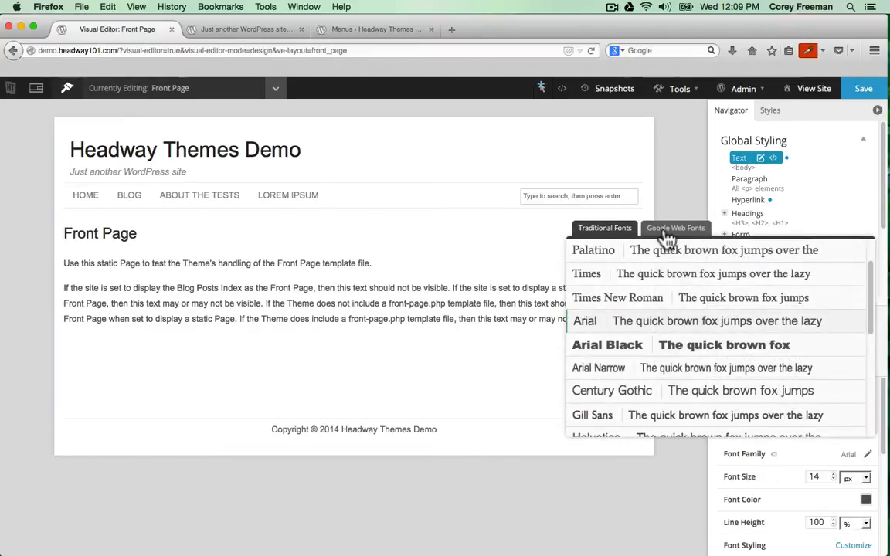
click(675, 228)
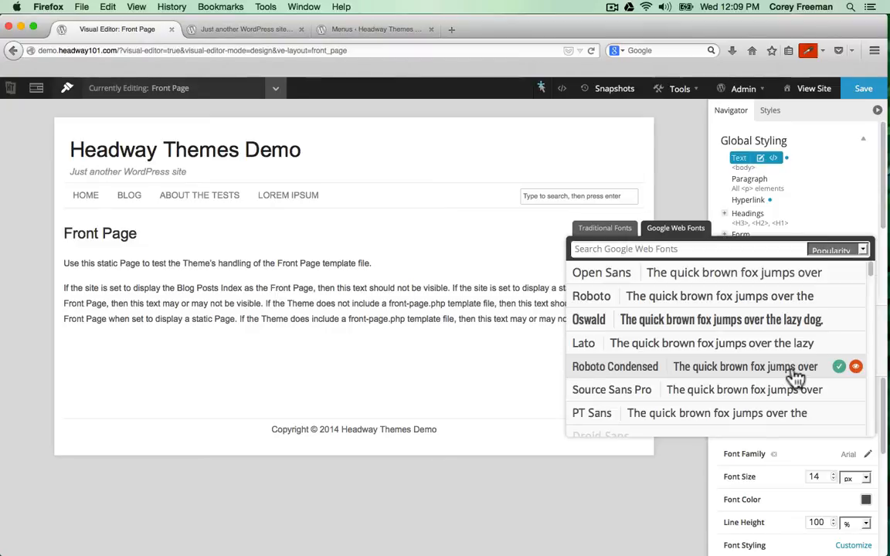
mouse_move(840, 278)
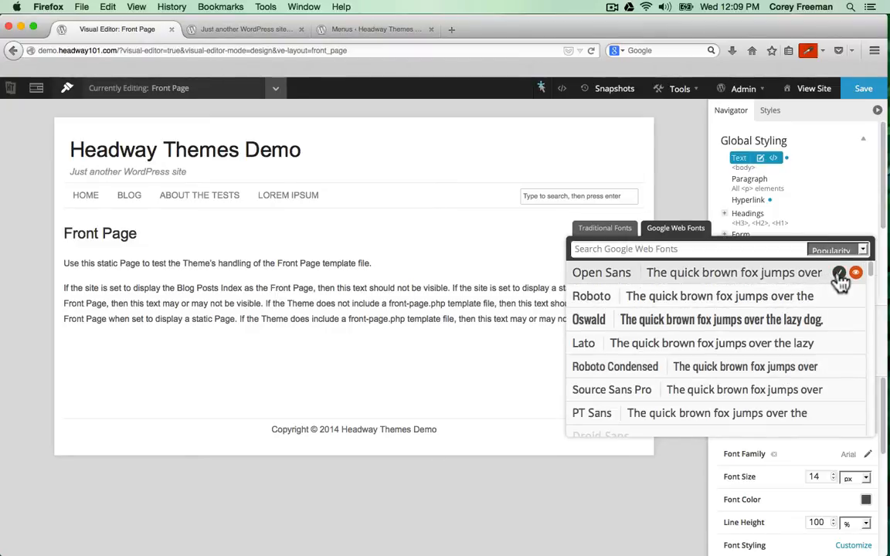
click(601, 271)
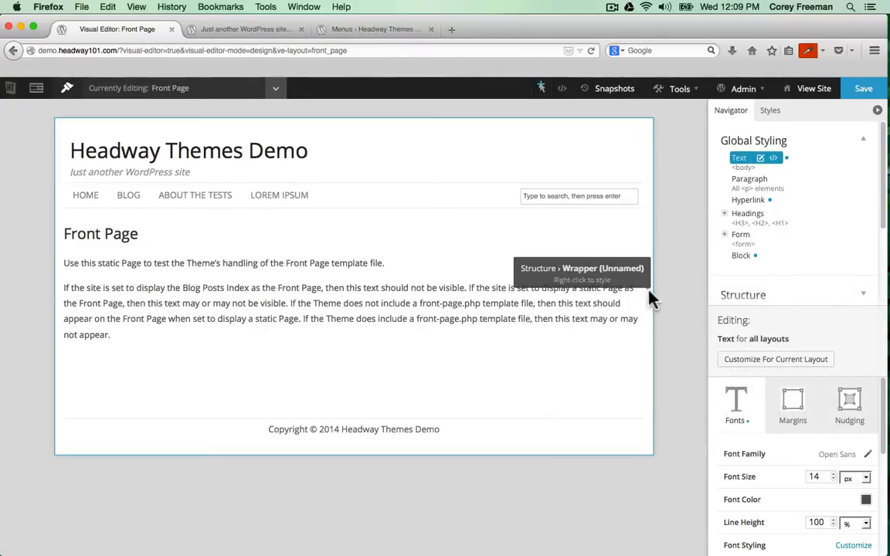
mouse_move(633, 129)
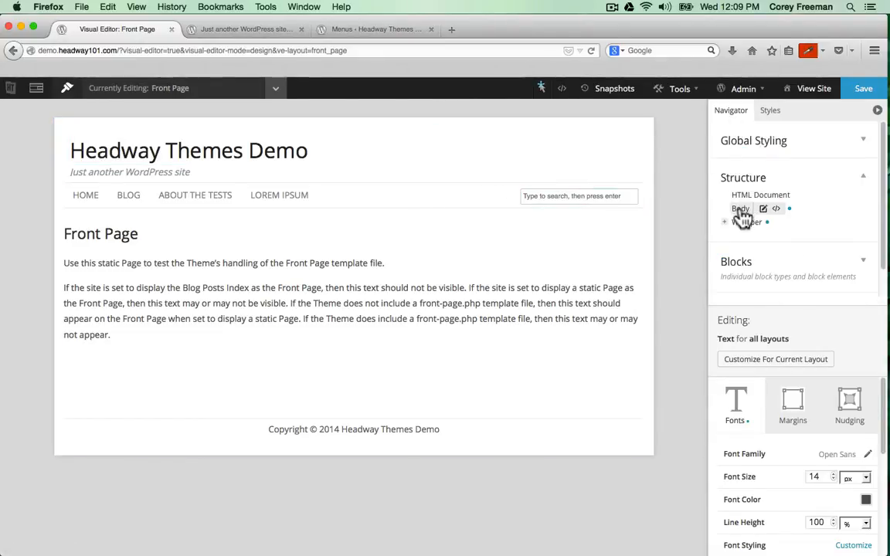
- Select the Body element and set its background colour to white
click(740, 208)
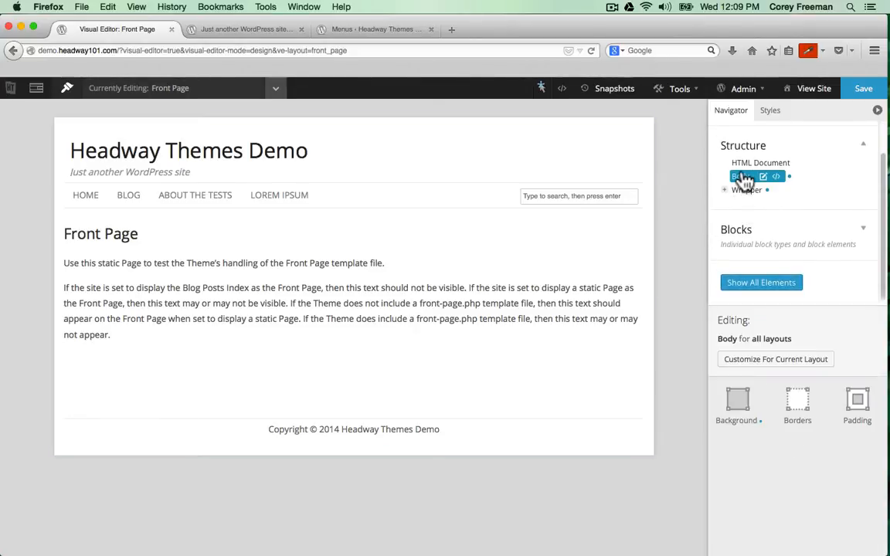
mouse_move(540, 87)
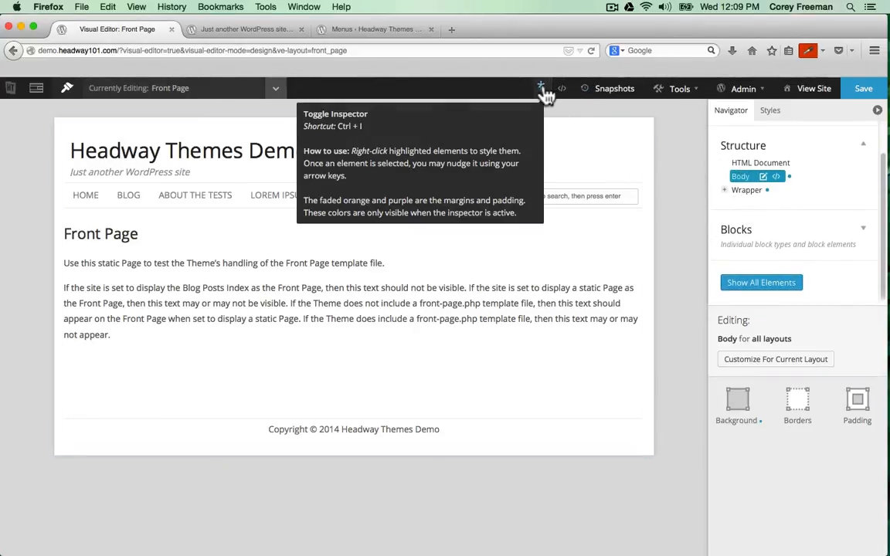
right_click(741, 177)
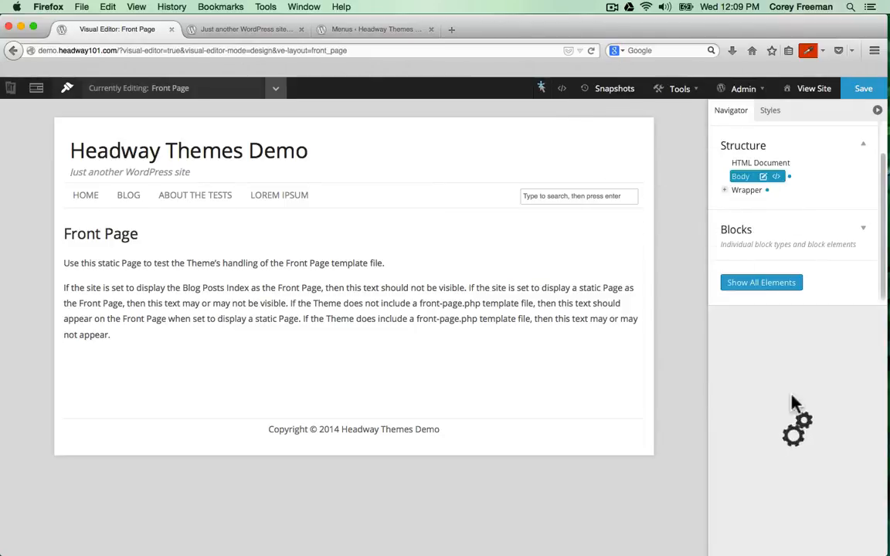
click(740, 176)
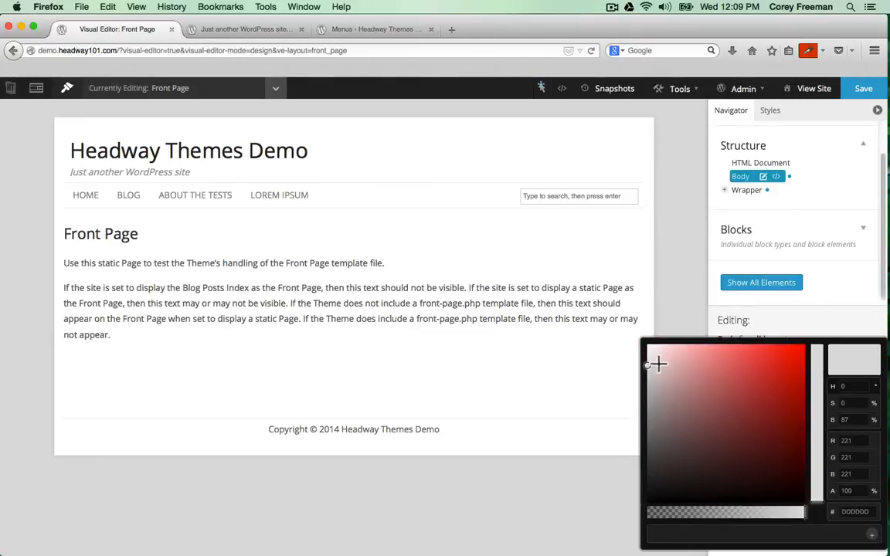
drag(816, 355, 816, 400)
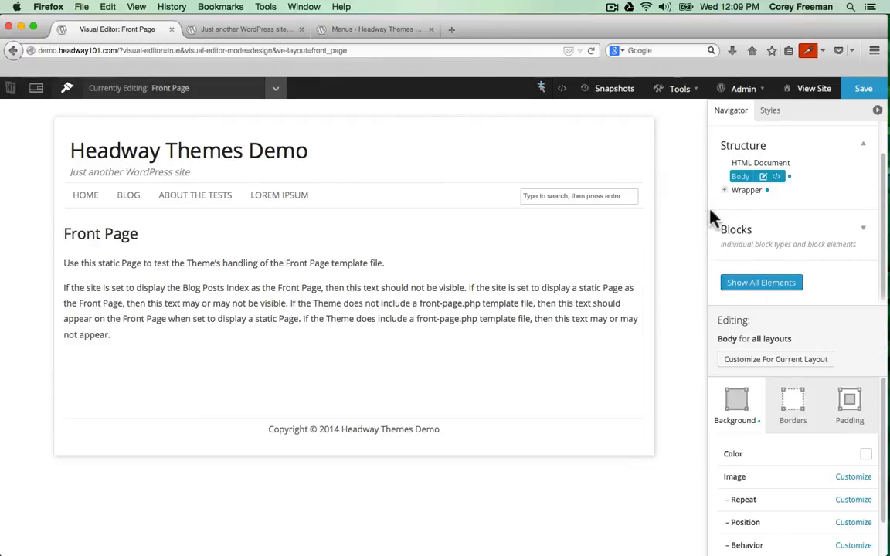
mouse_move(649, 151)
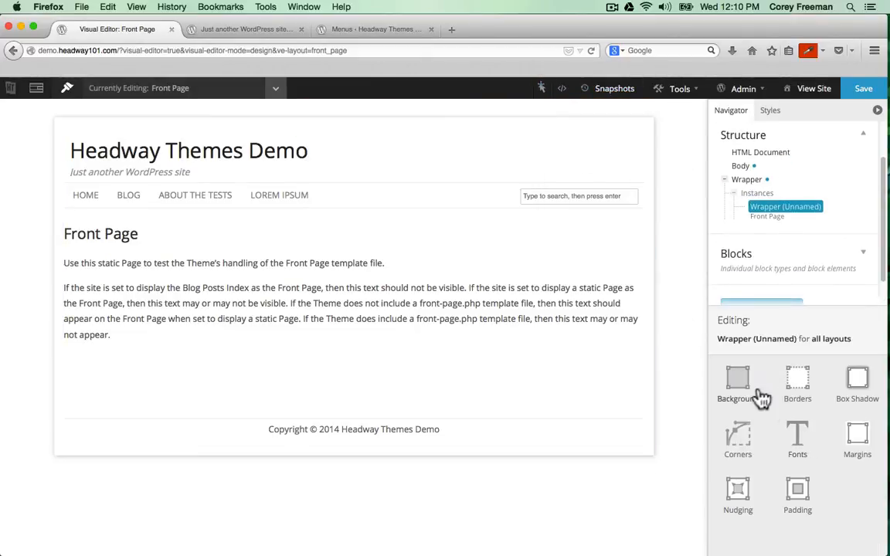
- Give the Wrapper a solid 3 px border and glance at its box shadow settings
click(797, 382)
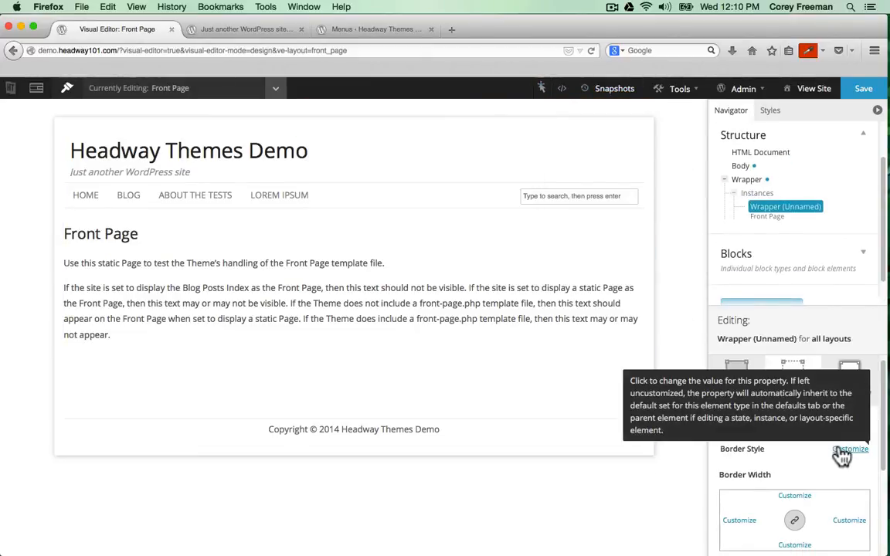
click(838, 451)
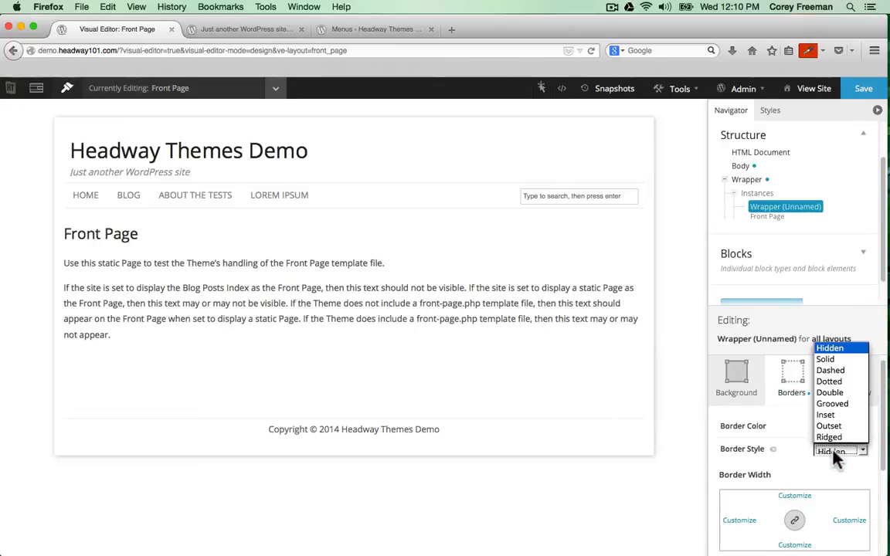
click(824, 358)
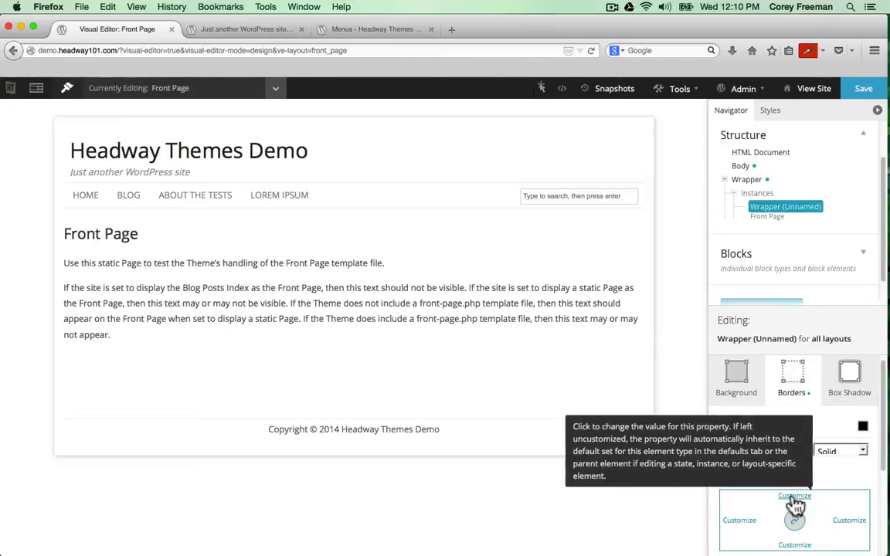
click(794, 495)
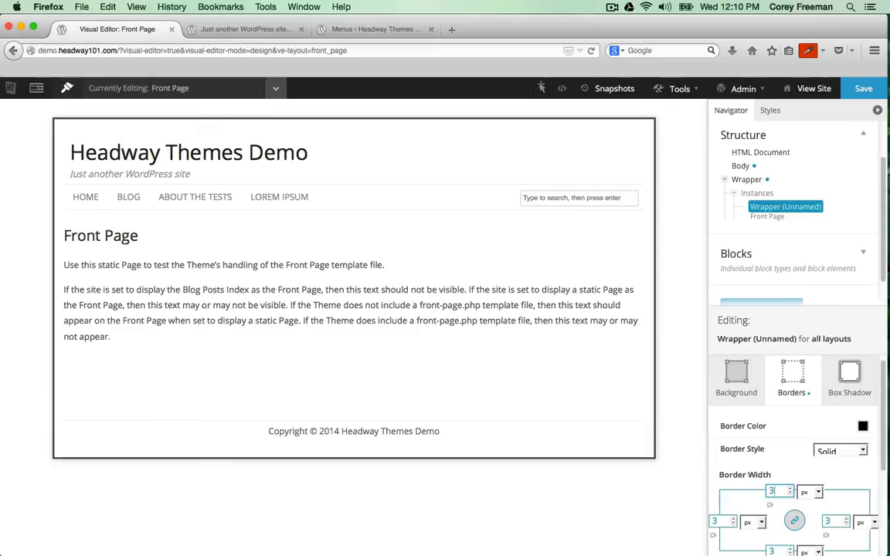
click(861, 426)
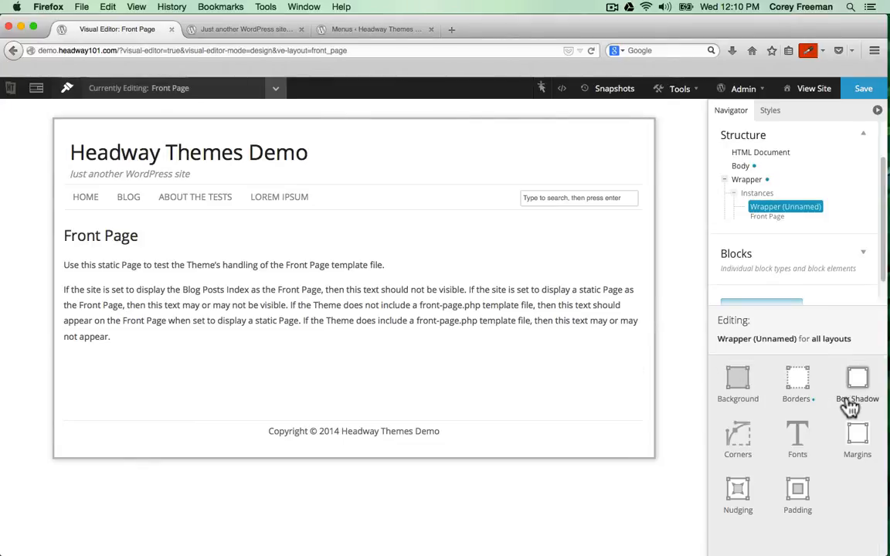
click(857, 384)
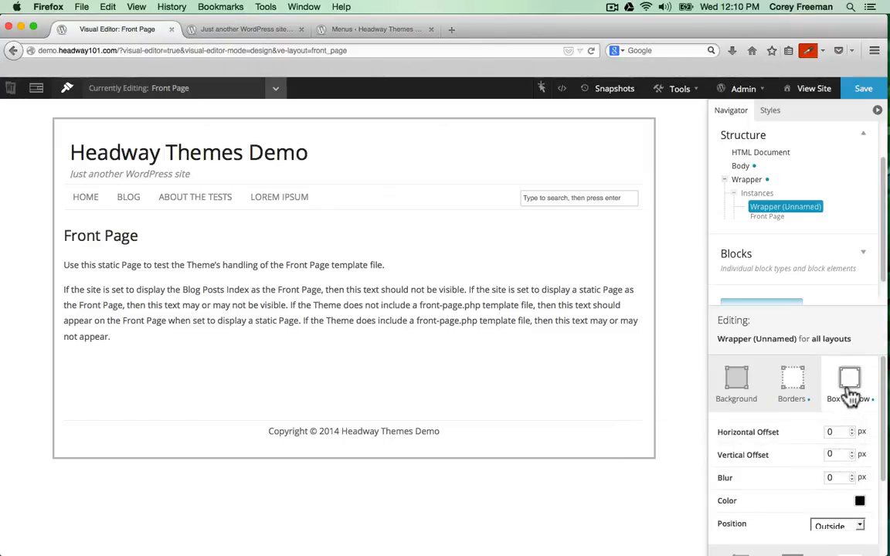
click(848, 384)
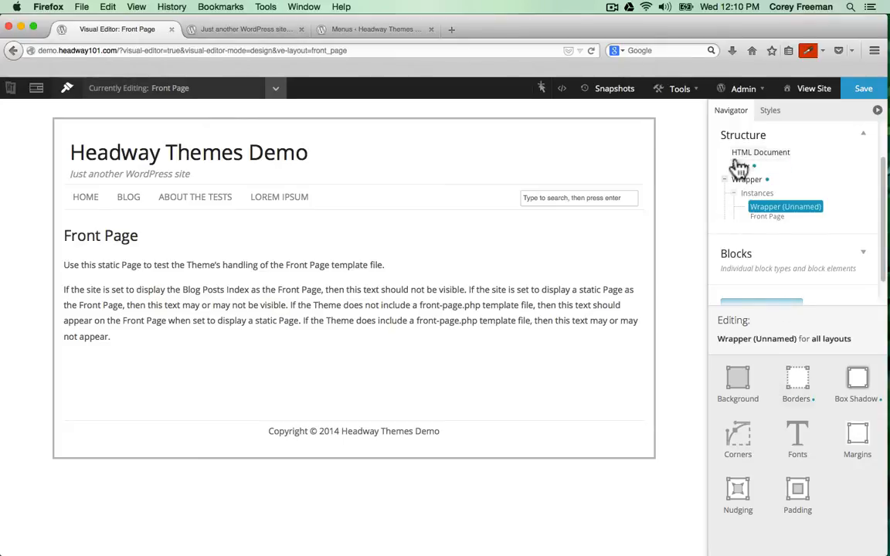
- Set the Body background image to the Boardwalk photo (dcp_2082.jpg) from the Media Library
click(760, 163)
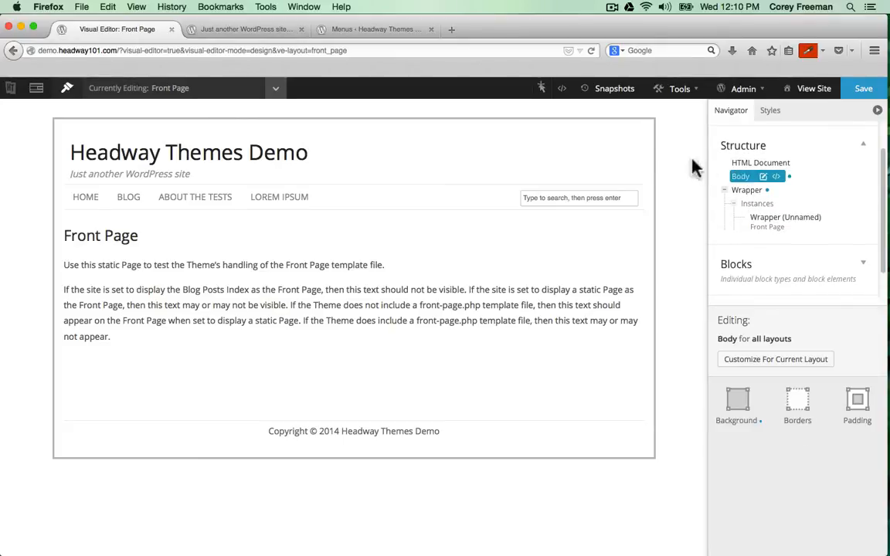
click(735, 405)
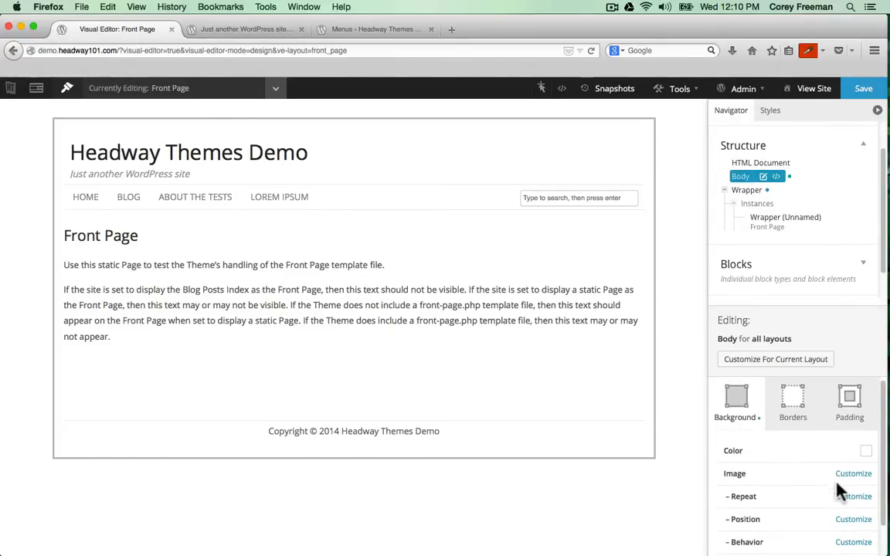
click(853, 473)
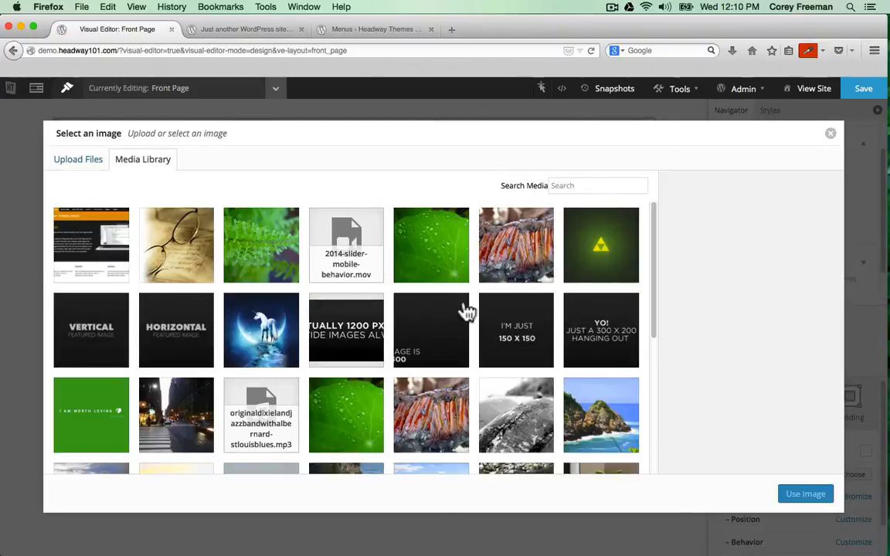
click(77, 159)
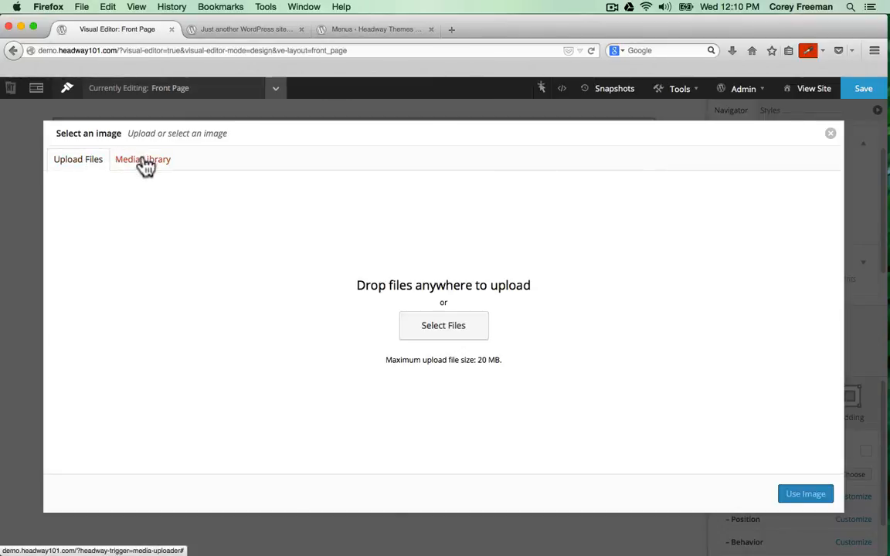
click(143, 159)
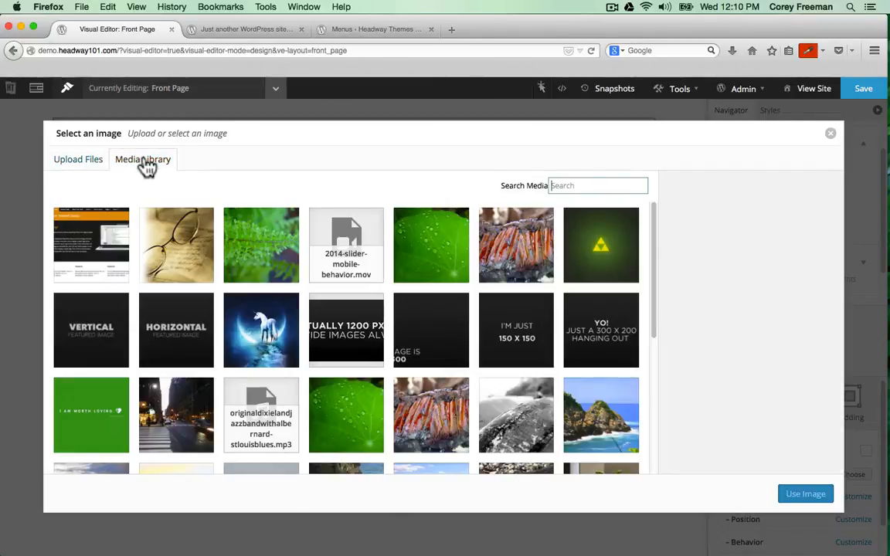
click(430, 245)
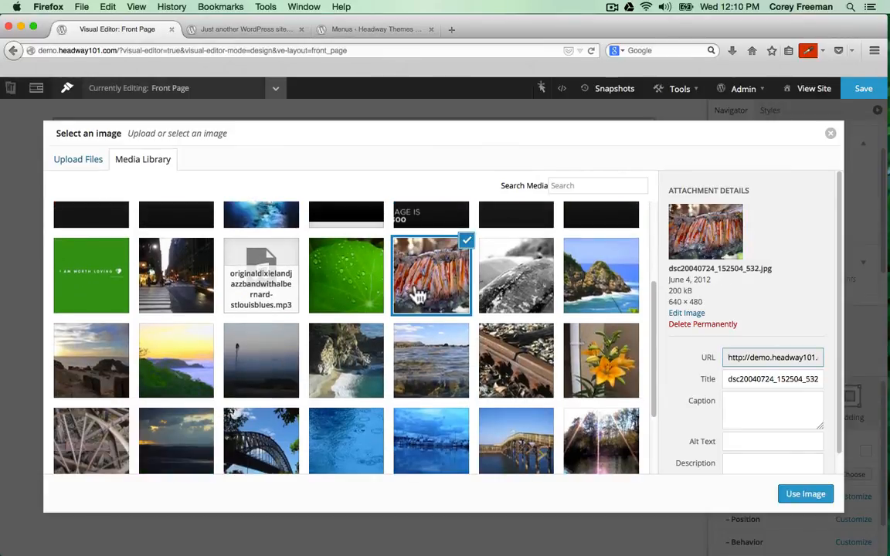
click(431, 365)
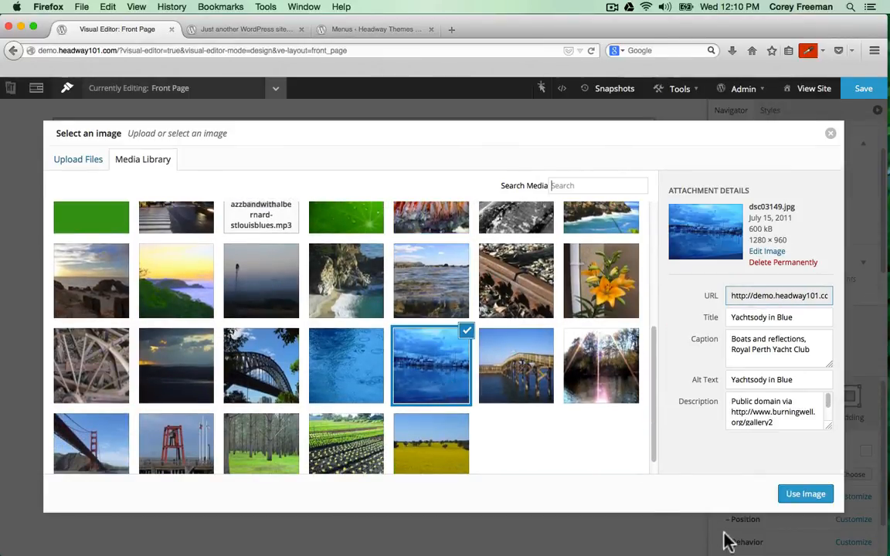
mouse_move(805, 493)
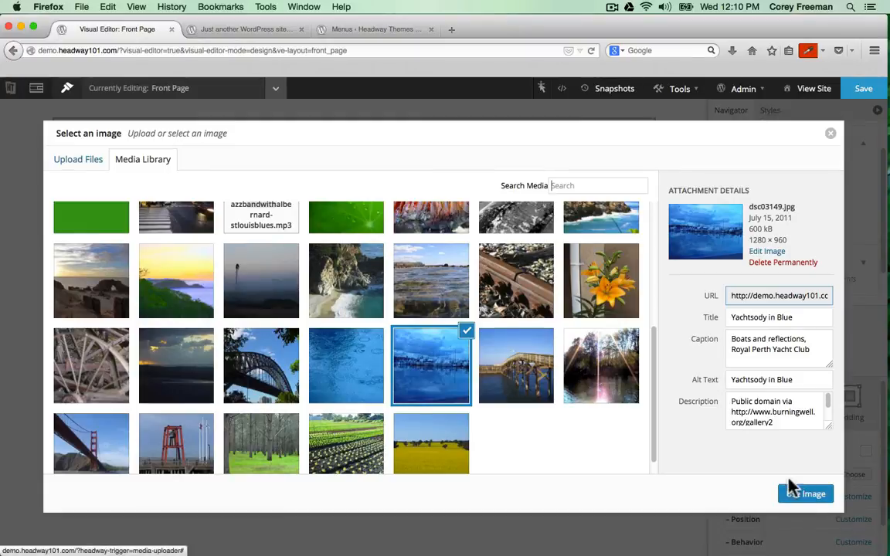
click(431, 443)
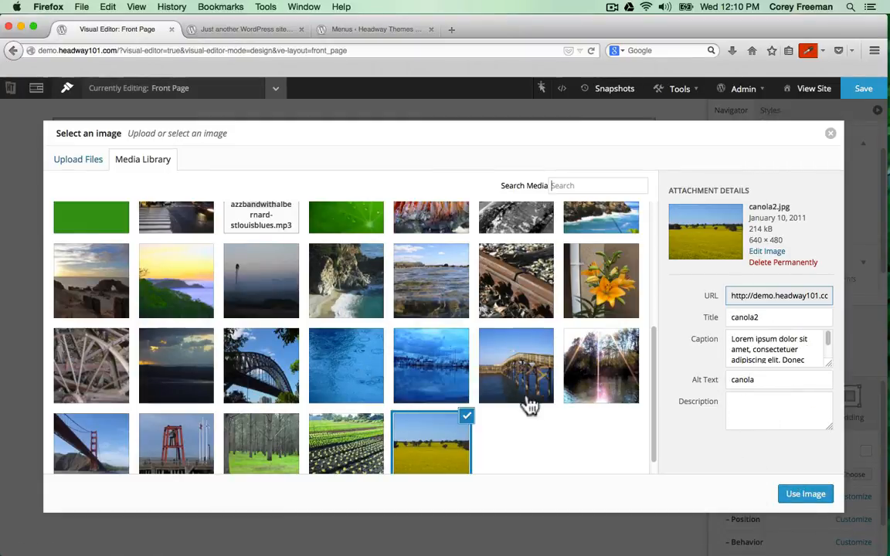
click(516, 365)
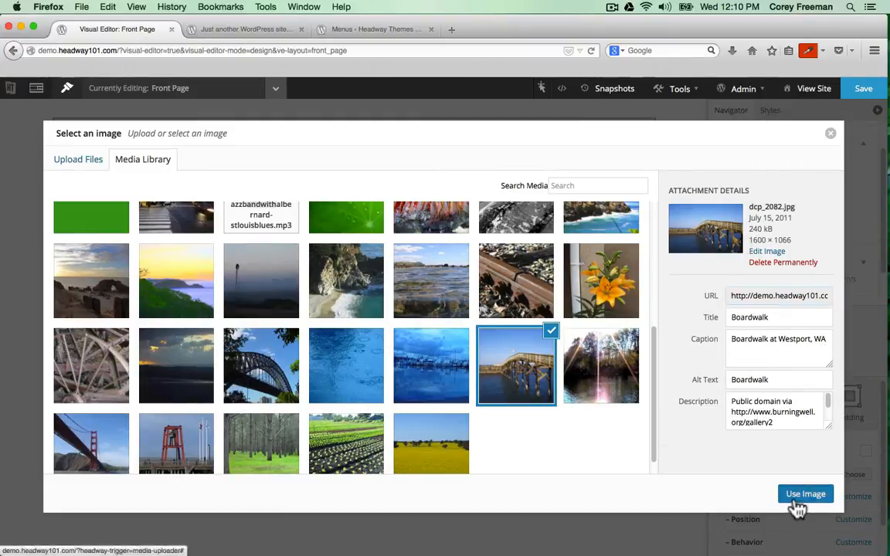
click(804, 493)
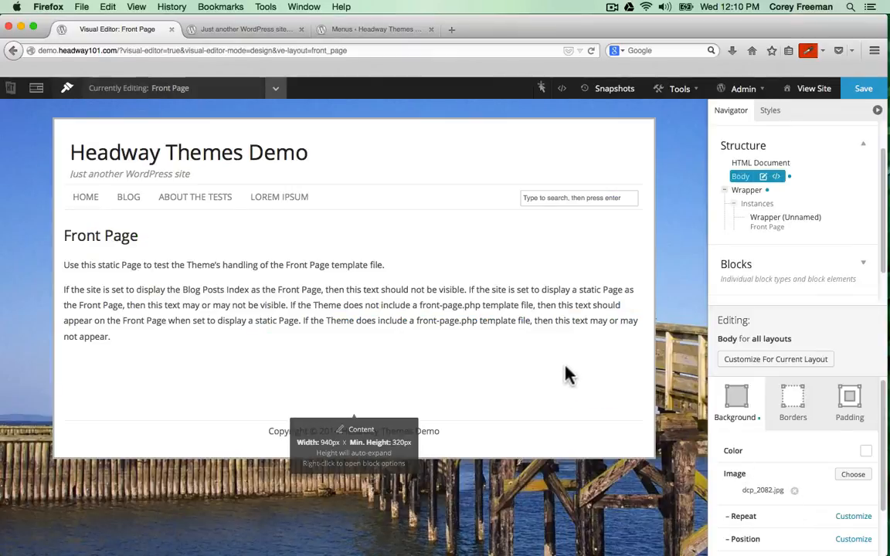
mouse_move(691, 380)
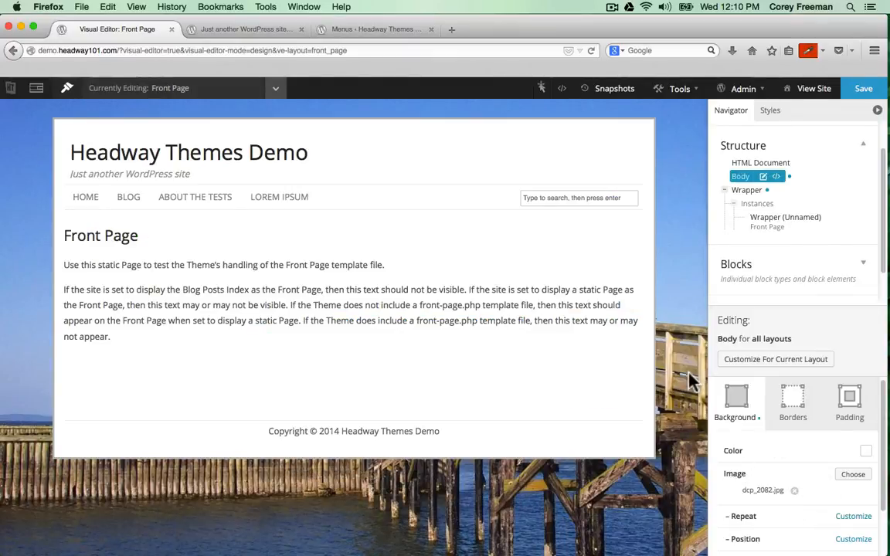
- Set the background to No Tiling, Center Center, Stay in same place, and Cover
scroll(down, 3)
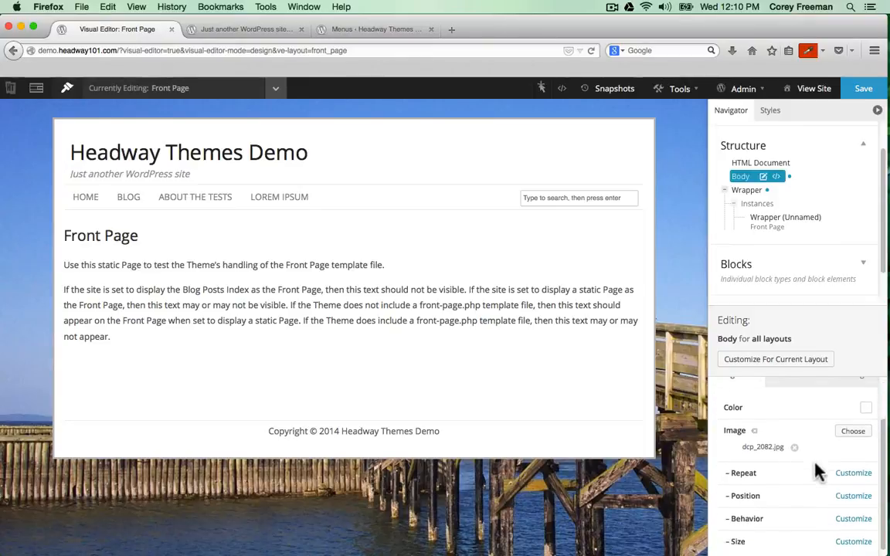
click(842, 466)
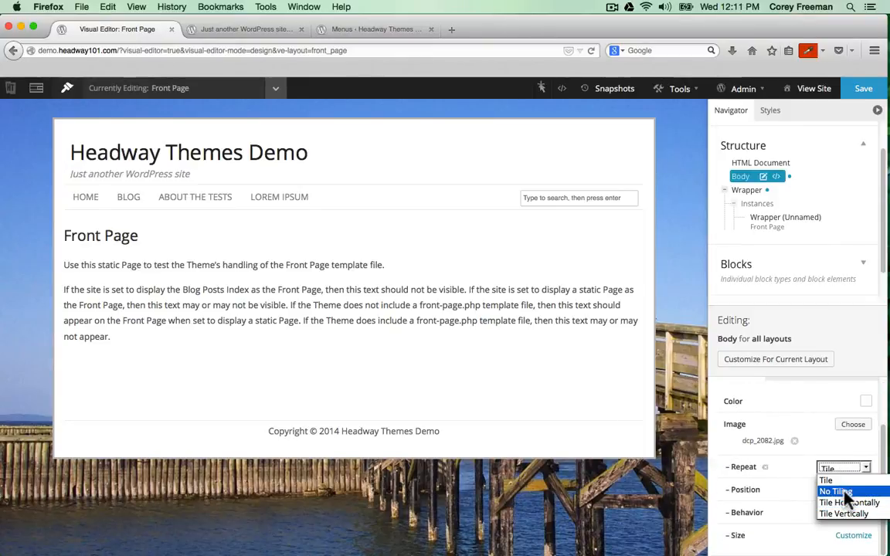
click(841, 489)
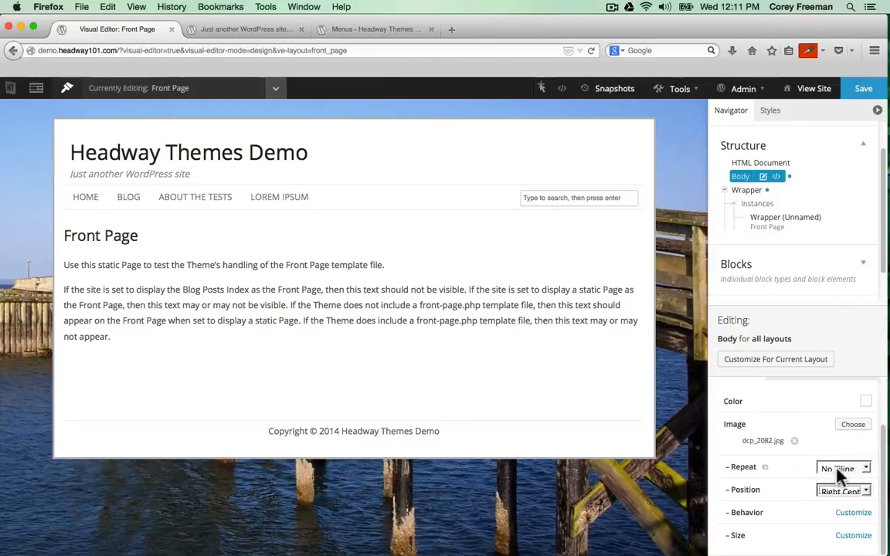
click(841, 490)
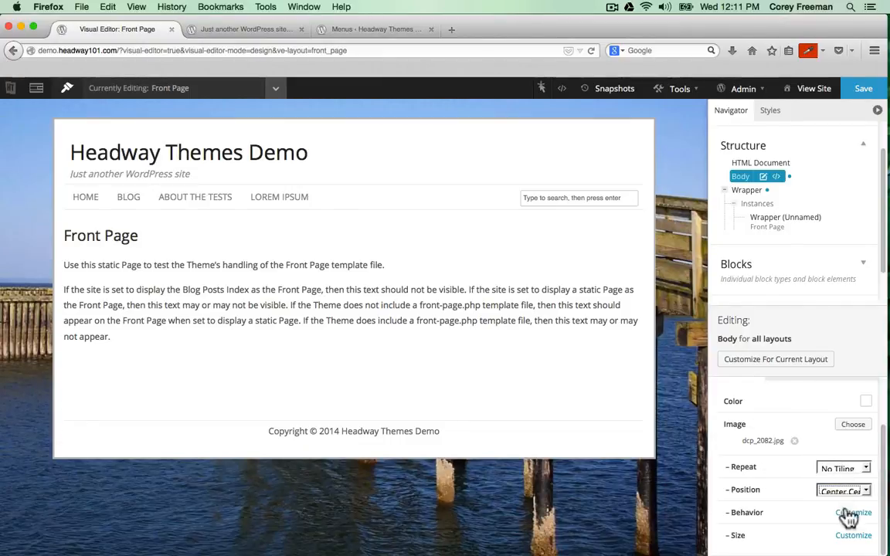
click(841, 512)
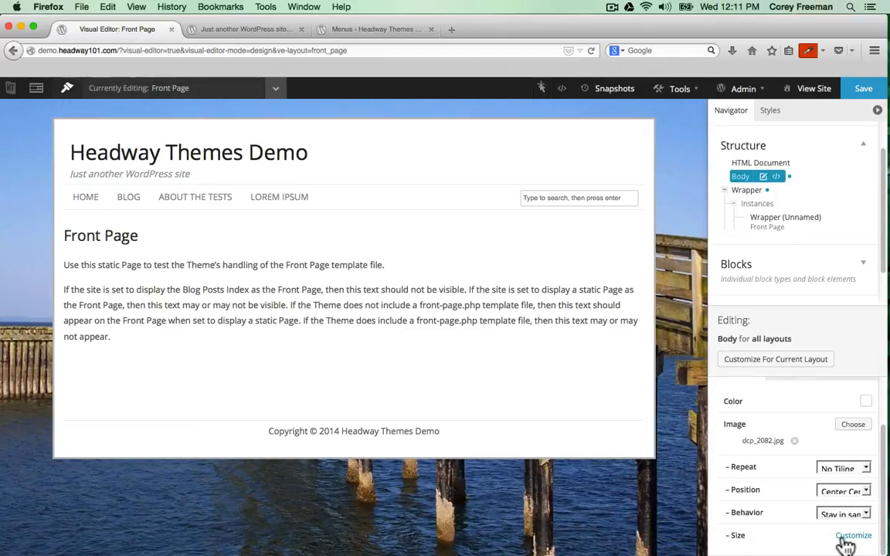
click(842, 534)
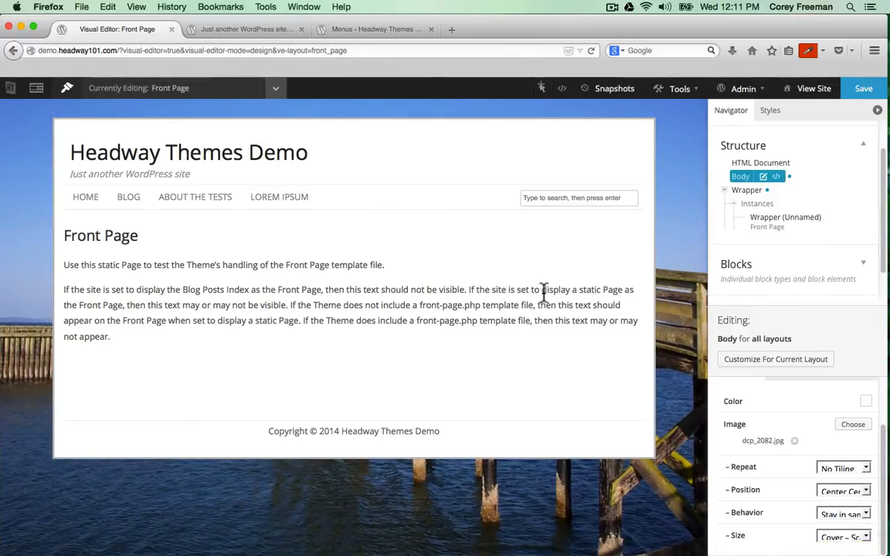
mouse_move(624, 183)
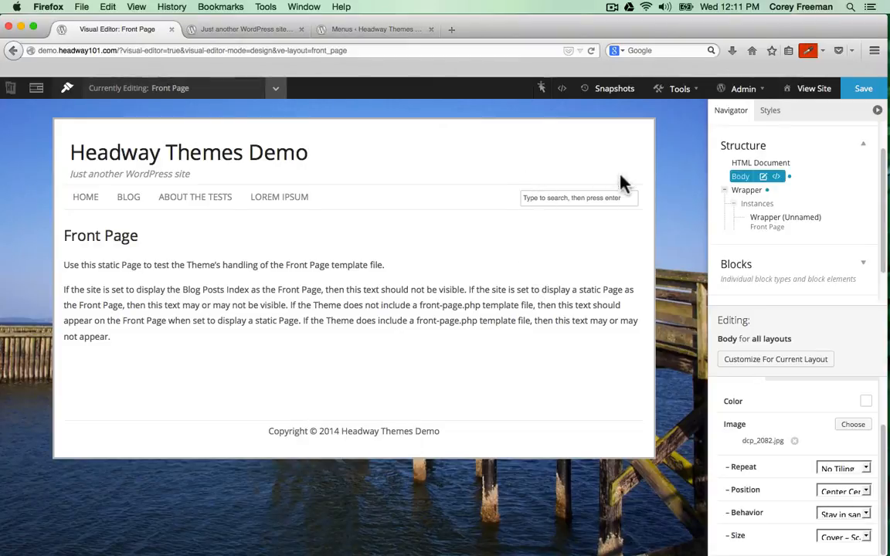
mouse_move(543, 87)
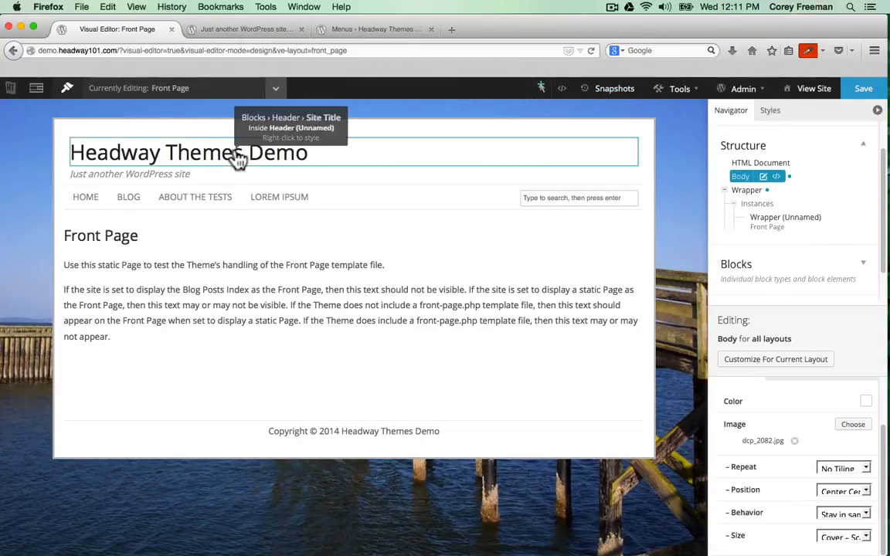
- Edit the Site Title element and change its font family to Oswald from Google Web Fonts
right_click(232, 152)
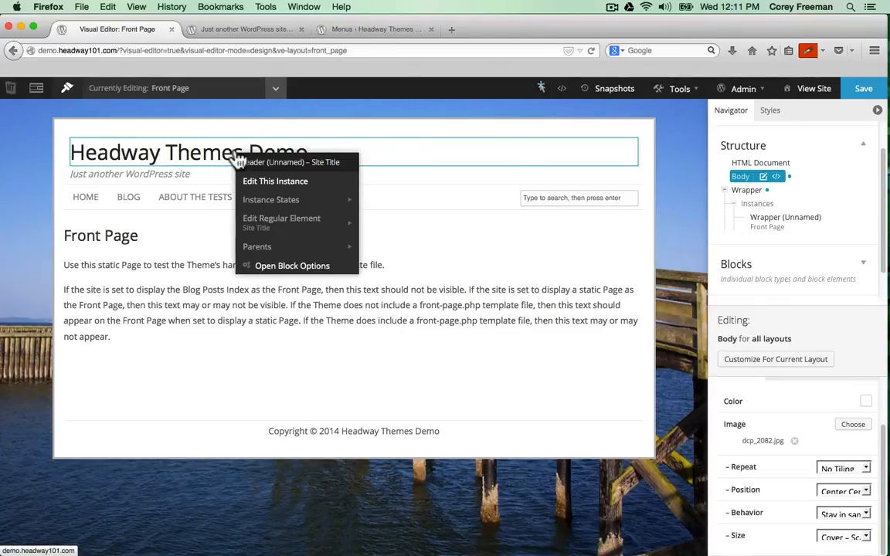
mouse_move(282, 218)
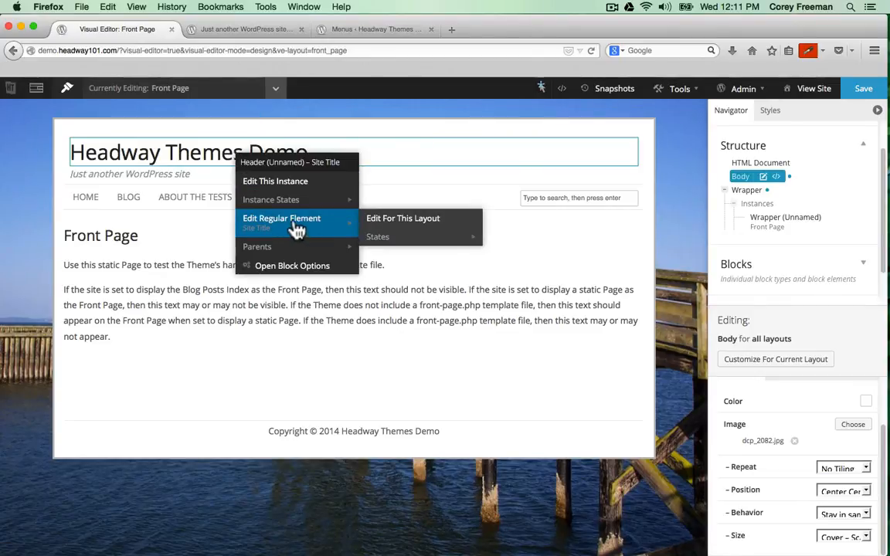
click(281, 218)
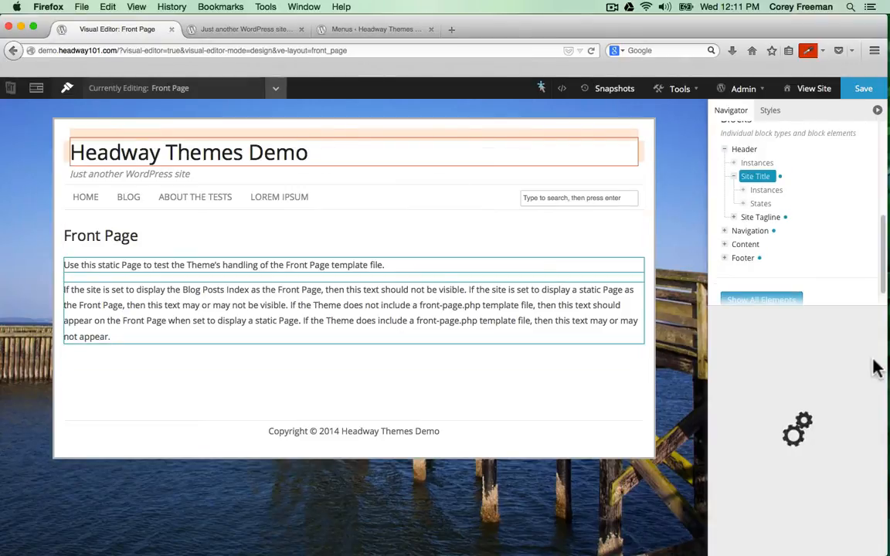
click(791, 405)
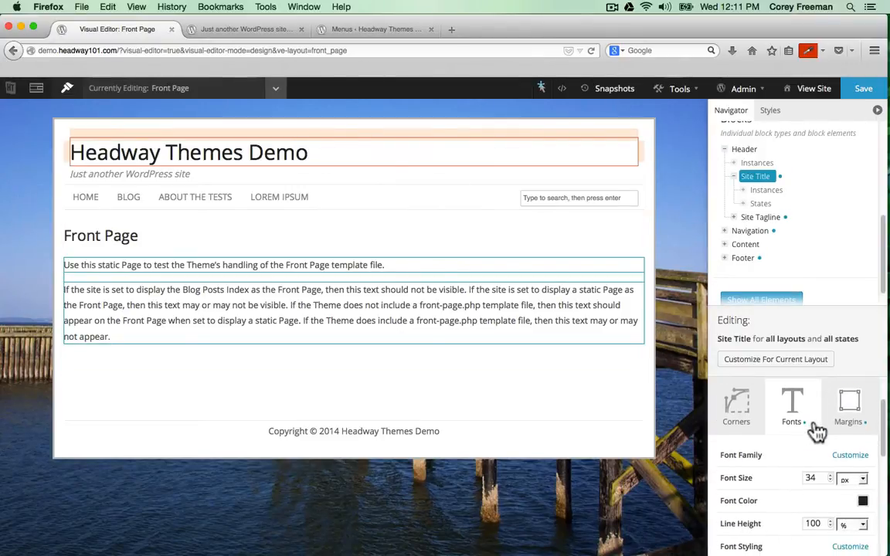
mouse_move(849, 424)
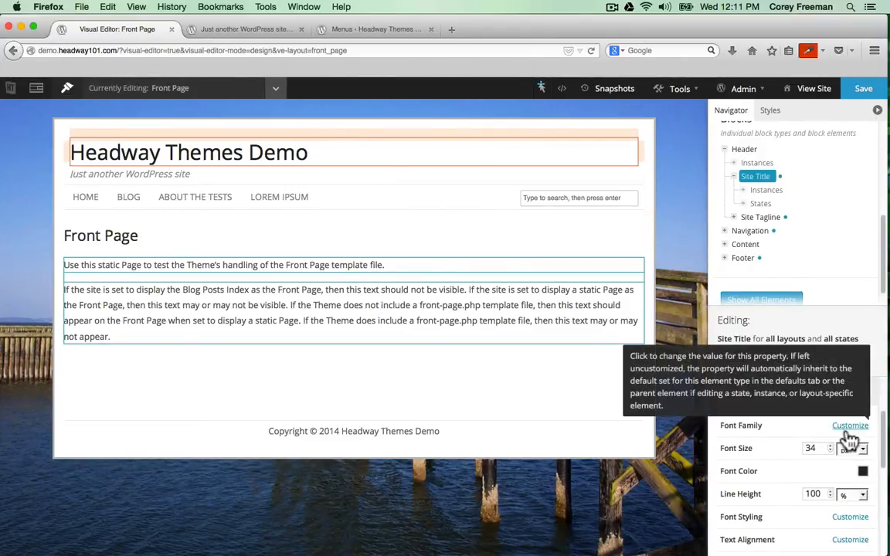
click(849, 424)
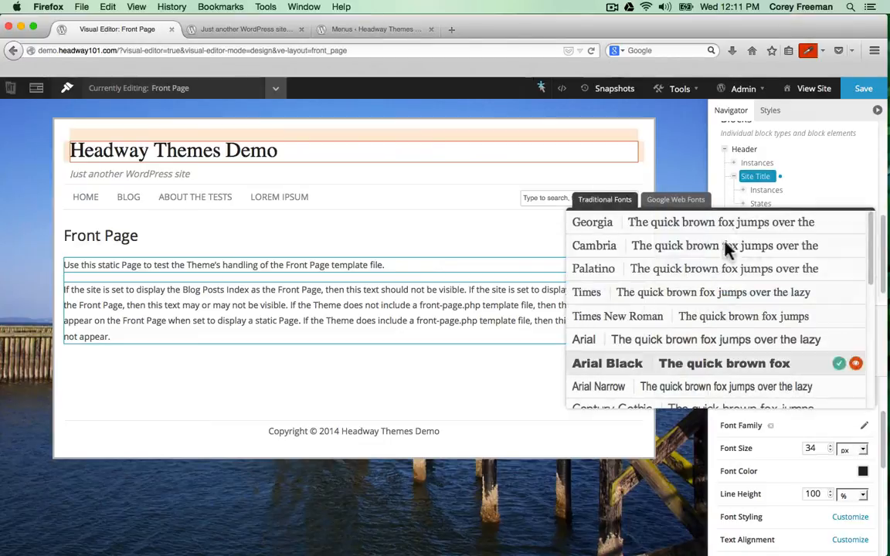
click(675, 199)
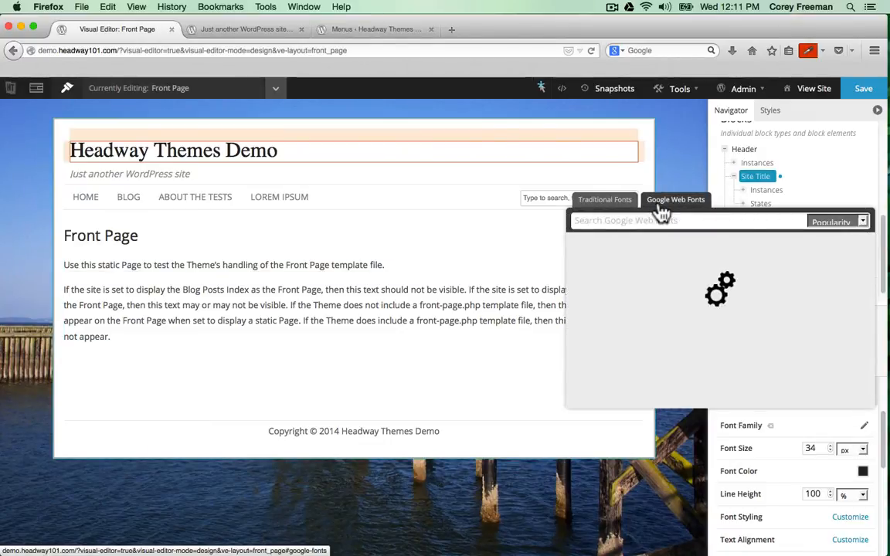
click(675, 199)
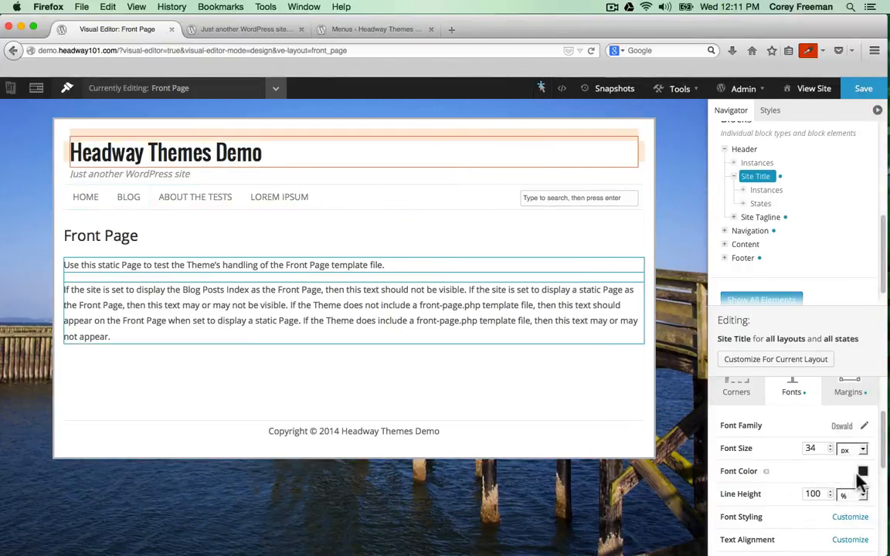
- Set the site title font colour to dark blue
click(862, 471)
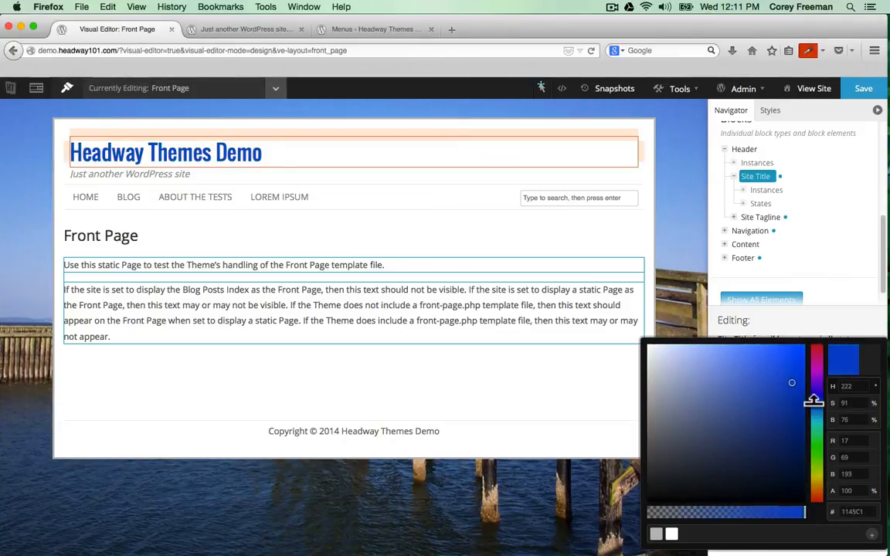
drag(791, 382, 801, 440)
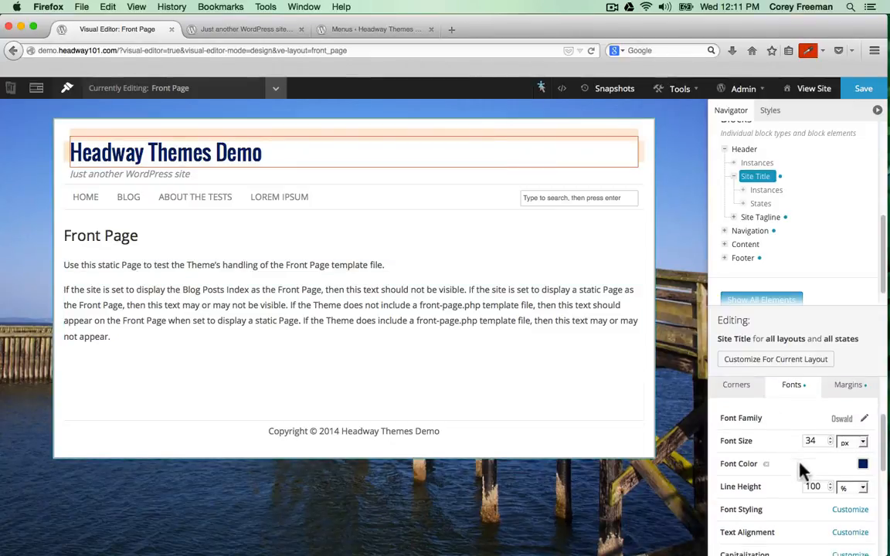
scroll(down, 3)
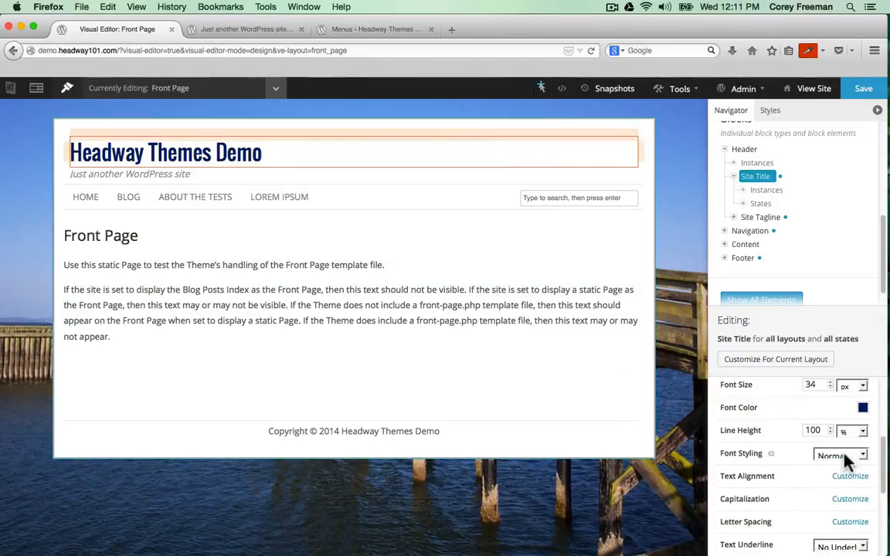
- Make the site title normal weight, centered and uppercase, then save the design
click(839, 454)
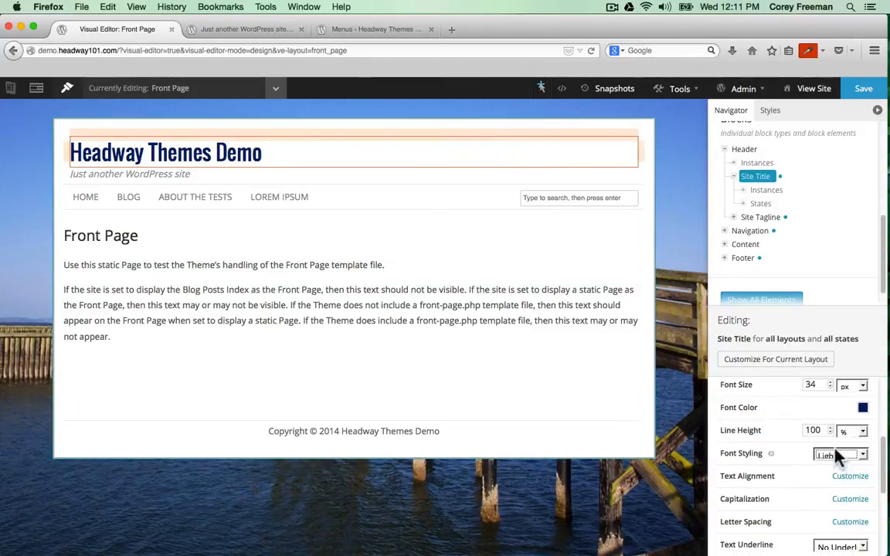
click(837, 454)
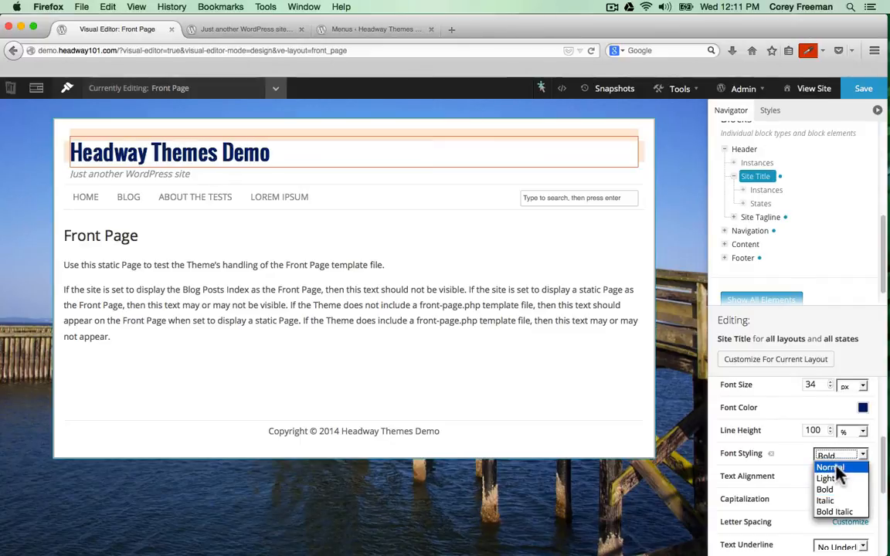
click(828, 467)
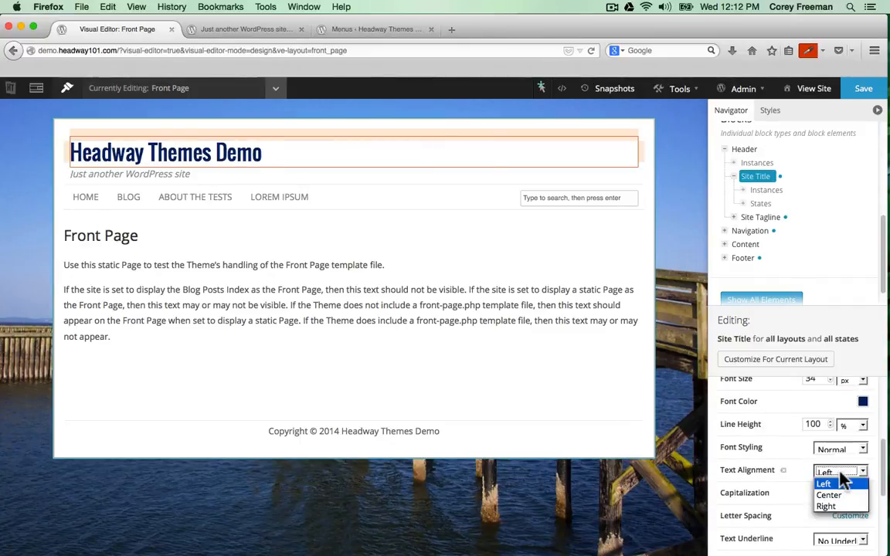
click(828, 494)
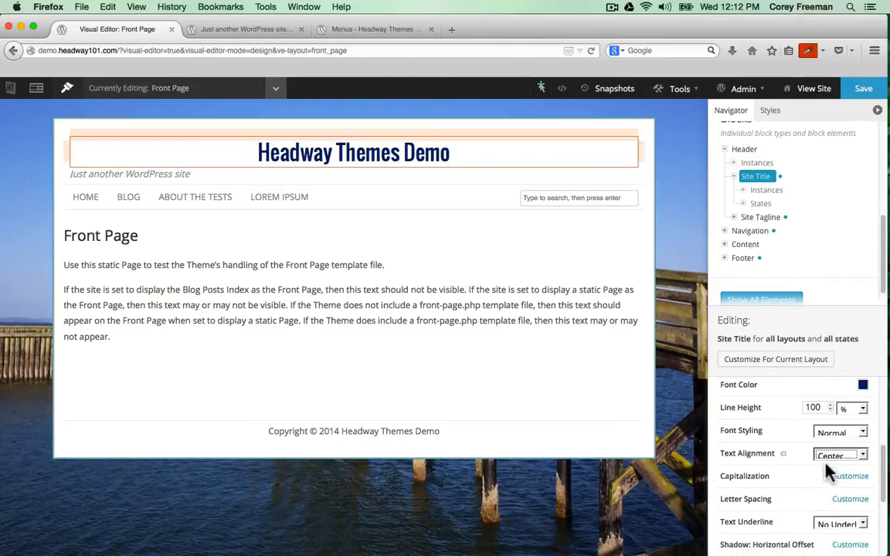
click(840, 475)
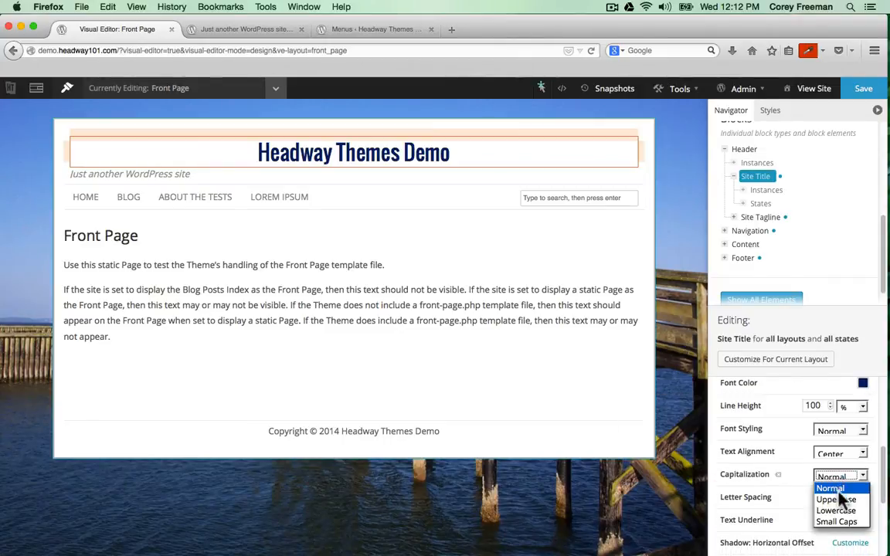
click(835, 499)
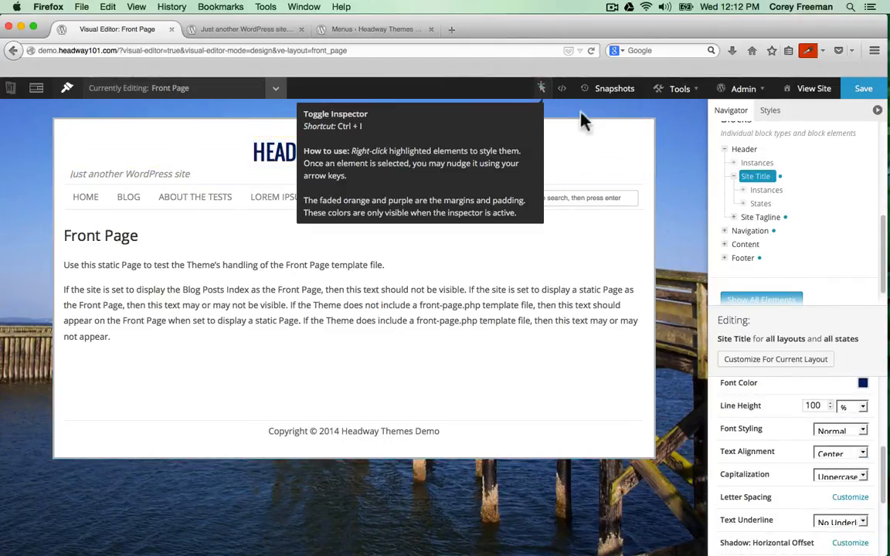
click(863, 88)
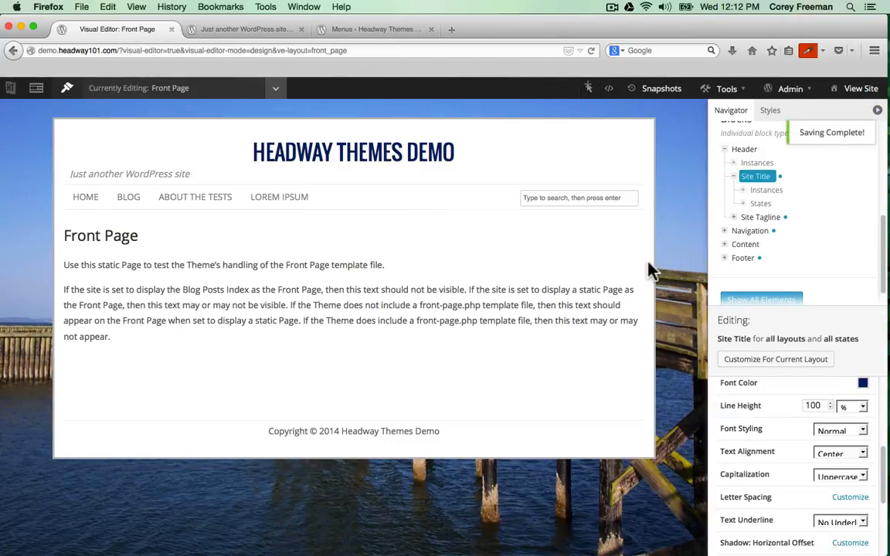
mouse_move(220, 173)
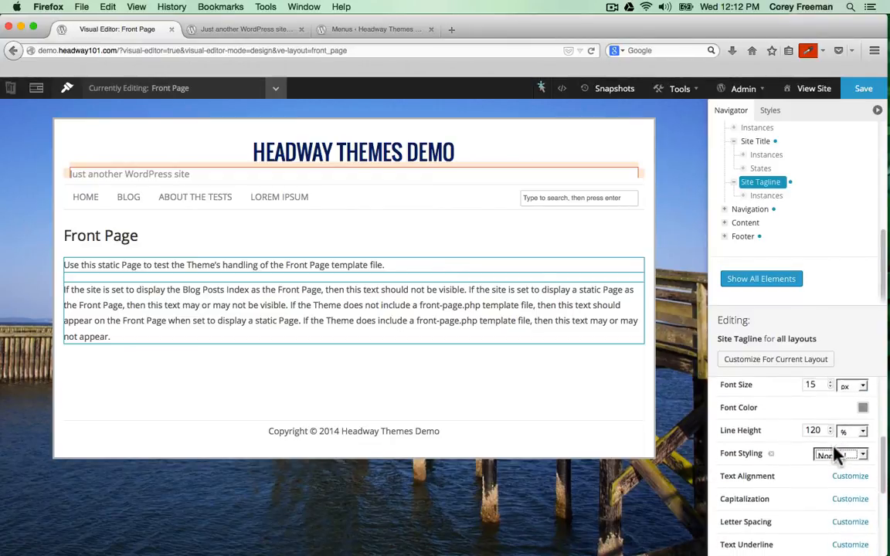
- Set the Site Tagline text alignment to Center and save the design
scroll(down, 3)
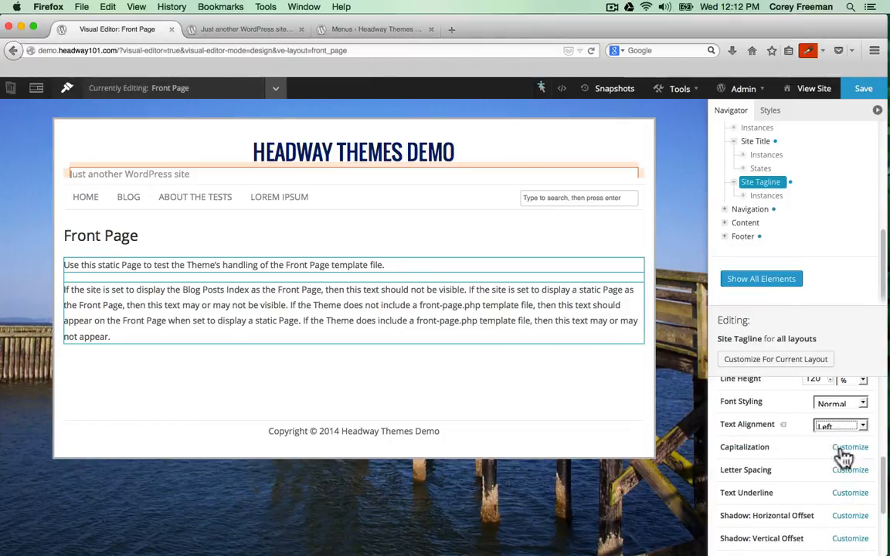
click(840, 424)
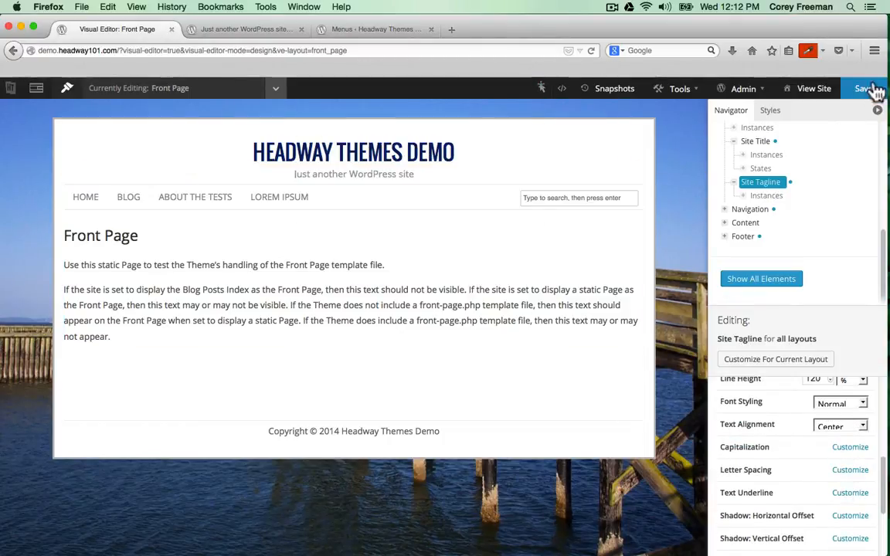
click(864, 87)
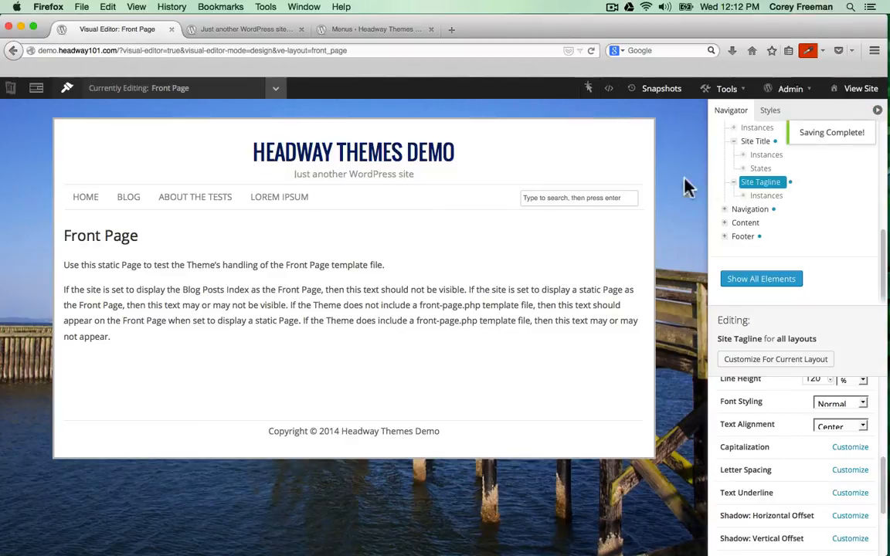
click(275, 87)
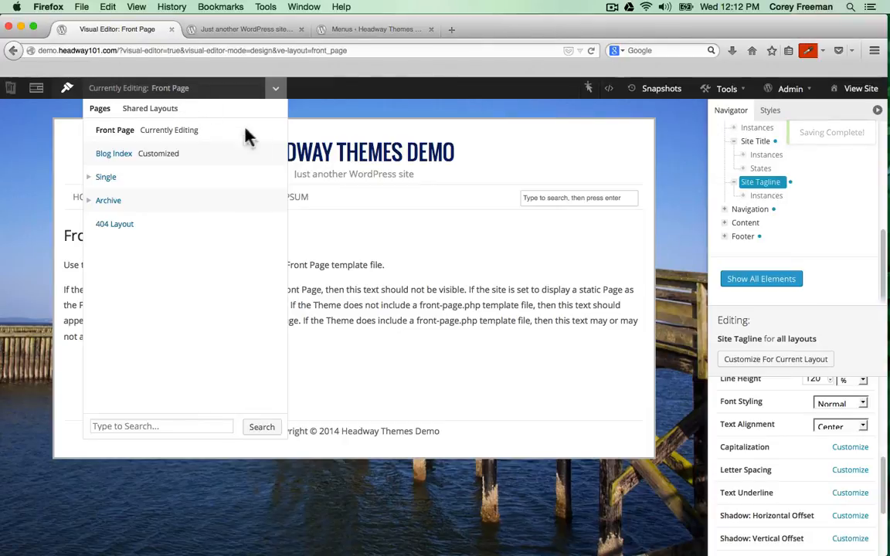
- Switch the visual editor to the Blog Index layout and open the Admin menu
click(114, 153)
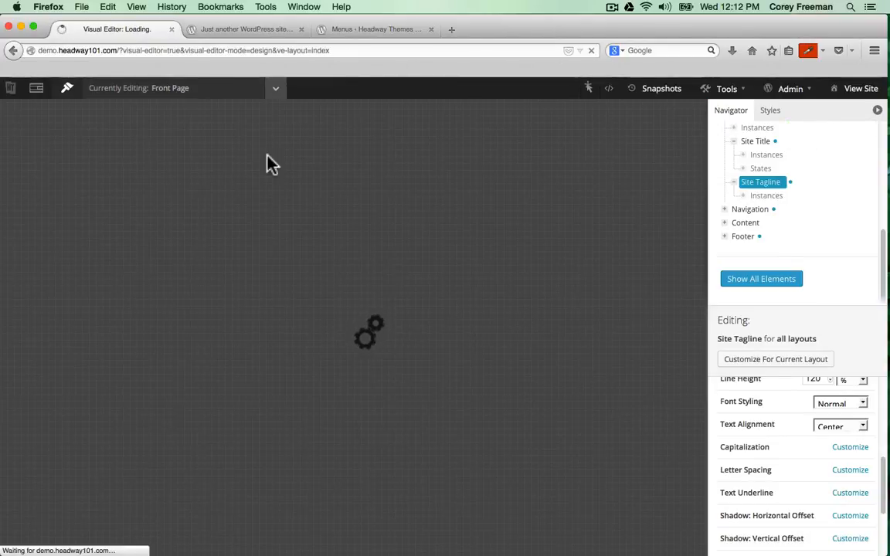
click(275, 88)
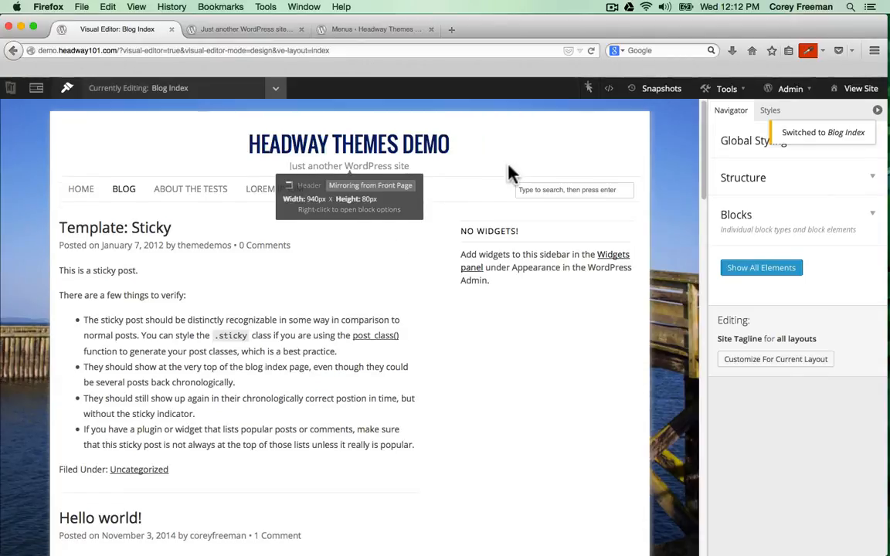
click(789, 88)
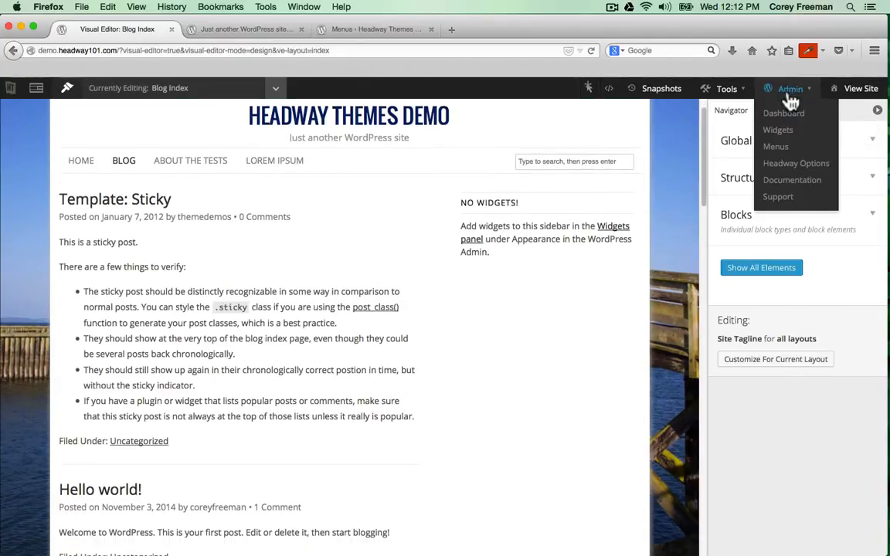
- Add the Search and Recent Comments widgets to the Blog Index widget area, then return to the editor
click(777, 129)
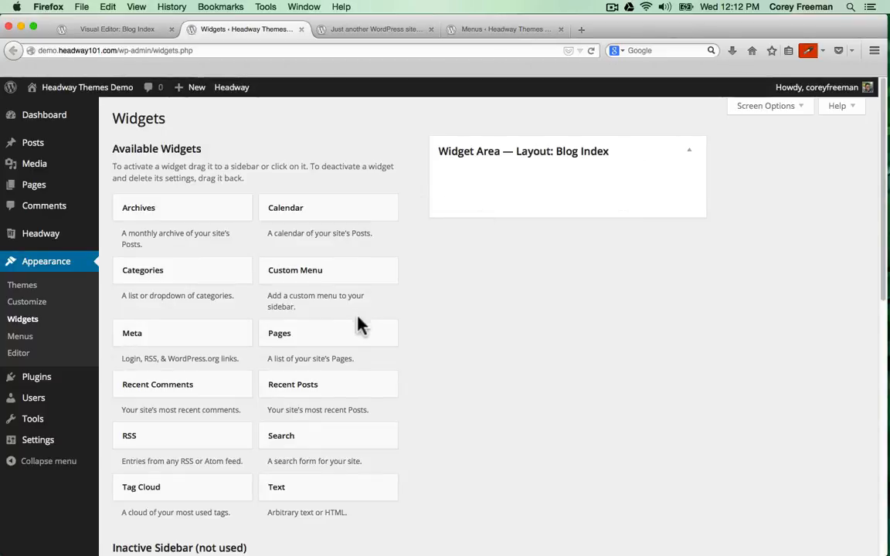
scroll(down, 3)
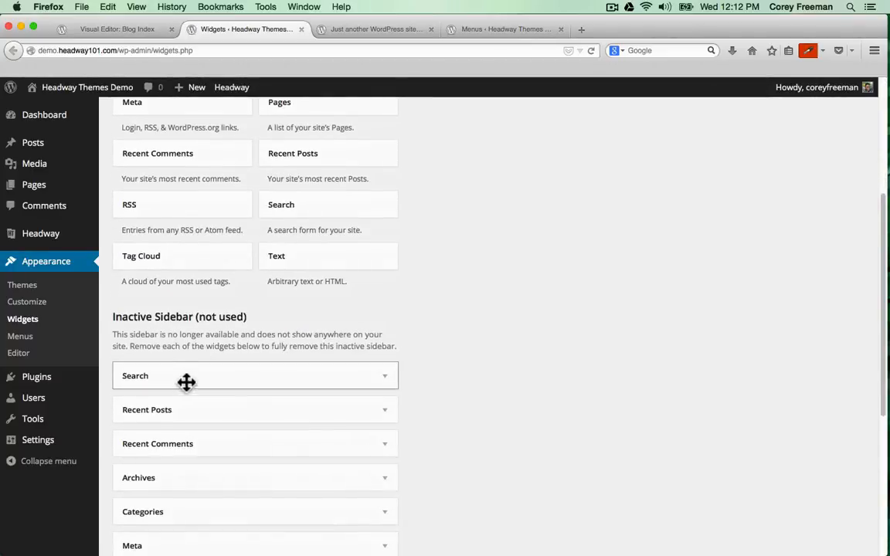
scroll(down, 3)
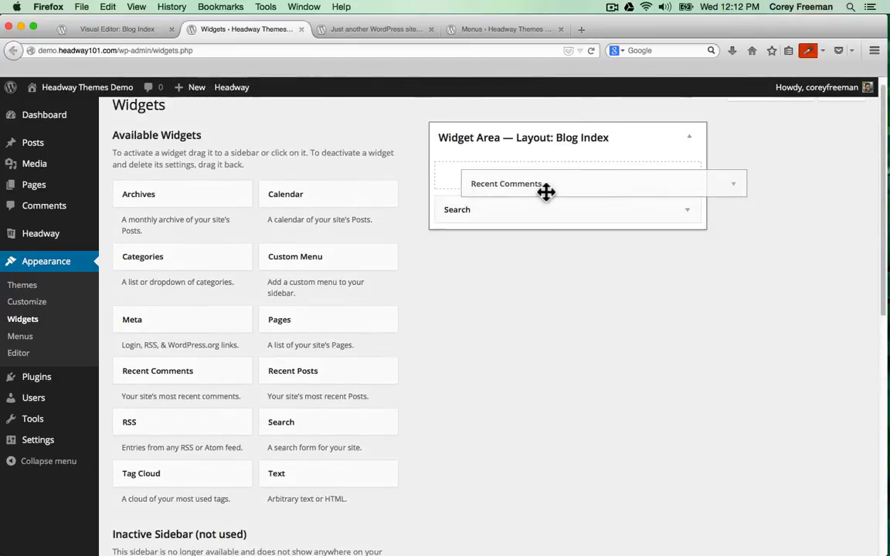
click(116, 29)
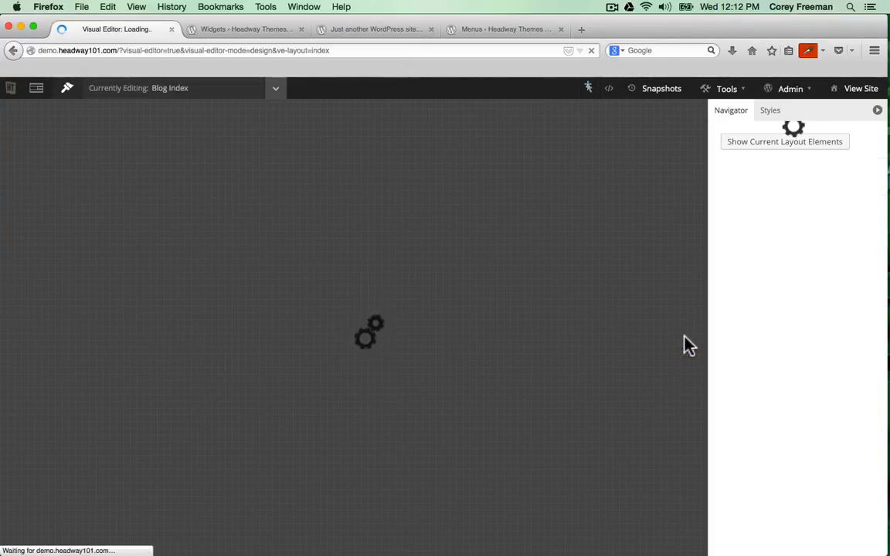
click(246, 28)
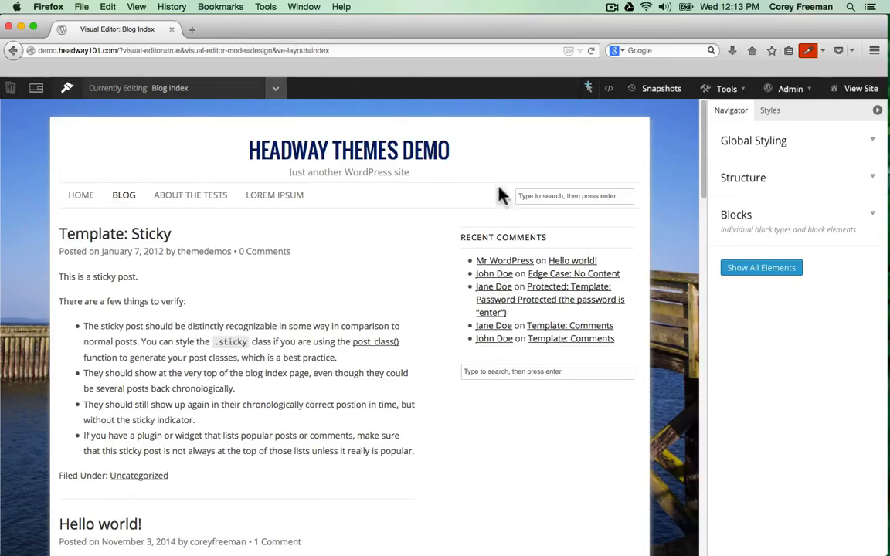
mouse_move(502, 237)
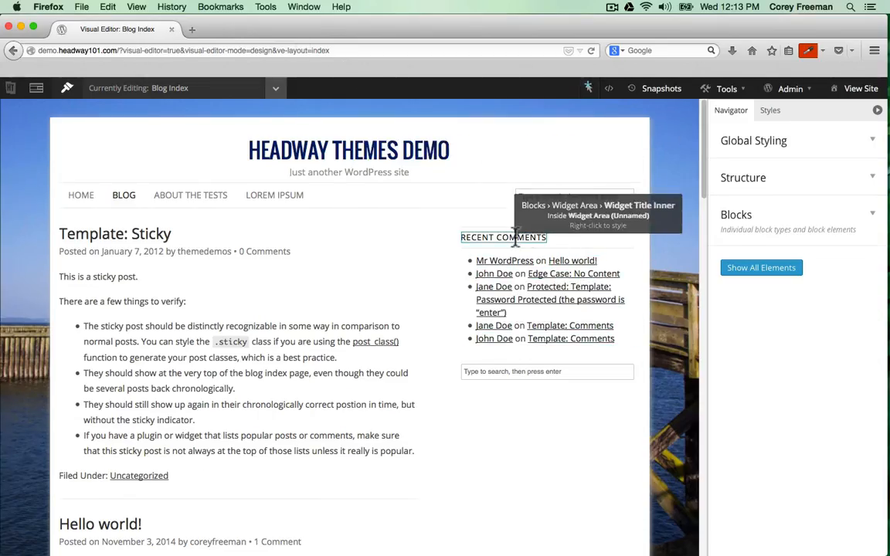
- Style the widget titles with uppercase text, 1px letter spacing and a hidden border style
right_click(503, 237)
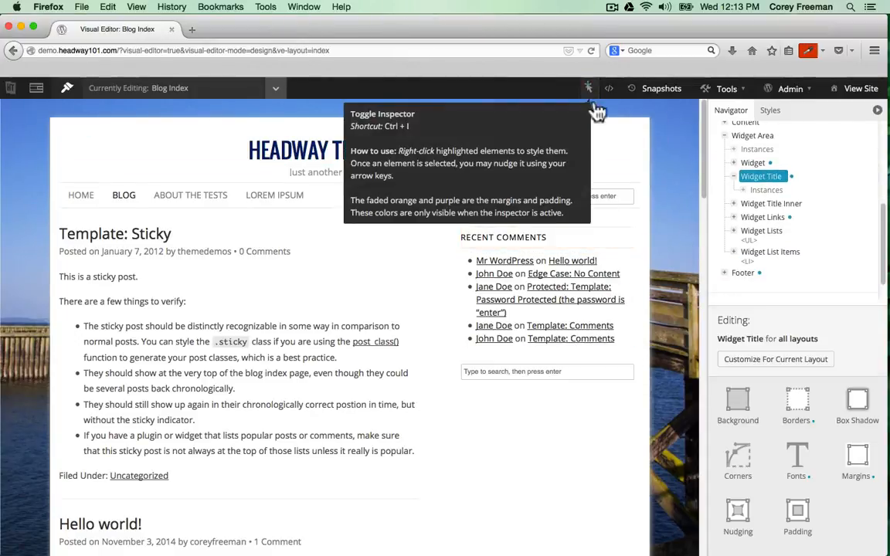
click(796, 459)
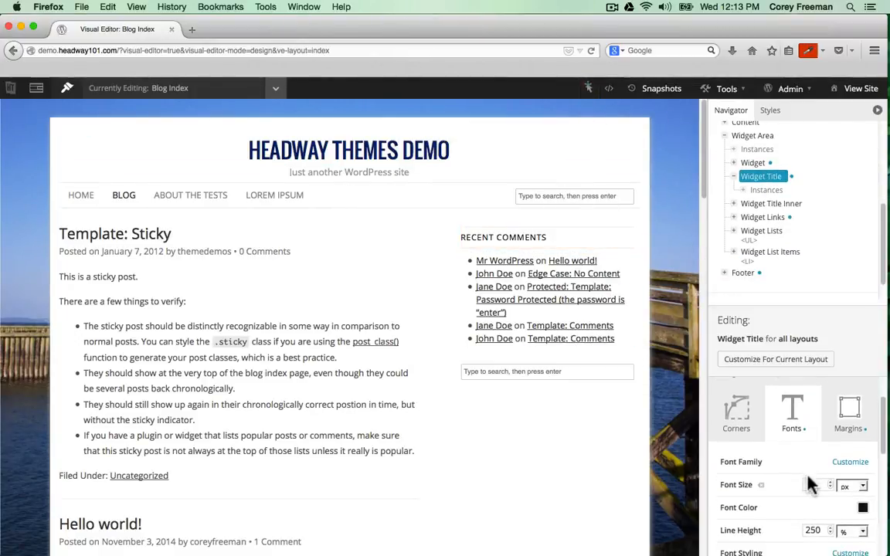
click(815, 485)
text(14)
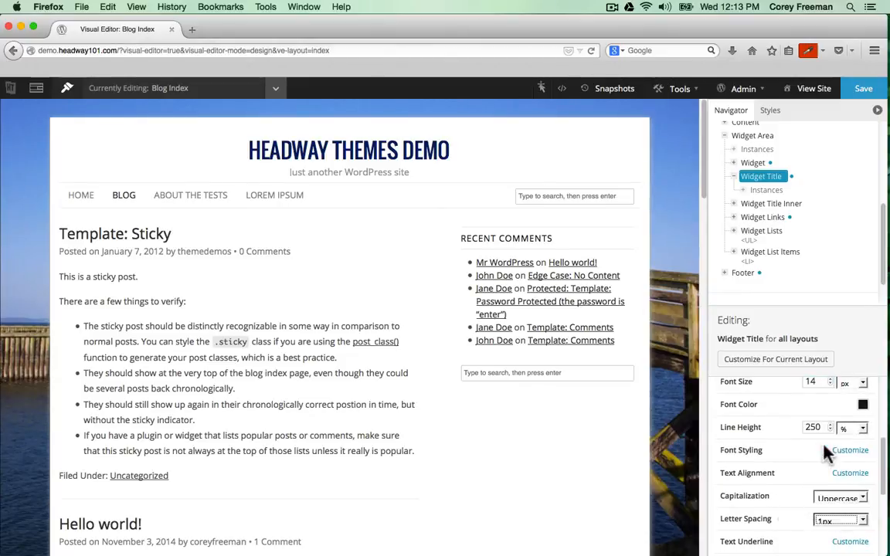
click(837, 518)
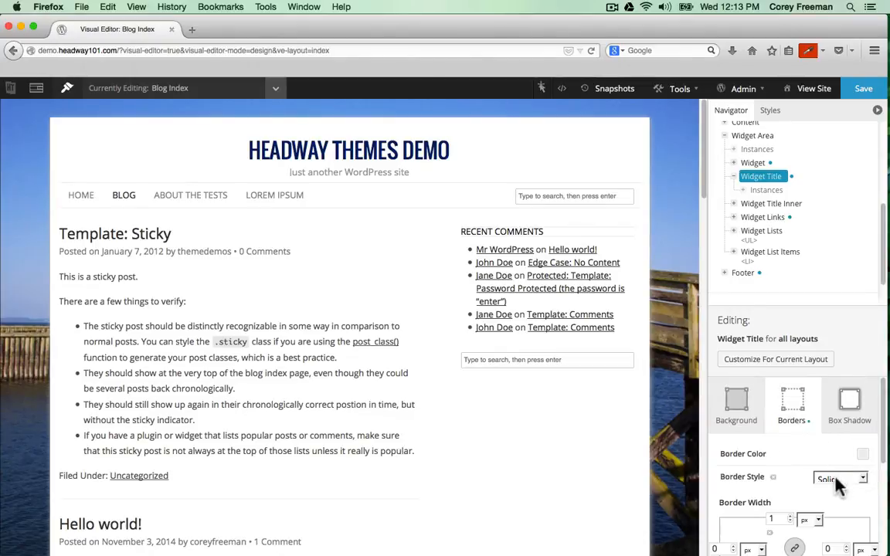
click(838, 477)
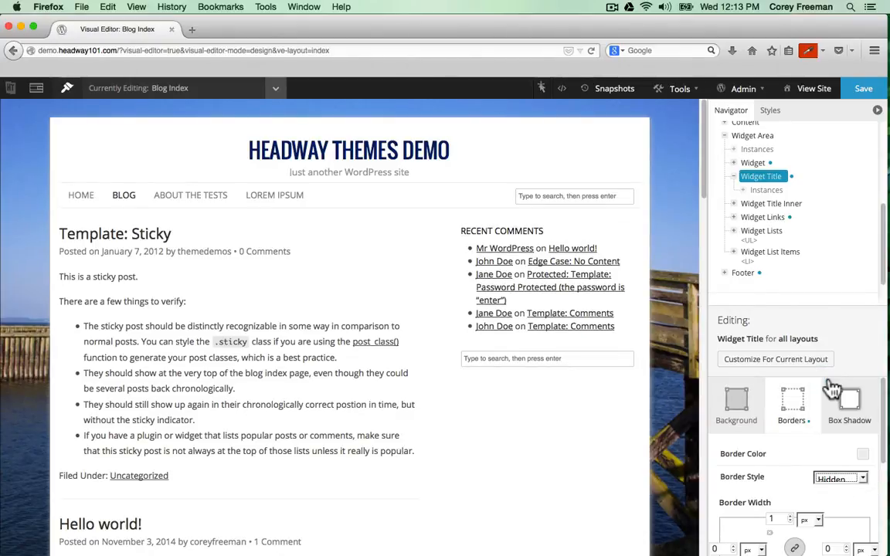
mouse_move(541, 88)
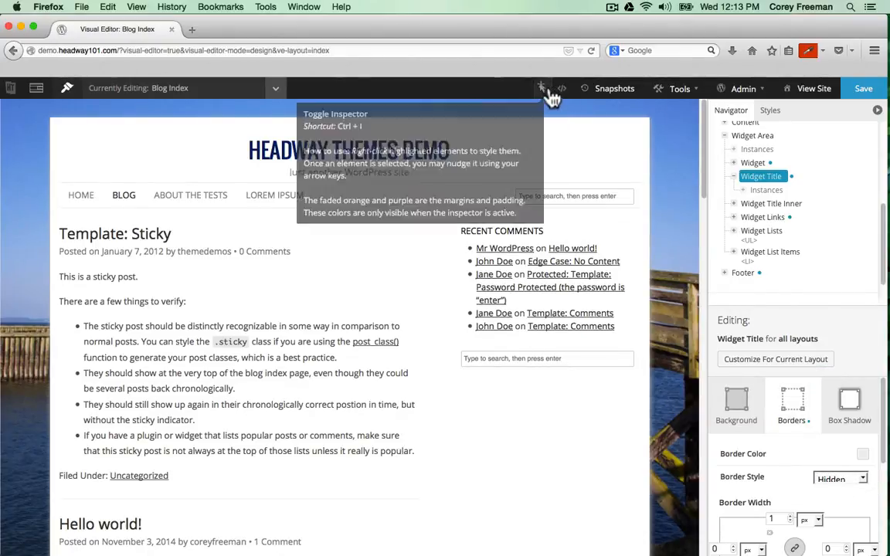
scroll(down, 3)
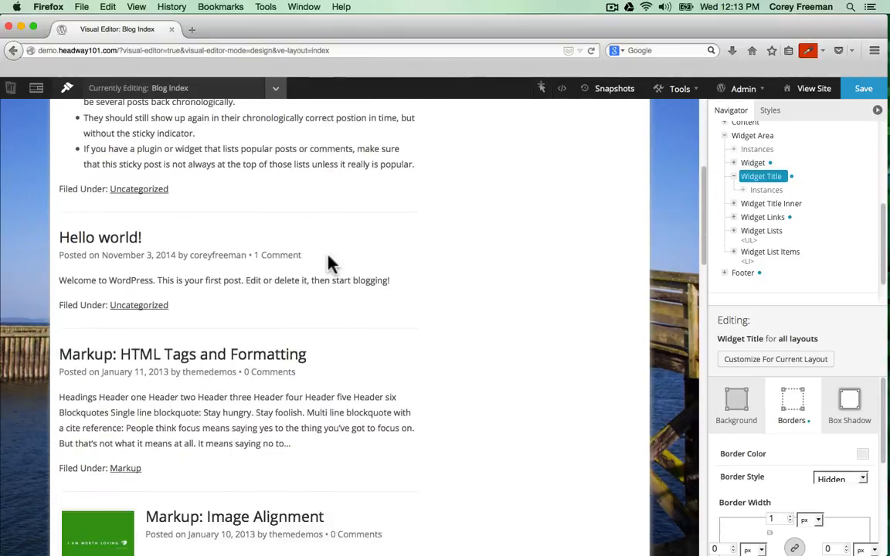
scroll(up, 3)
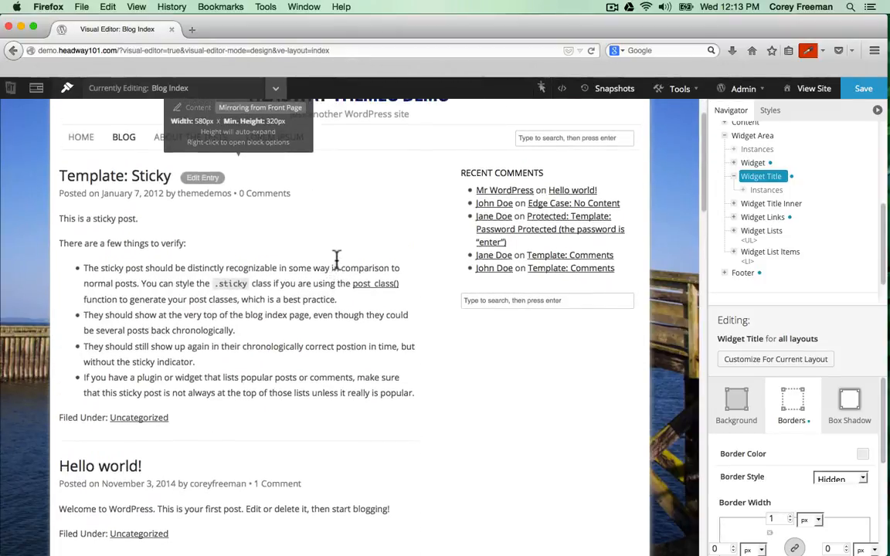
- Set the Blog Index Content block to Do Not Mirror, Show Excerpts, and 0 featured posts
right_click(336, 271)
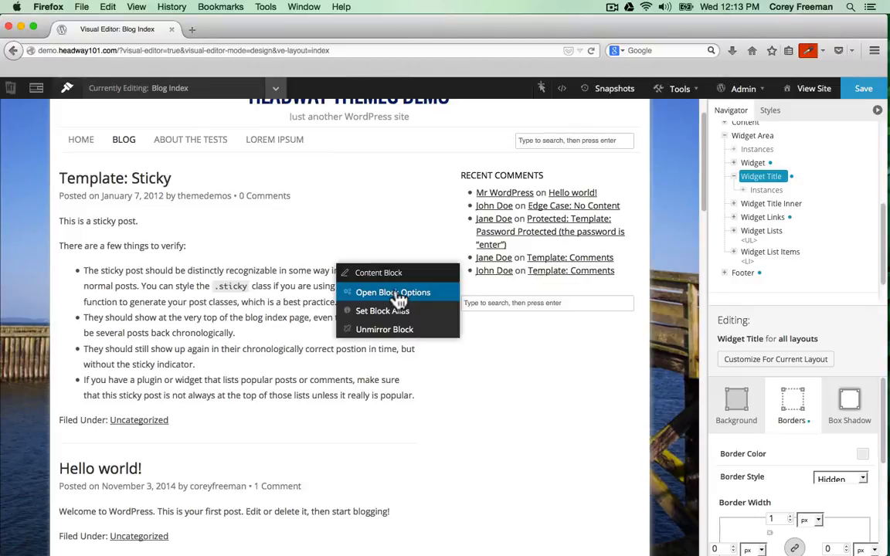
click(392, 292)
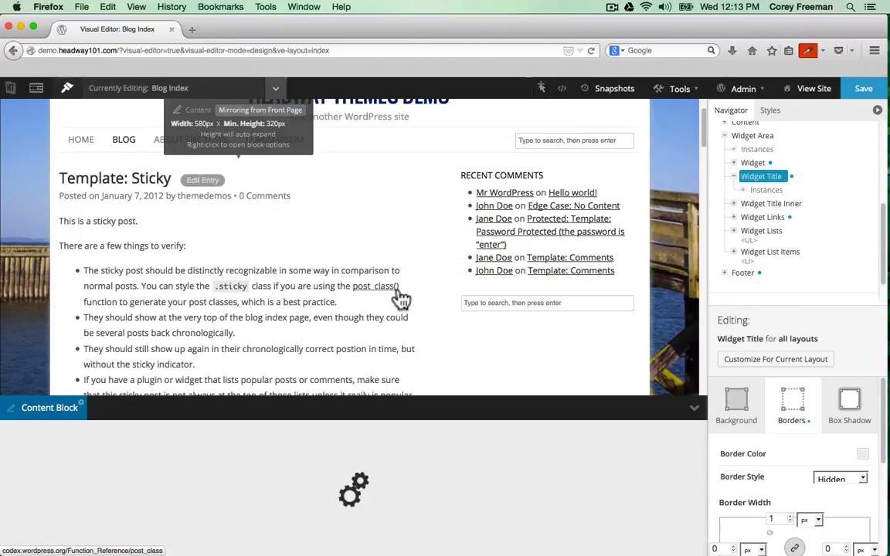
click(280, 446)
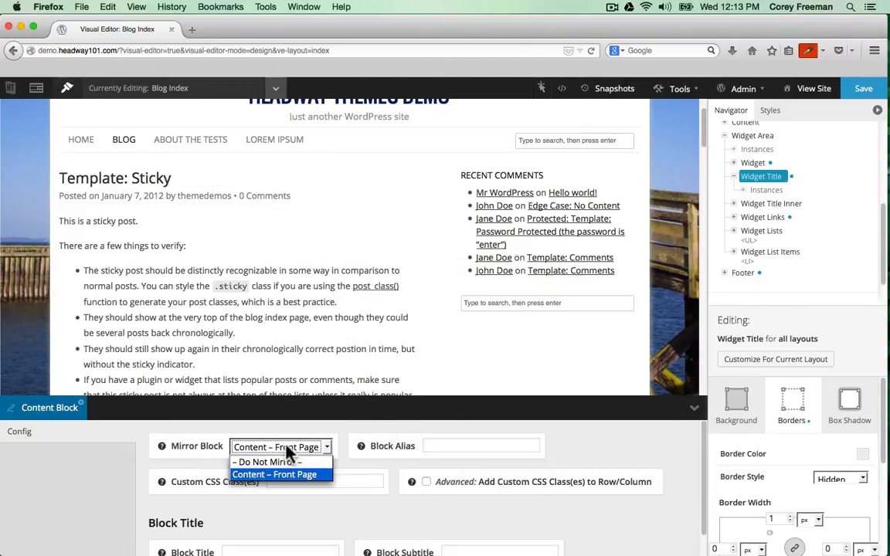
click(267, 461)
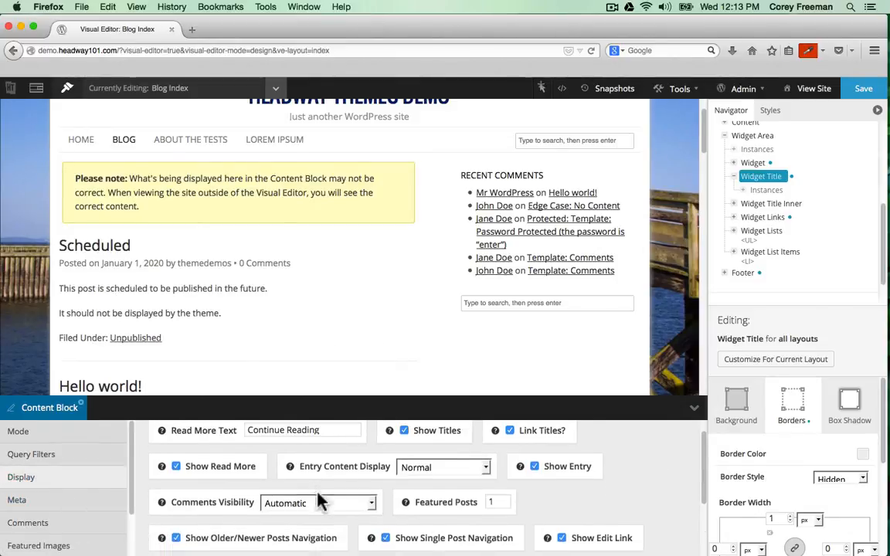
click(443, 466)
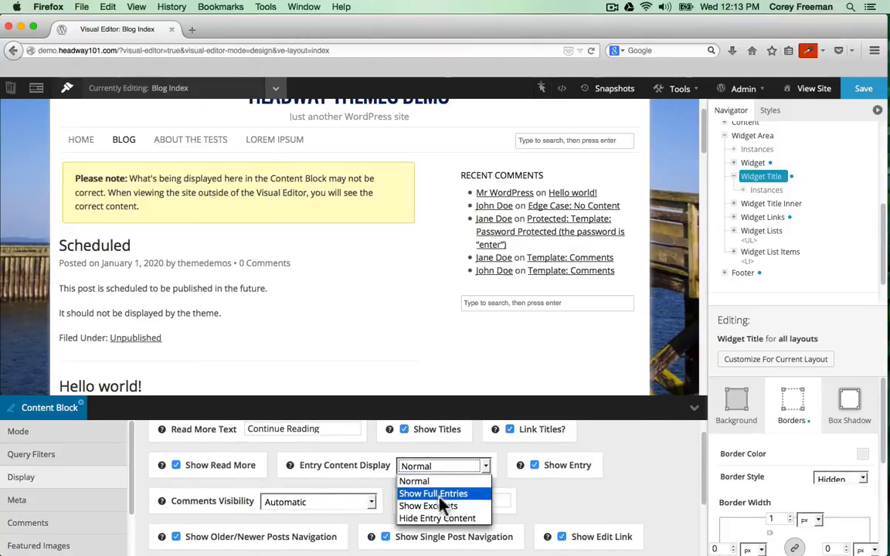
click(428, 506)
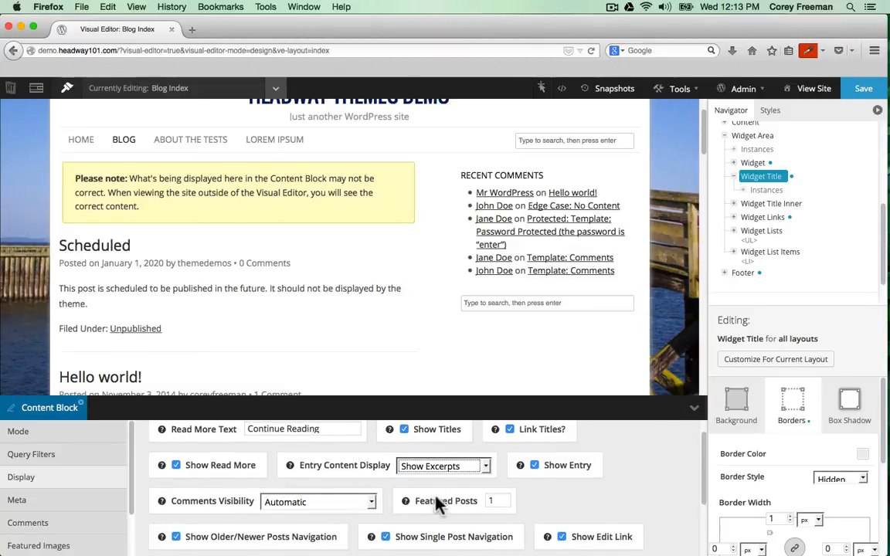
click(442, 466)
text(0)
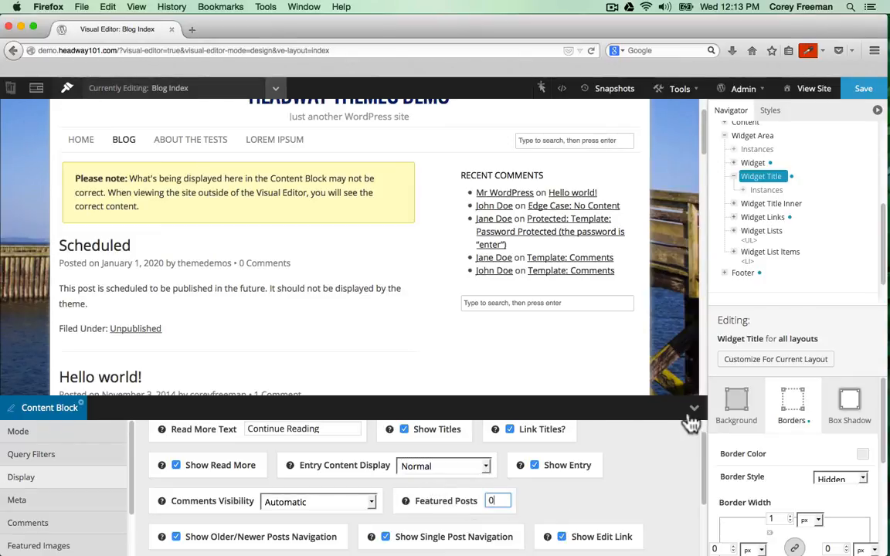
click(693, 407)
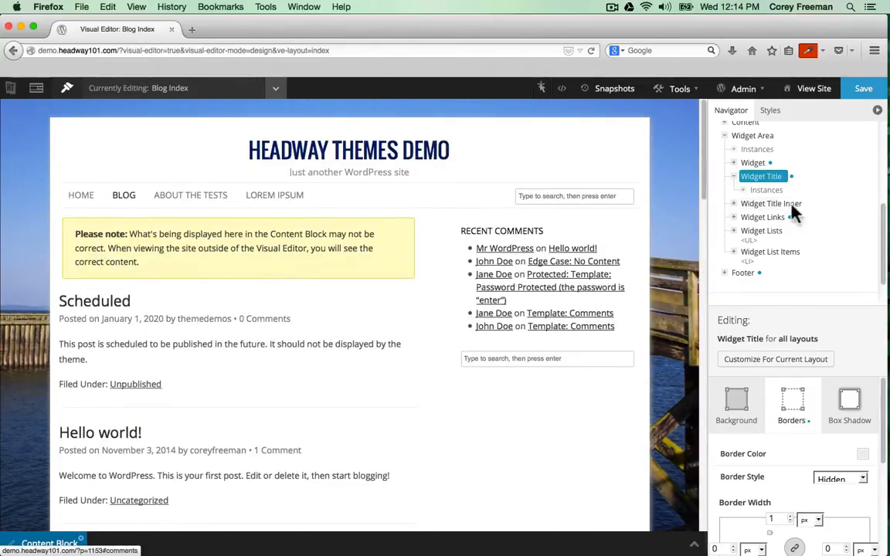
mouse_move(483, 274)
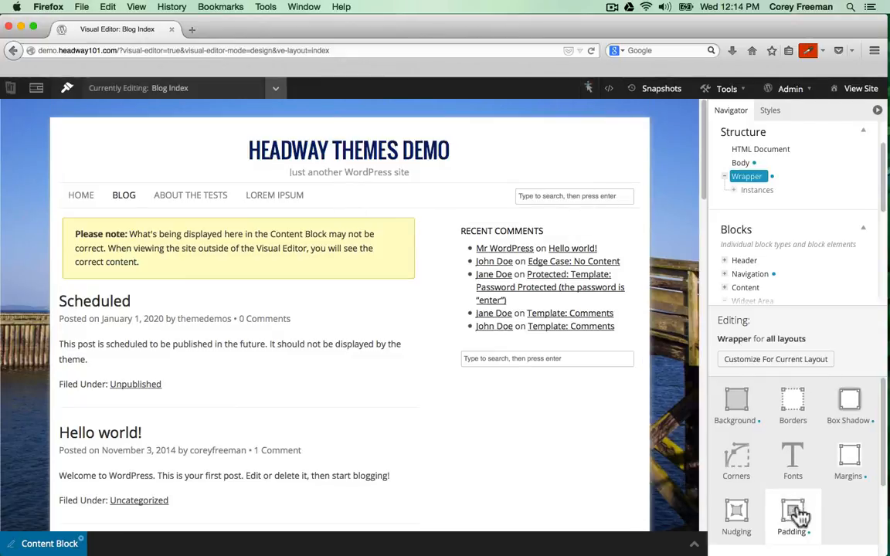
- Give the wrapper 30px padding on every side, save the design, and view the site
click(790, 517)
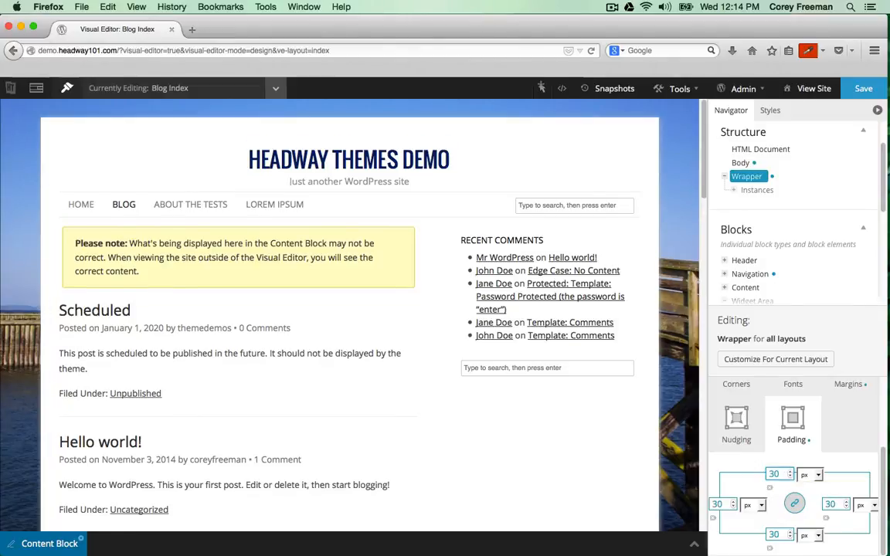
scroll(down, 3)
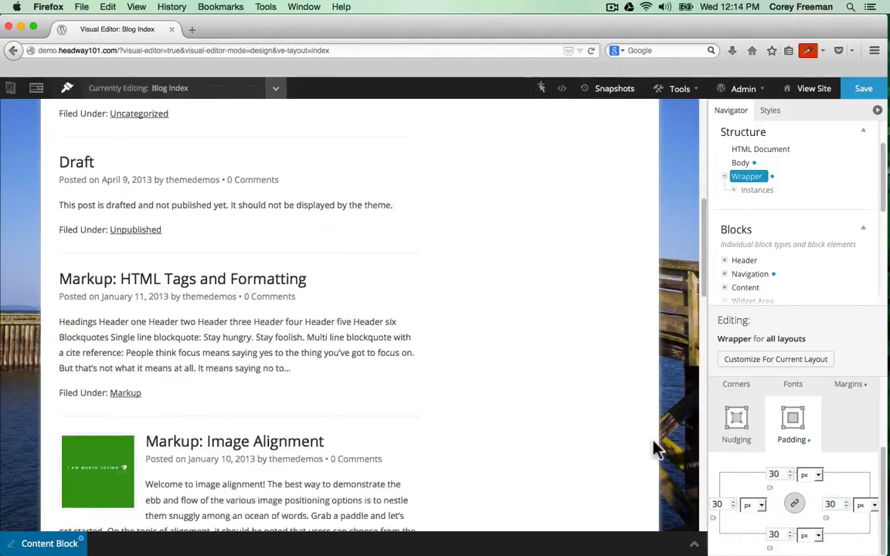
scroll(down, 3)
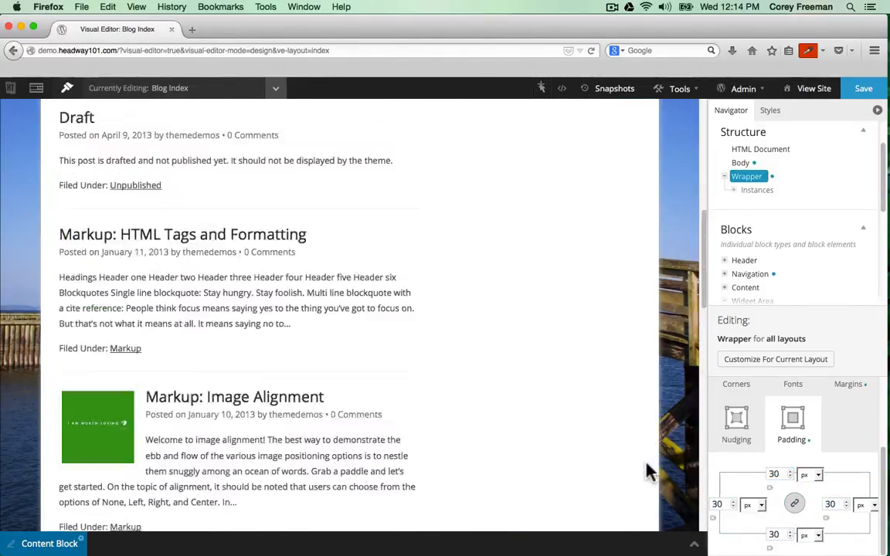
click(863, 88)
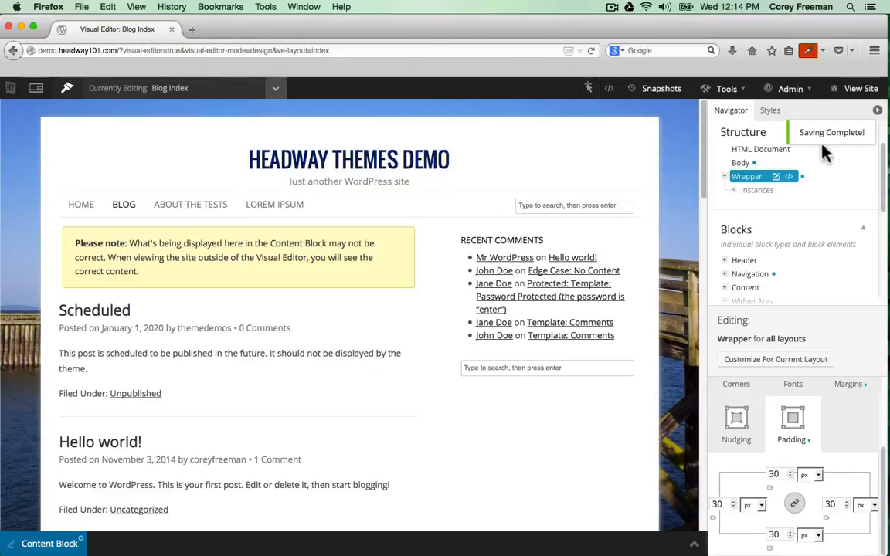
click(860, 88)
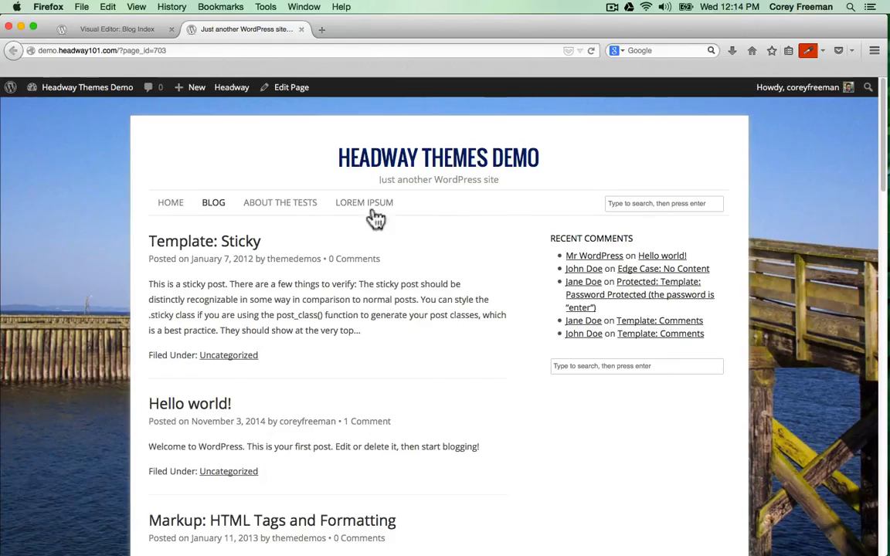
- Open the LOREM IPSUM page from the navigation and scroll through it
click(364, 202)
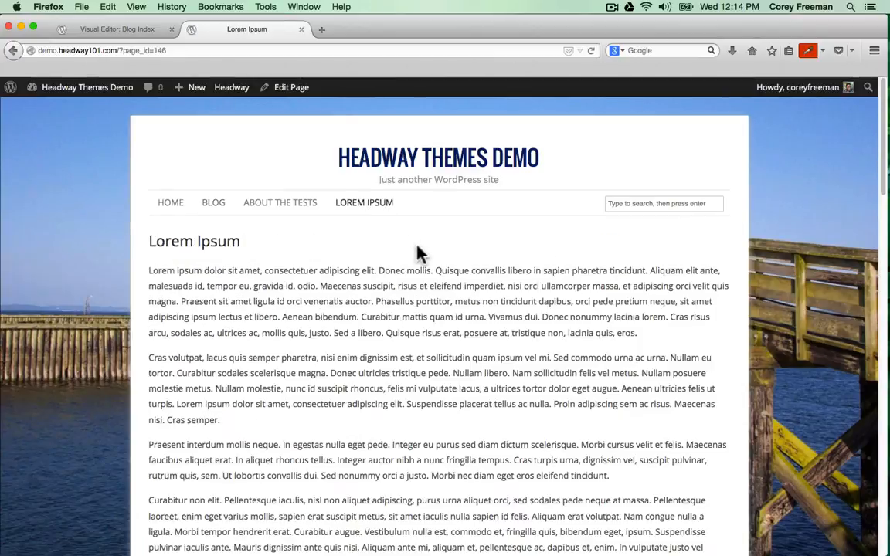
scroll(down, 3)
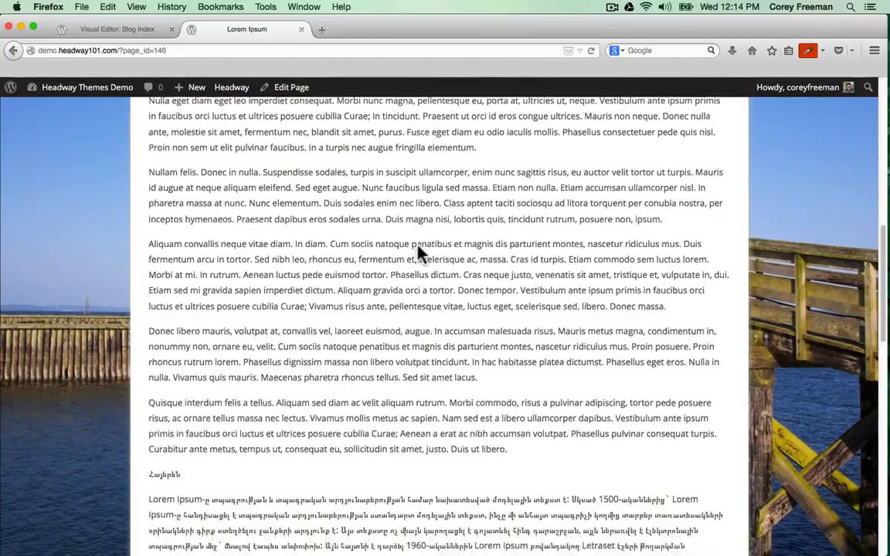
scroll(up, 3)
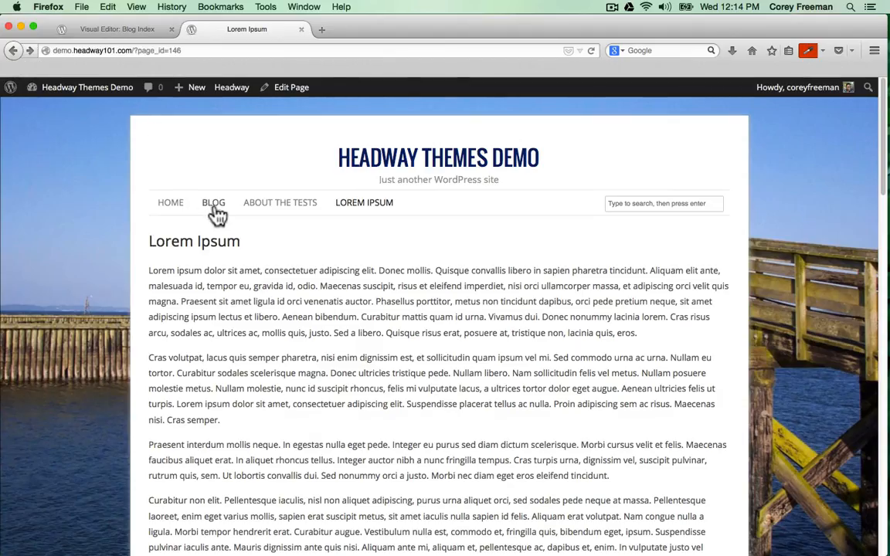
mouse_move(292, 87)
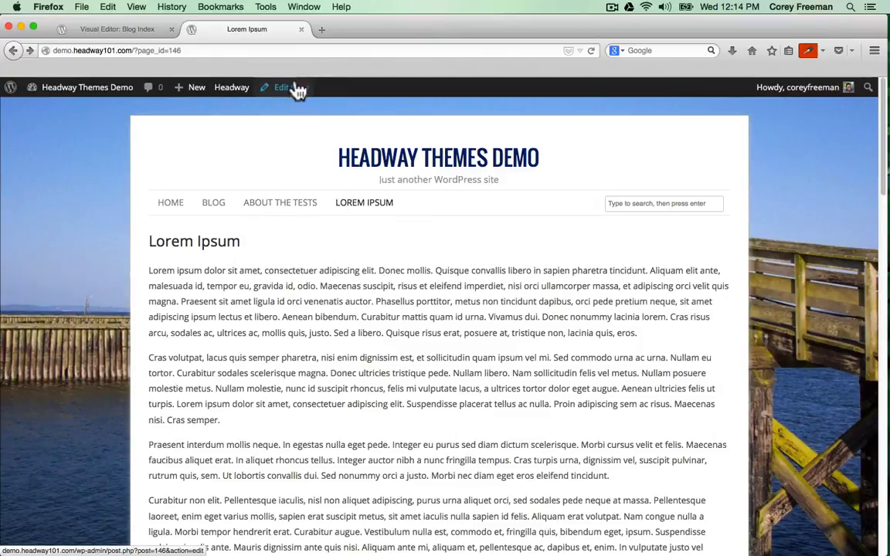
- Replace the page body with the sentence about fake words becoming 'real ones!', update, and view it
click(286, 87)
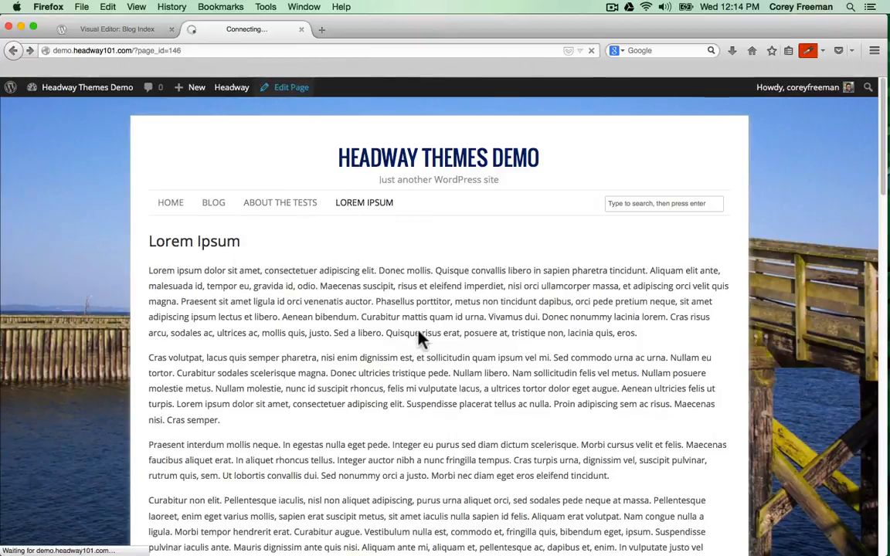
click(291, 87)
text(This page)
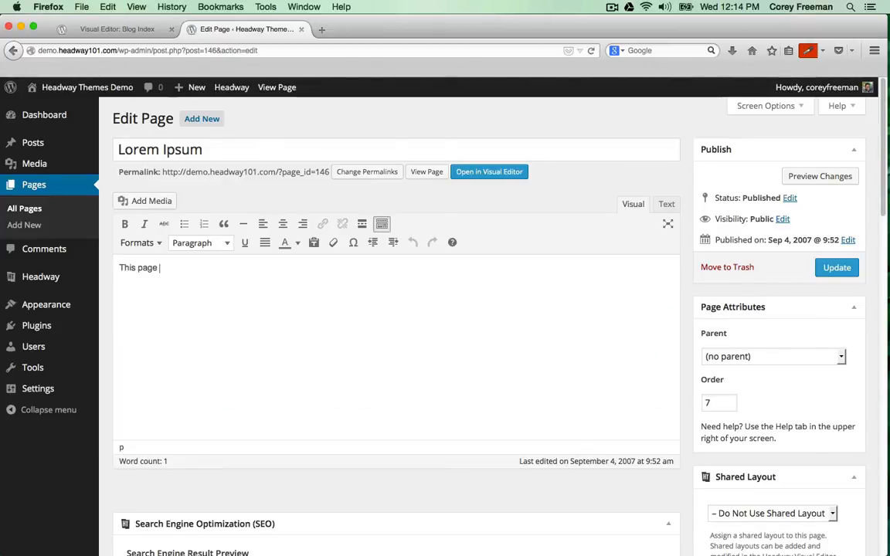
text(had too many fake words so I'm adding some re)
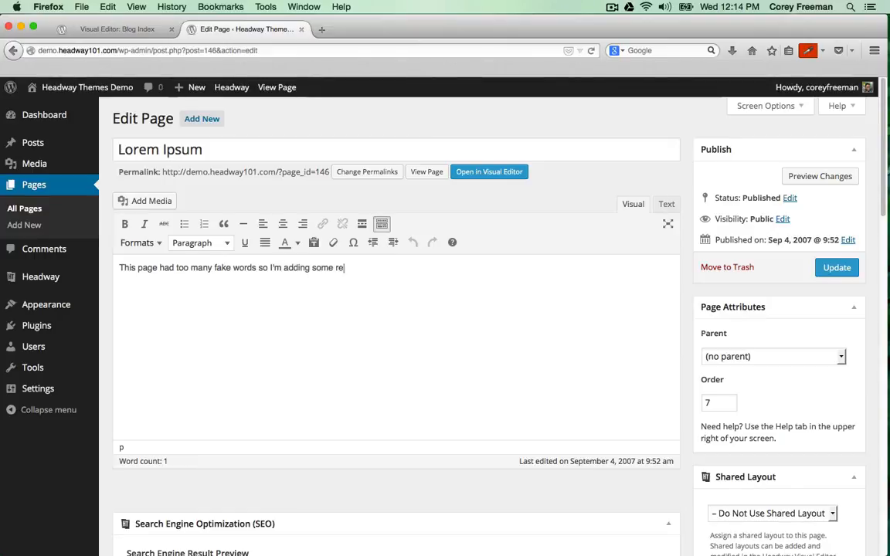
text(al ones!)
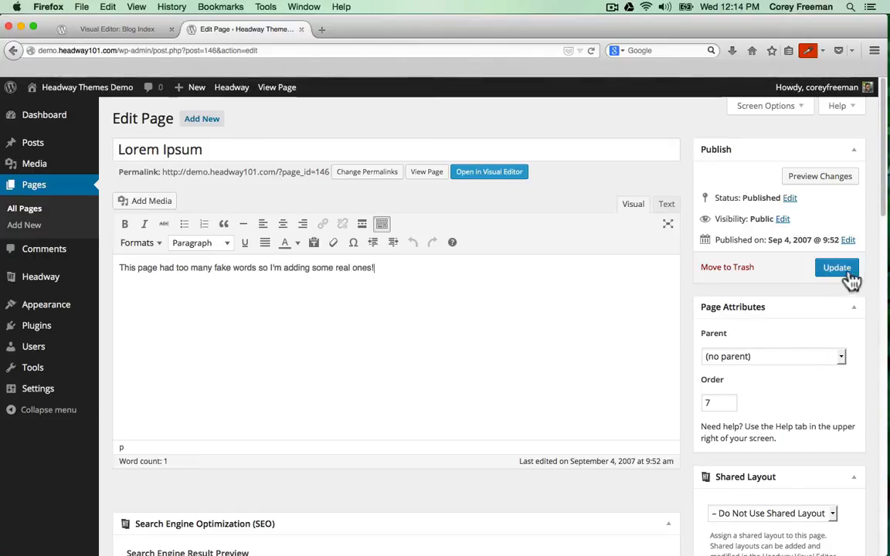
click(836, 267)
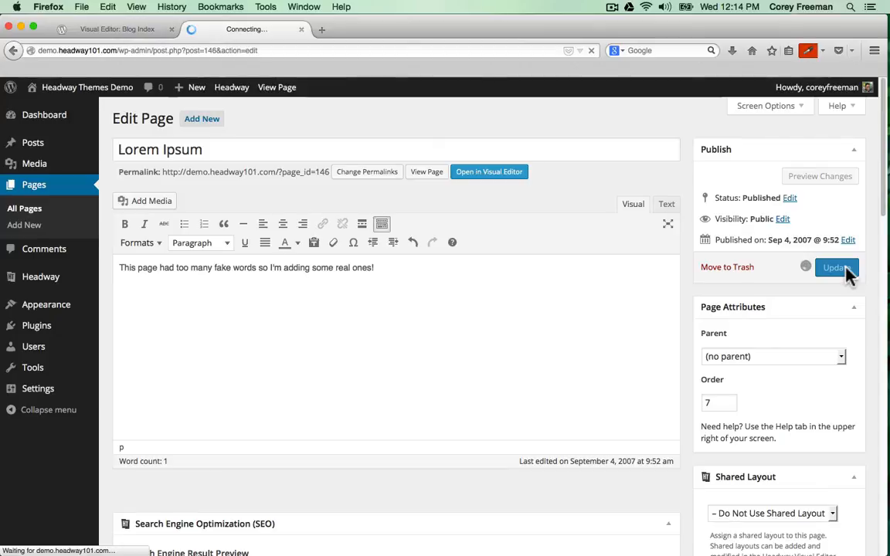
click(835, 267)
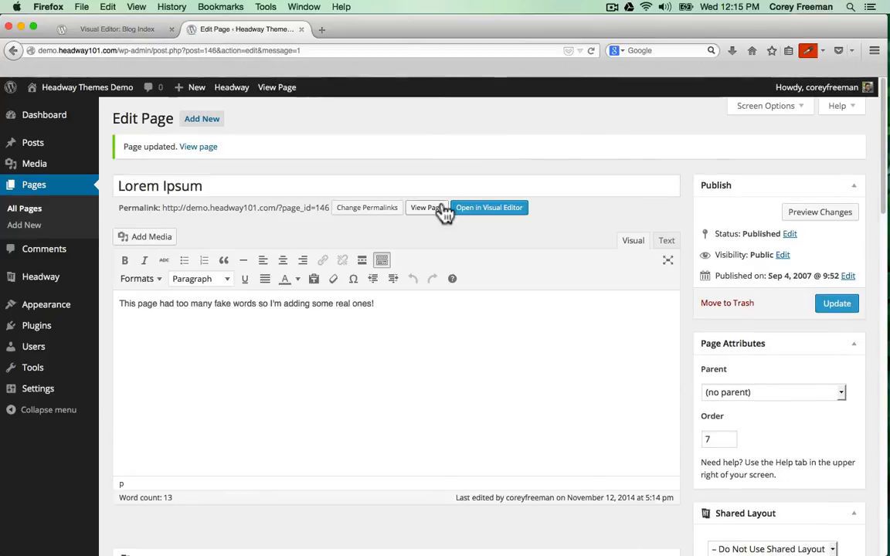
click(426, 207)
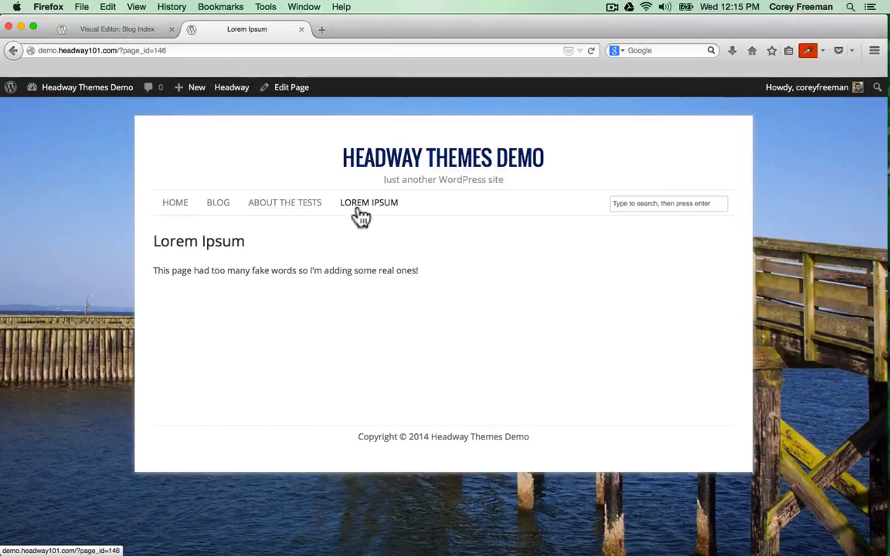
- Return to the Front Page via the HEADWAY THEMES DEMO site title
click(442, 158)
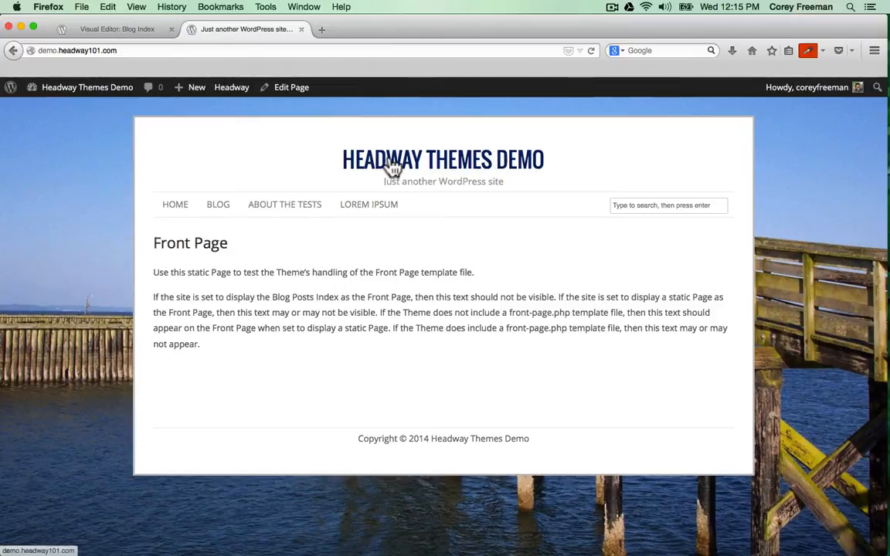
mouse_move(280, 272)
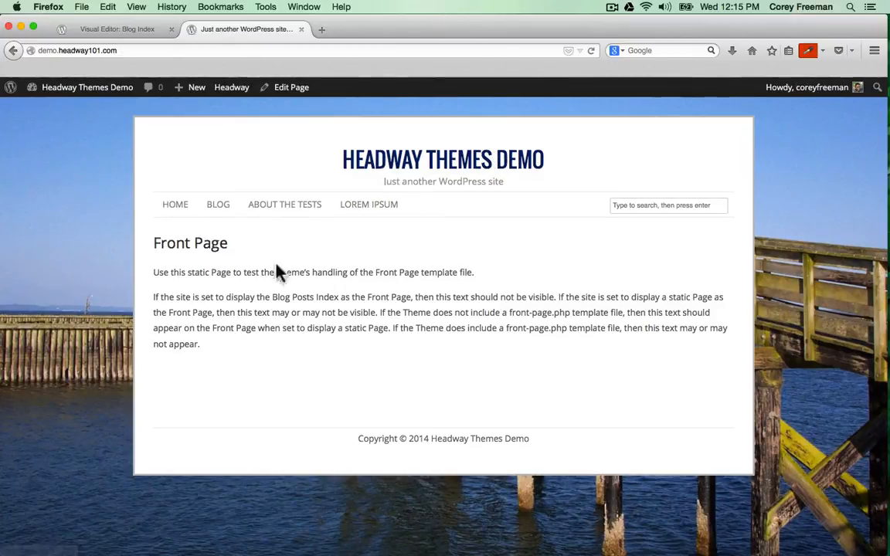
mouse_move(338, 324)
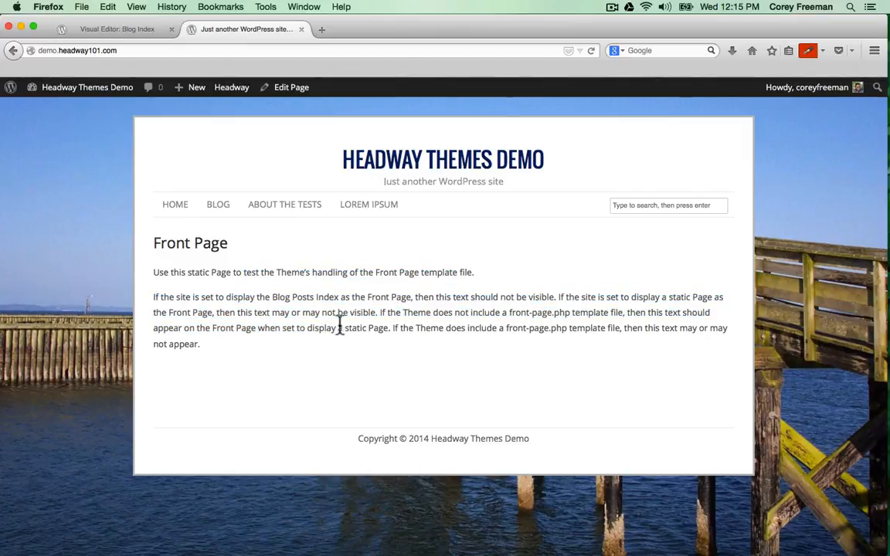
mouse_move(834, 274)
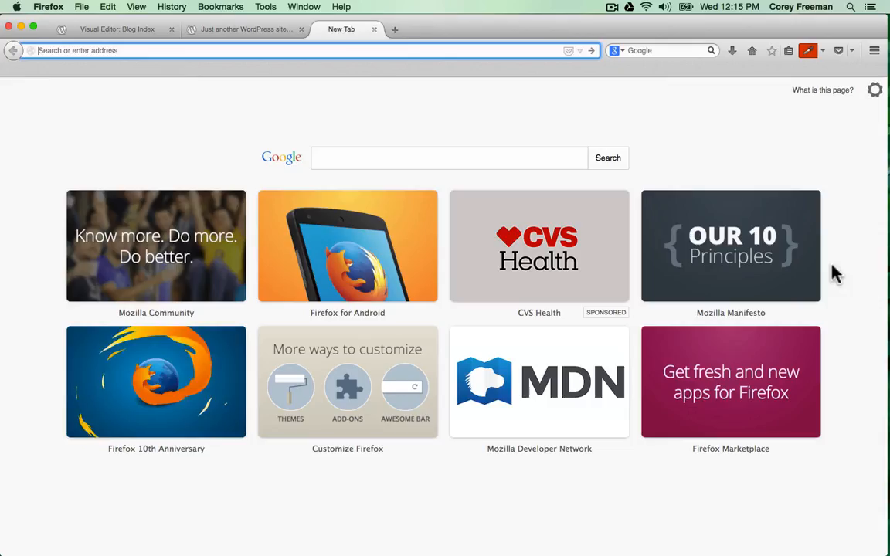
- Go to headway101.com in a new tab
text(headway101.com)
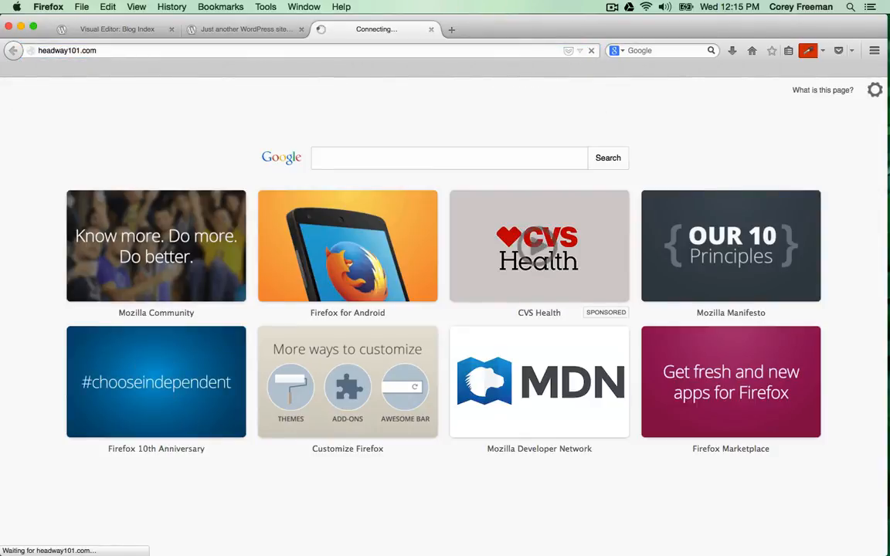
mouse_move(548, 190)
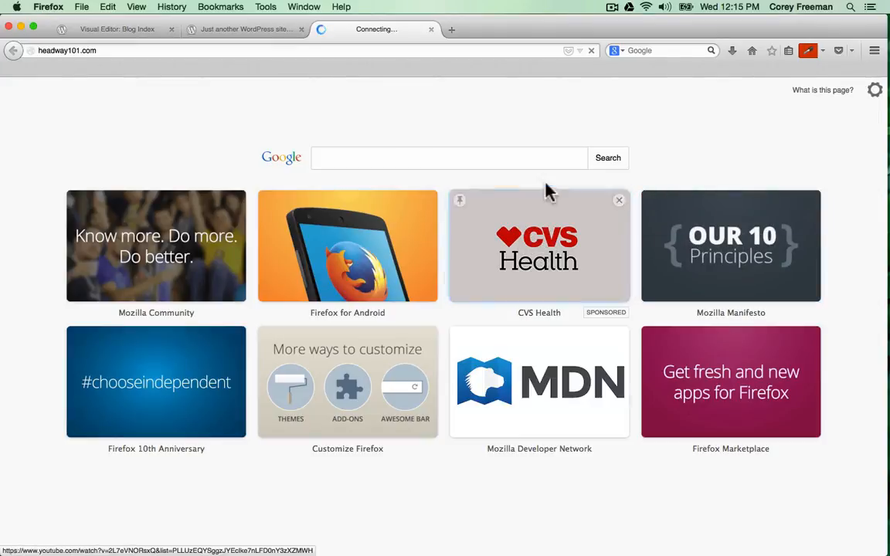
mouse_move(498, 158)
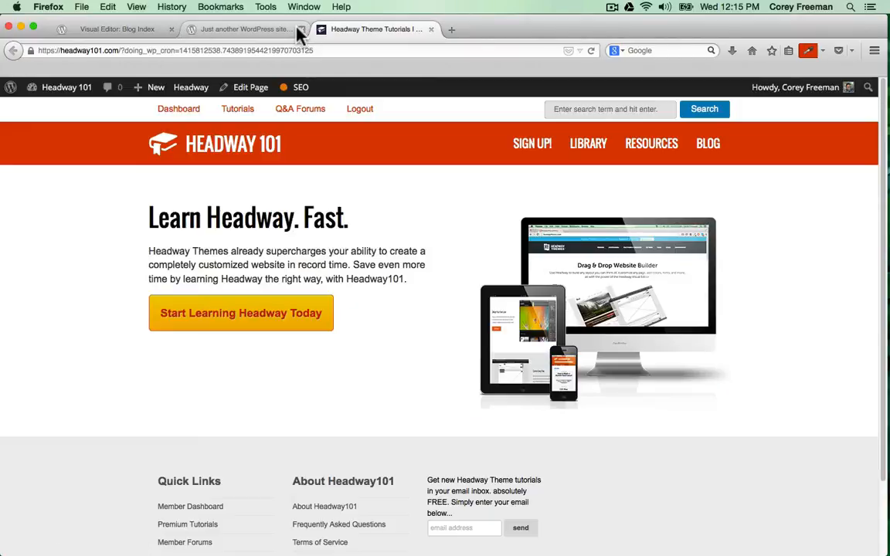
- Close the 'Just another WordPress site' demo tab
click(301, 29)
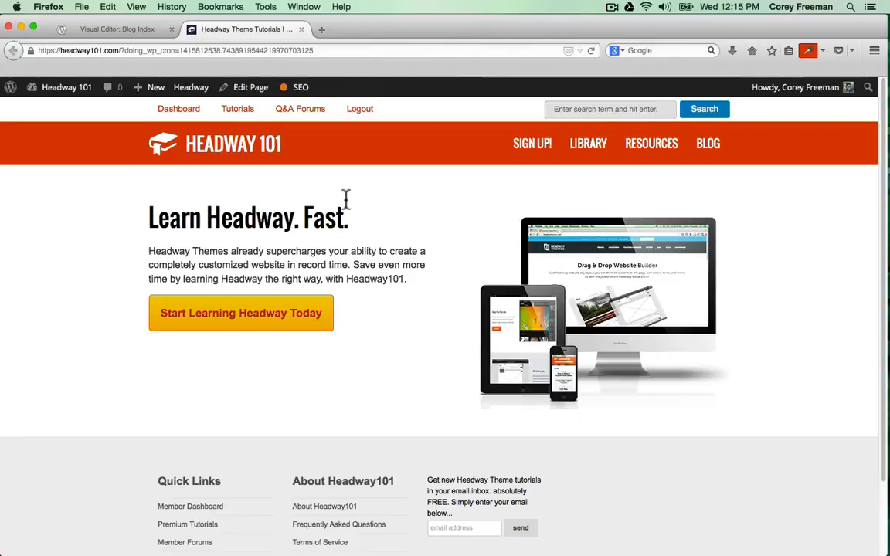
mouse_move(326, 373)
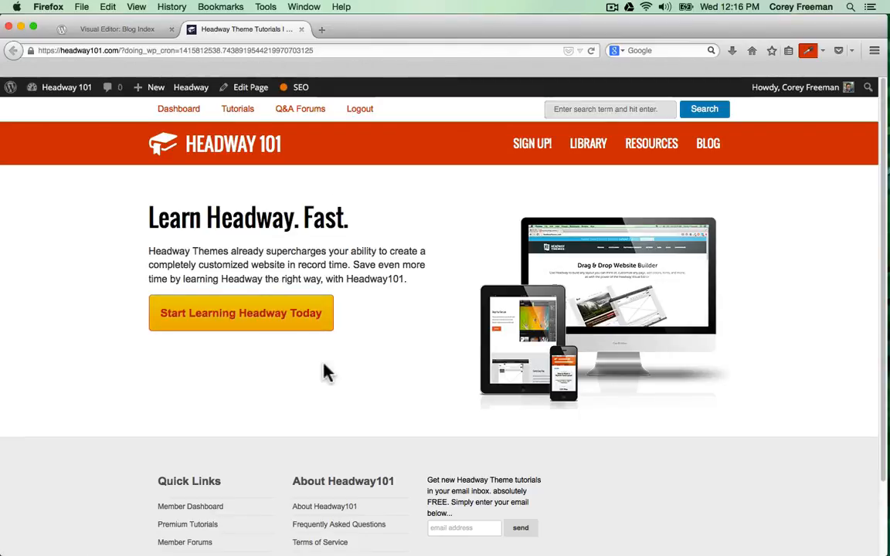